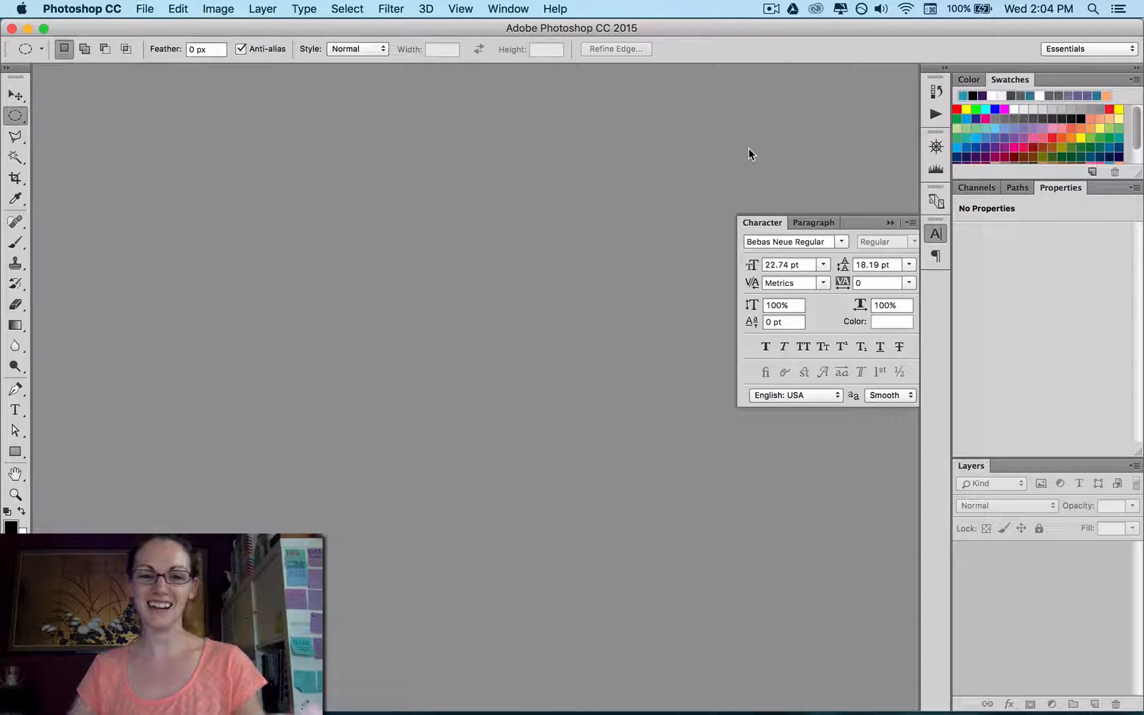
{"action": "mouse_move", "coordinate": [693, 152]}
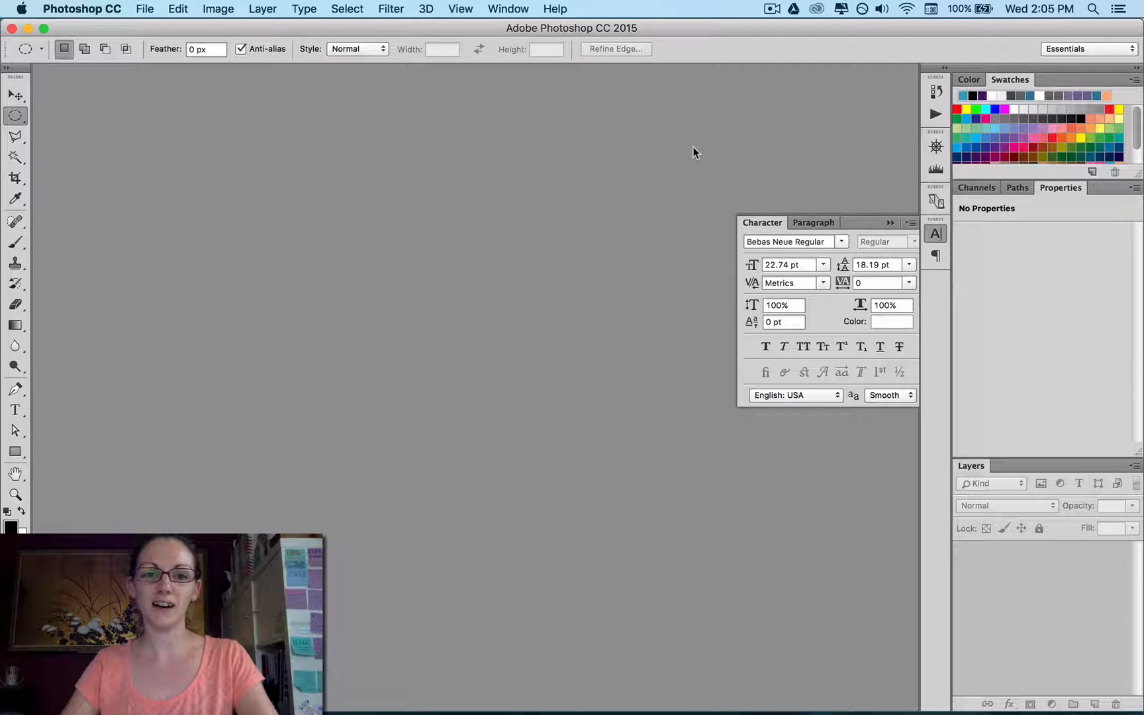
{"action": "mouse_move", "coordinate": [500, 618]}
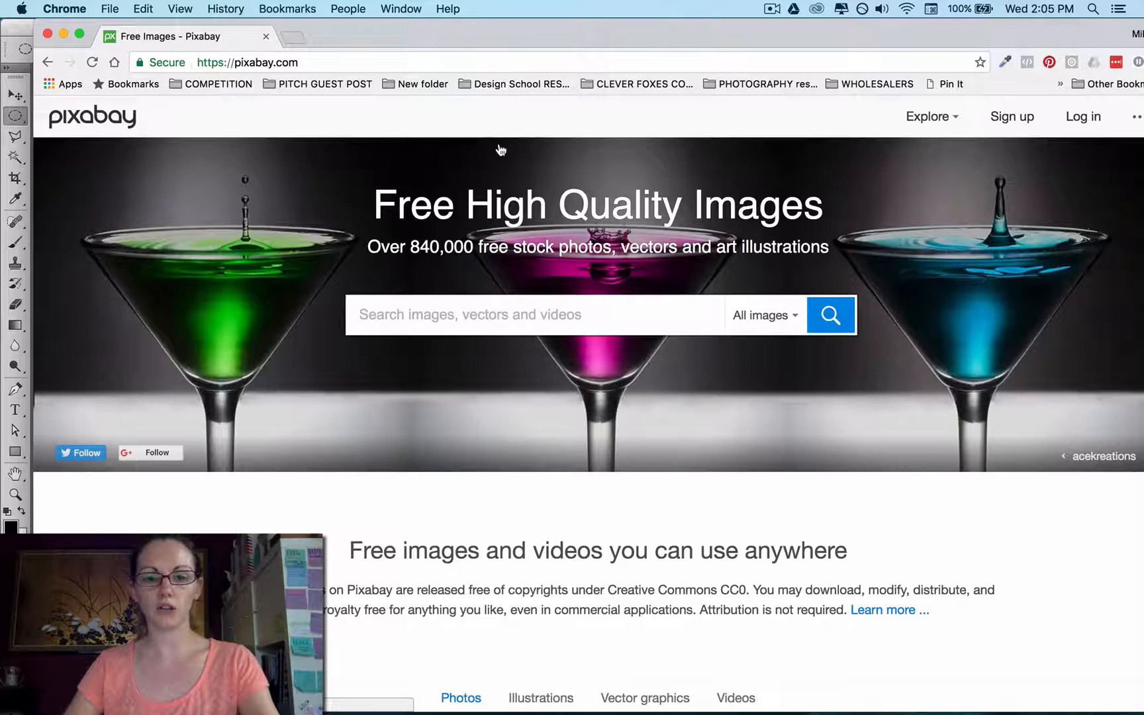
Search Pixabay for 'desk' images
{"action": "left_click", "coordinate": [494, 314]}
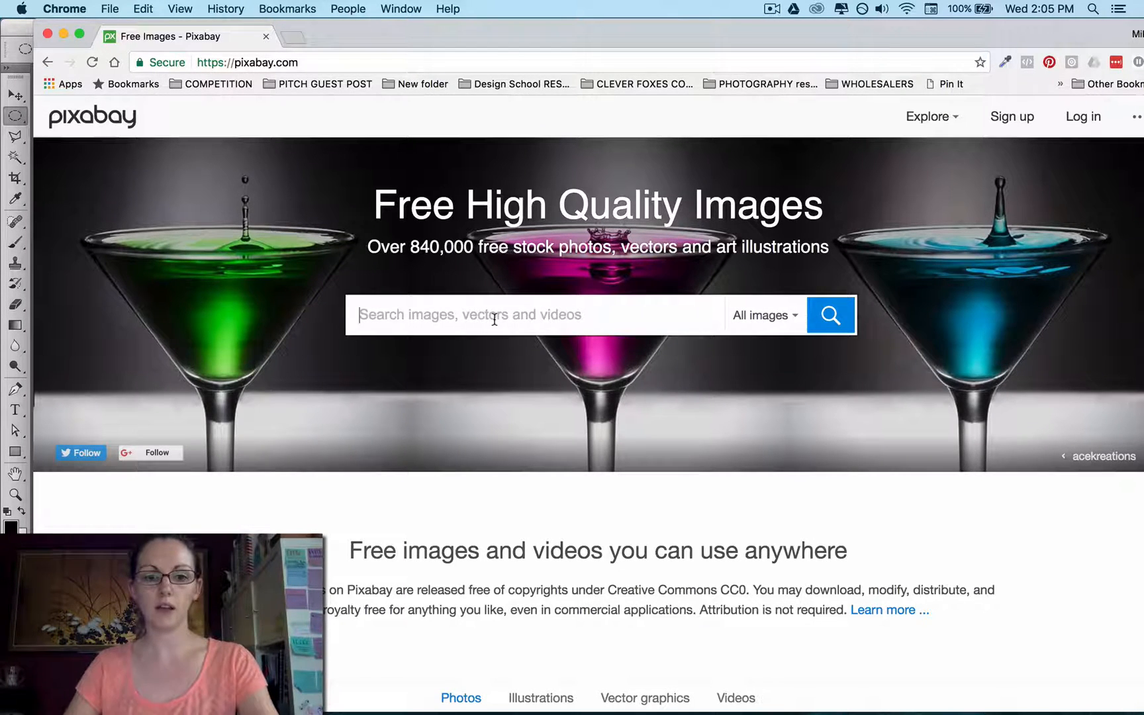
{"action": "type", "text": "desk"}
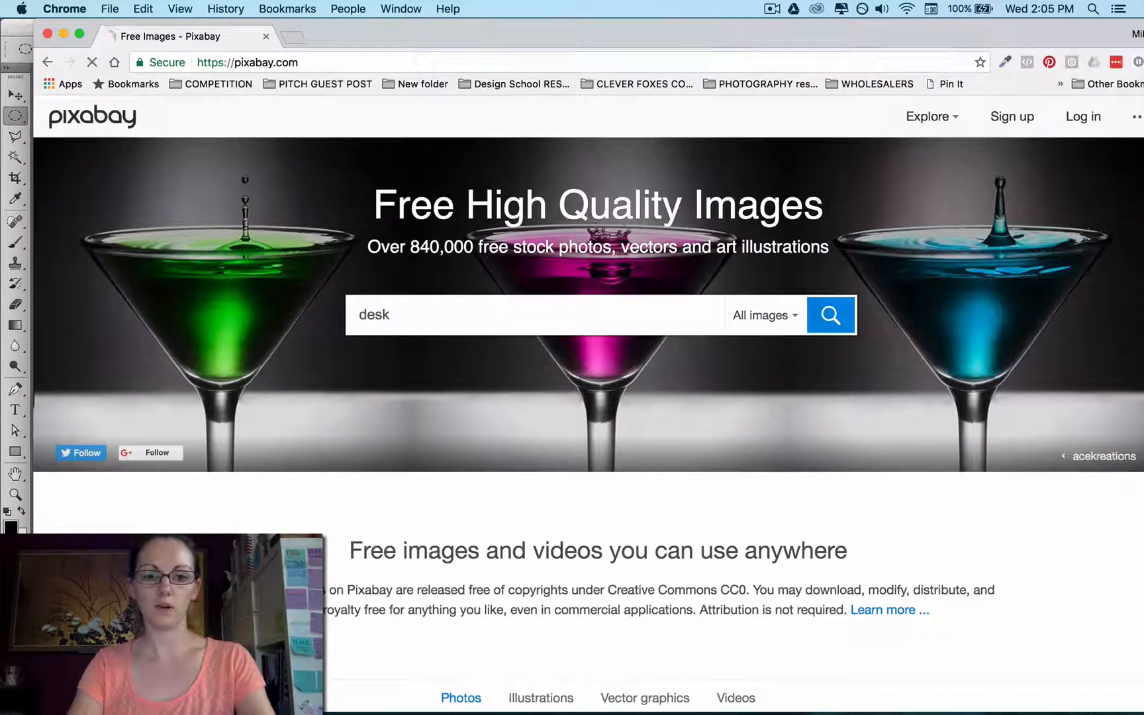
{"action": "left_click", "coordinate": [830, 314]}
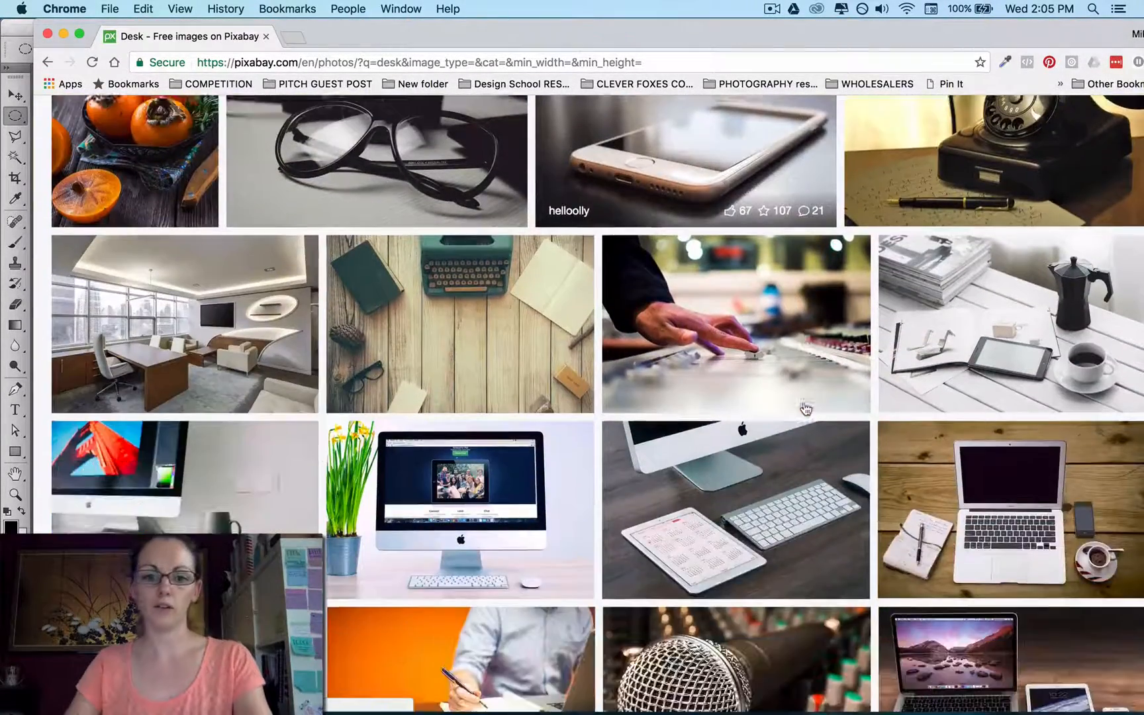
Pick the coffee-and-laptop photo from the results to reach its download page
{"action": "scroll", "scroll_direction": "down", "scroll_amount": 3}
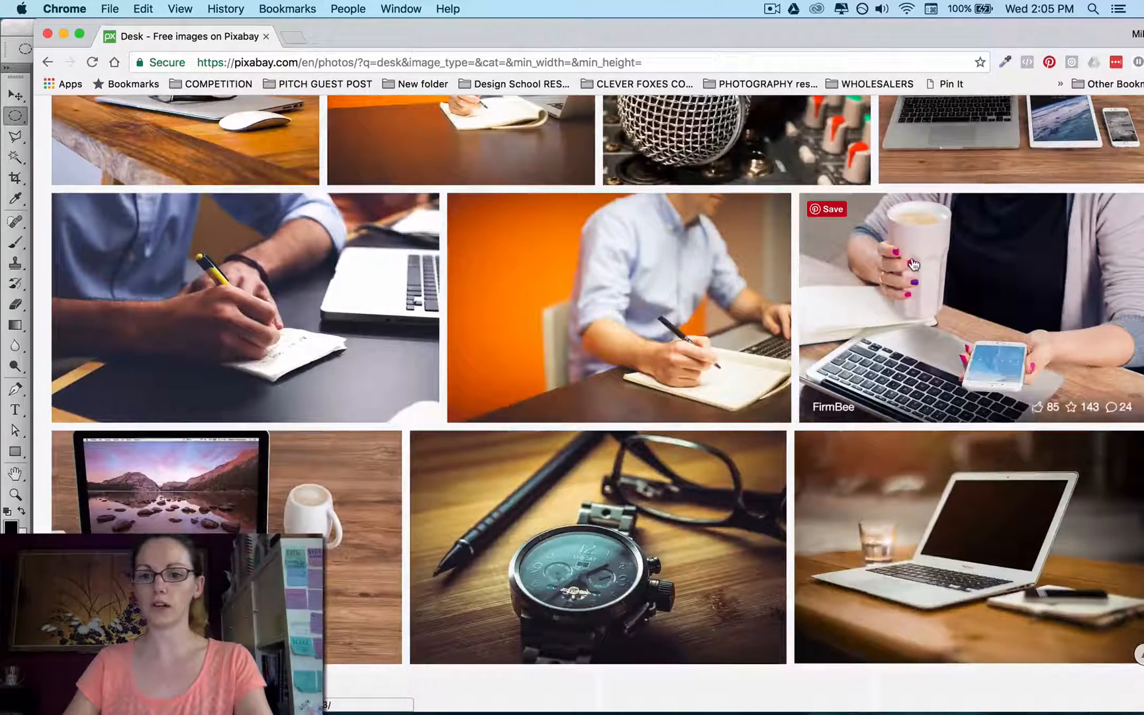
{"action": "left_click", "coordinate": [962, 306]}
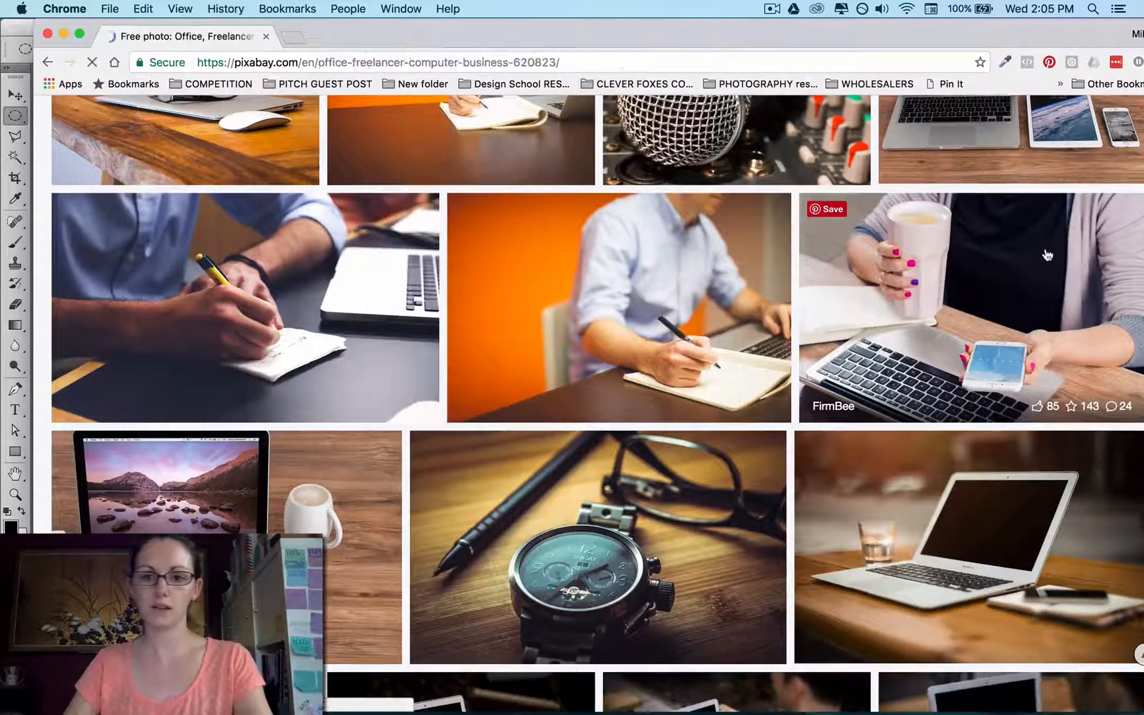
{"action": "left_click", "coordinate": [969, 306]}
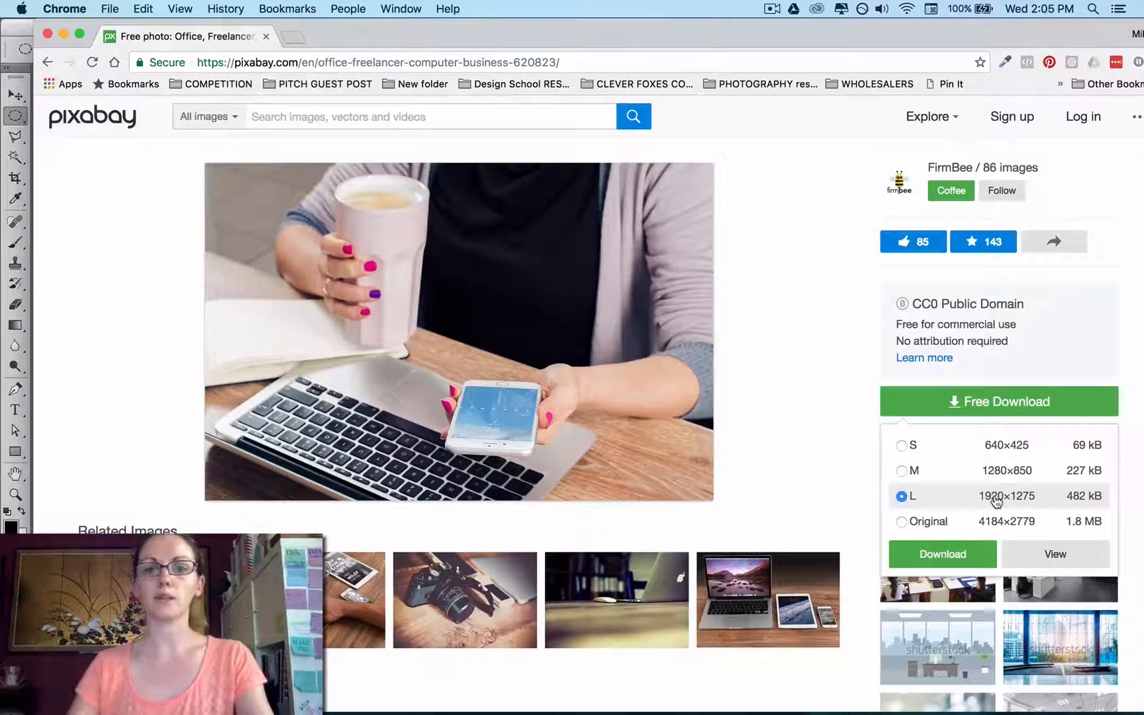
{"action": "mouse_move", "coordinate": [980, 532]}
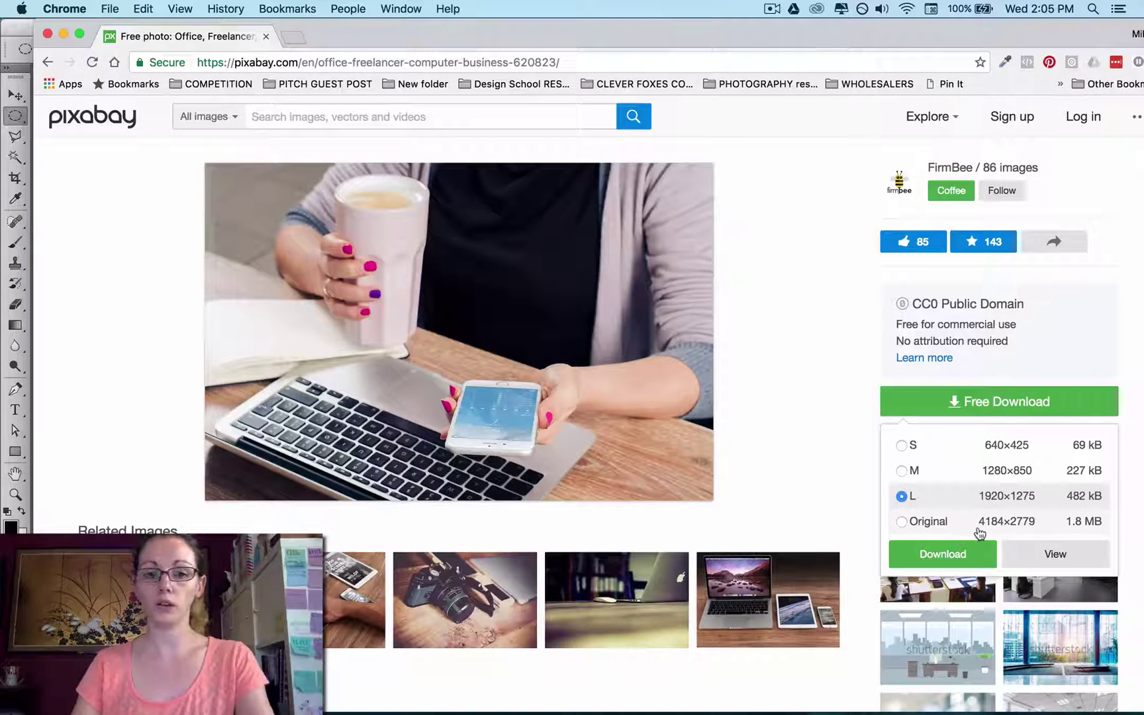
Request the 1920×1275 download and answer the captcha 'BOA TSPENCER' to get the photo
{"action": "left_click", "coordinate": [941, 553]}
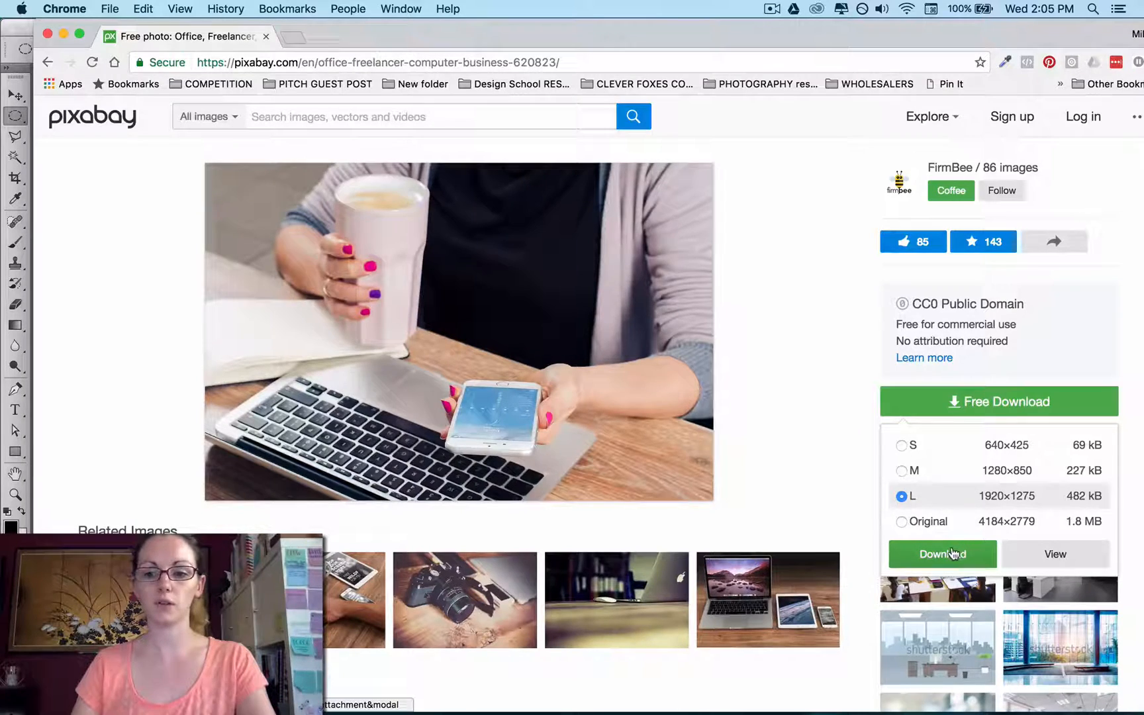
{"action": "left_click", "coordinate": [941, 553]}
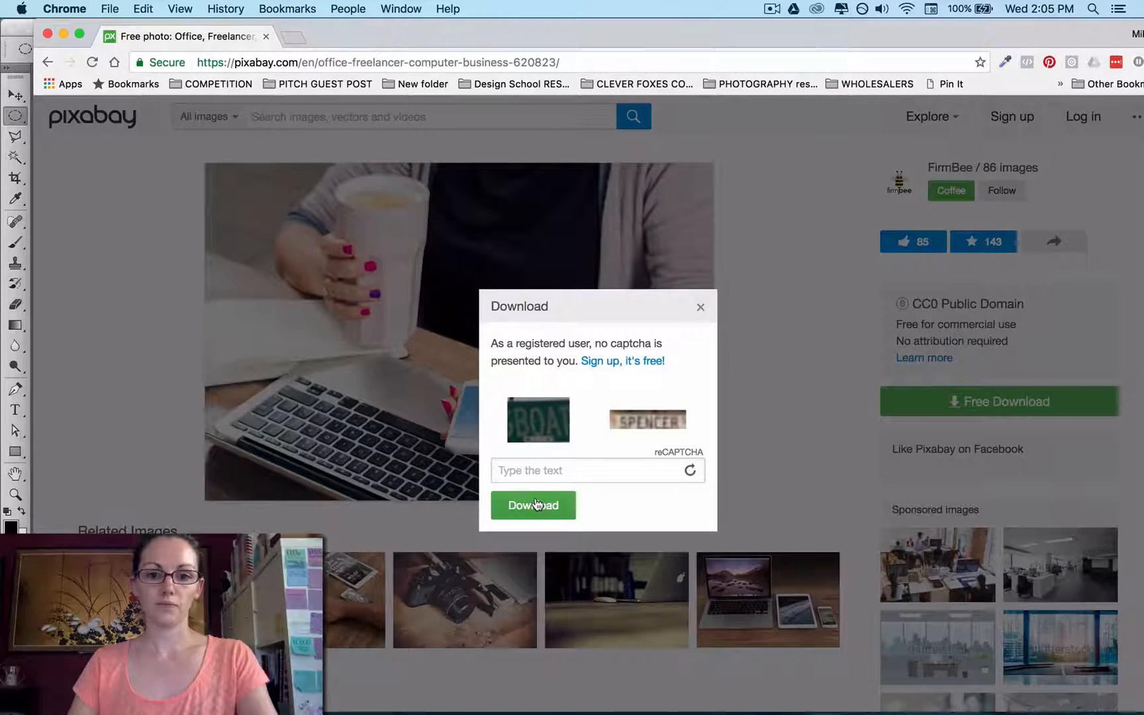
{"action": "left_click", "coordinate": [595, 470]}
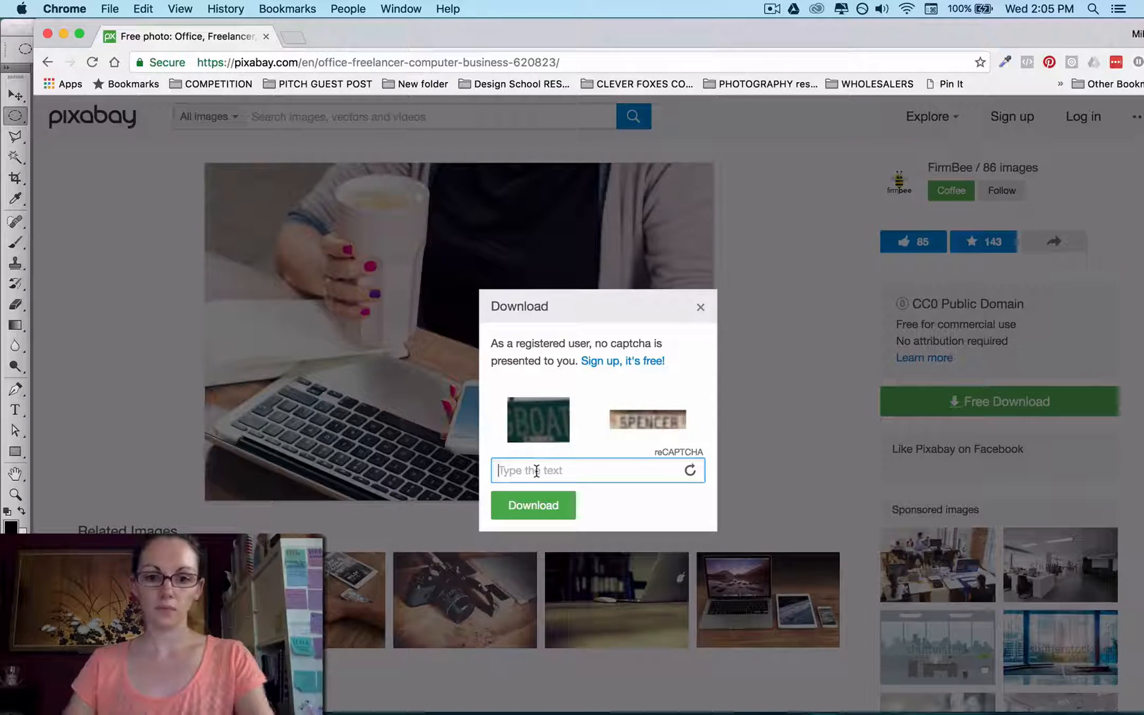
{"action": "type", "text": "BOA"}
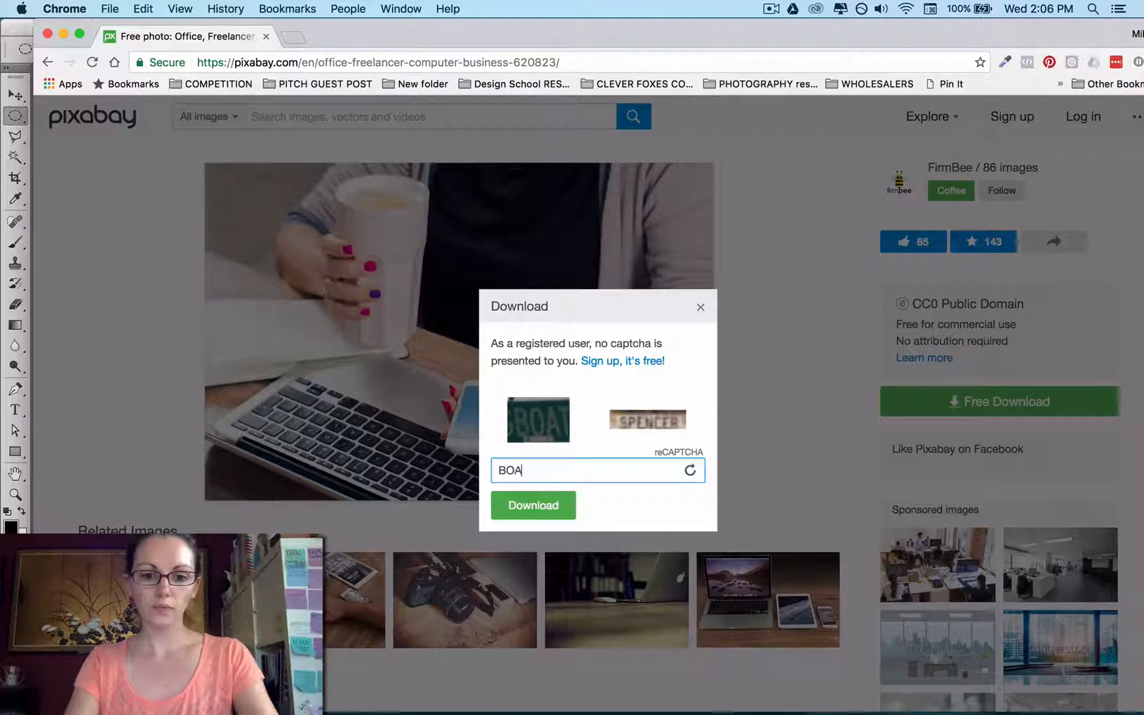
{"action": "type", "text": "TSPENCER"}
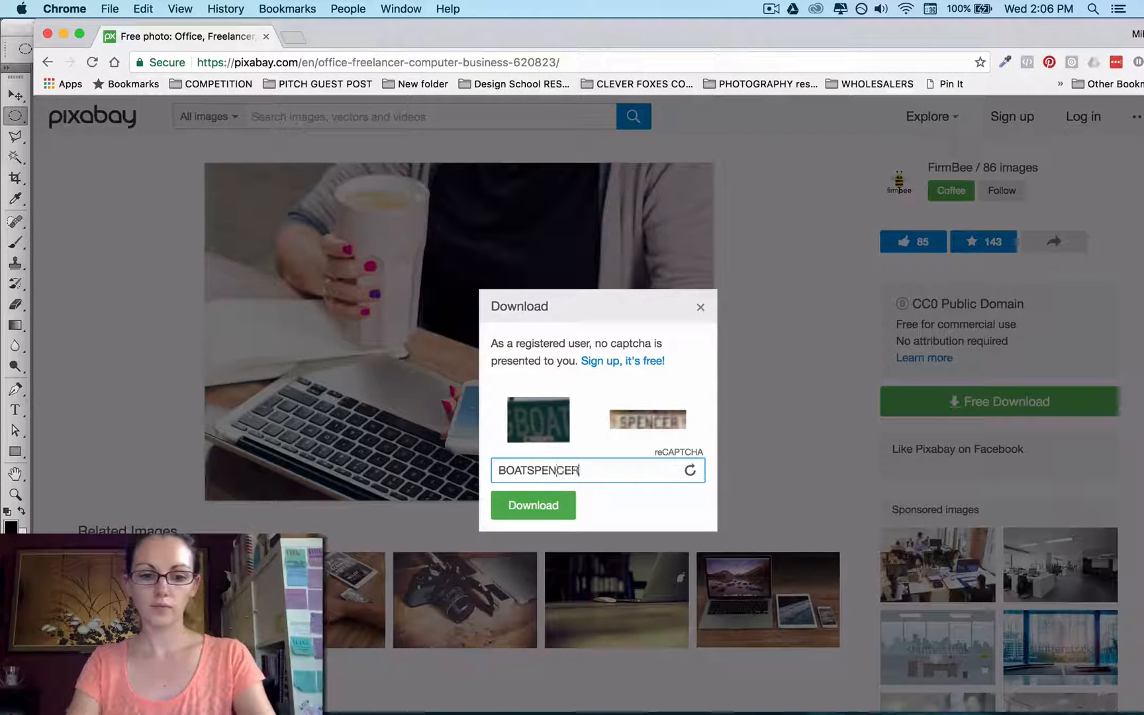
{"action": "left_click", "coordinate": [532, 505]}
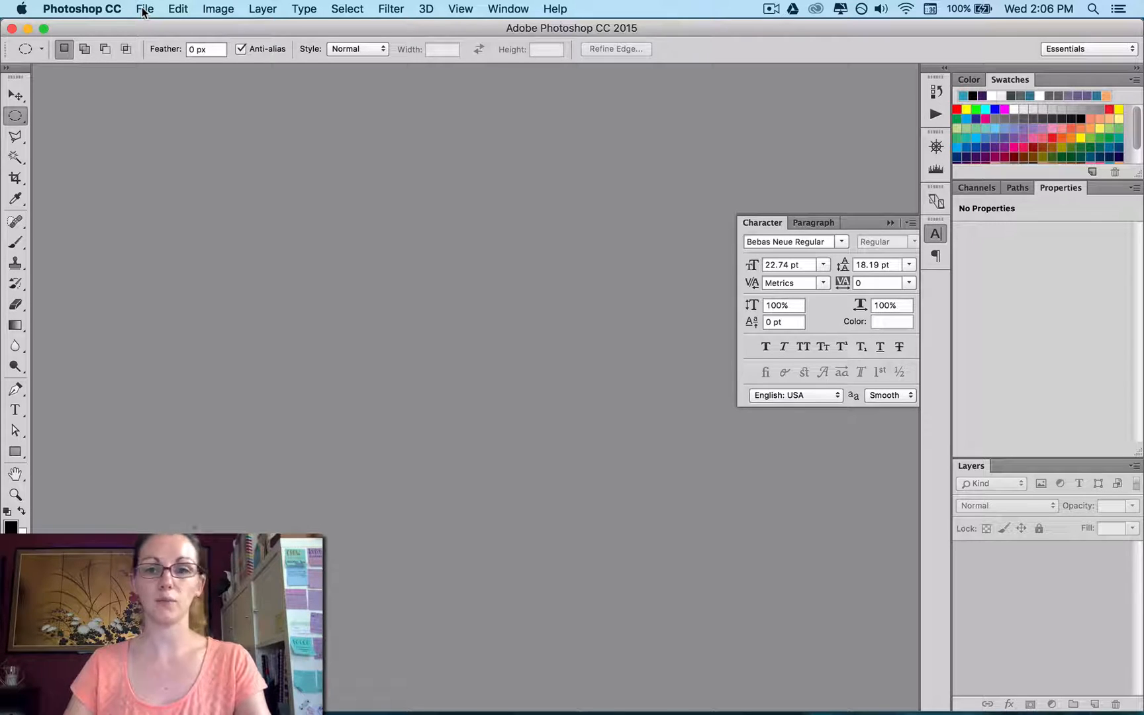
Start a new Photoshop document named 'title-graphic'
{"action": "left_click", "coordinate": [145, 9]}
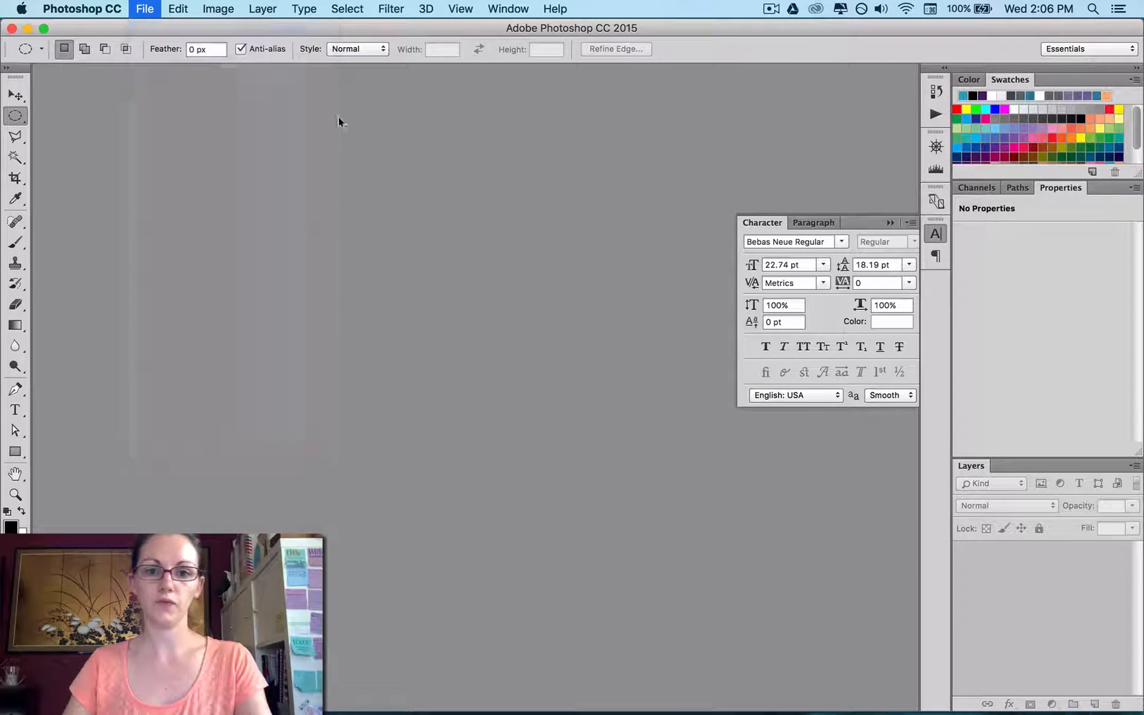
{"action": "left_click", "coordinate": [144, 10]}
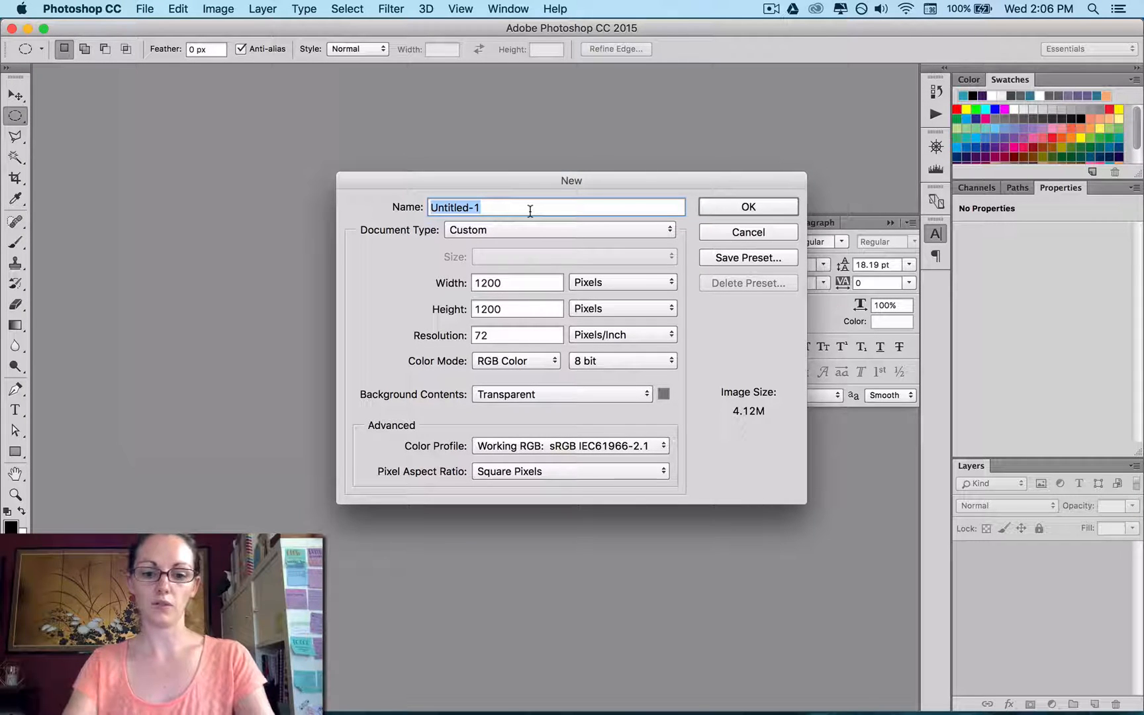
{"action": "type", "text": "tit"}
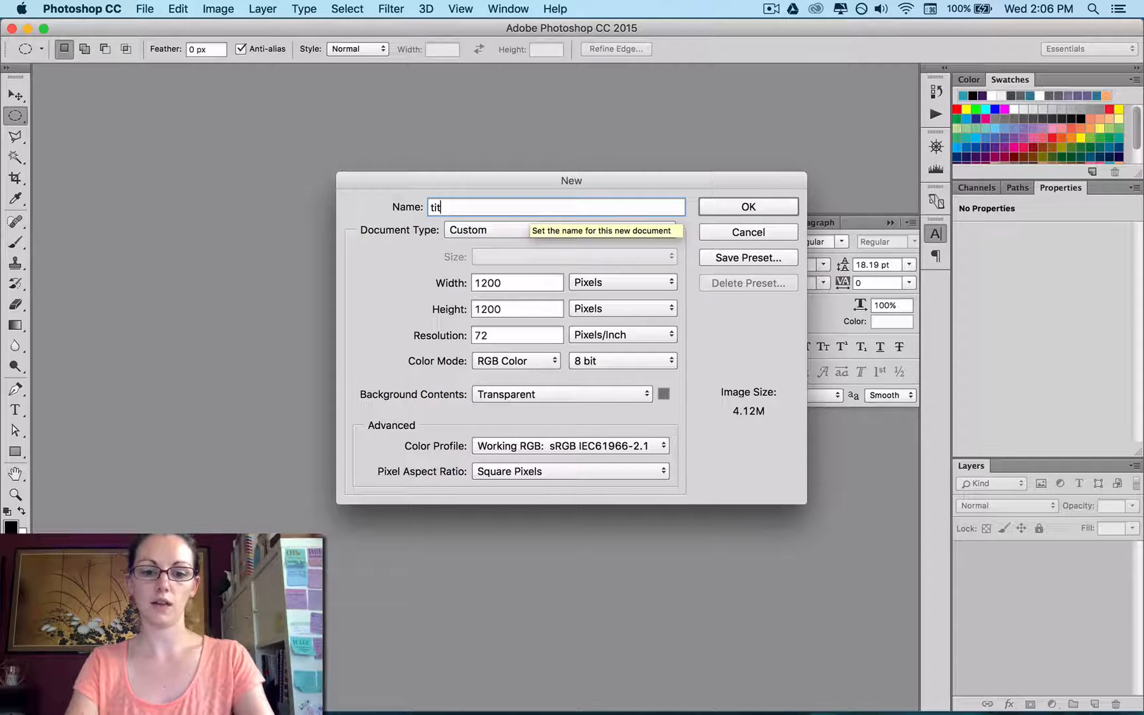
{"action": "type", "text": "le-"}
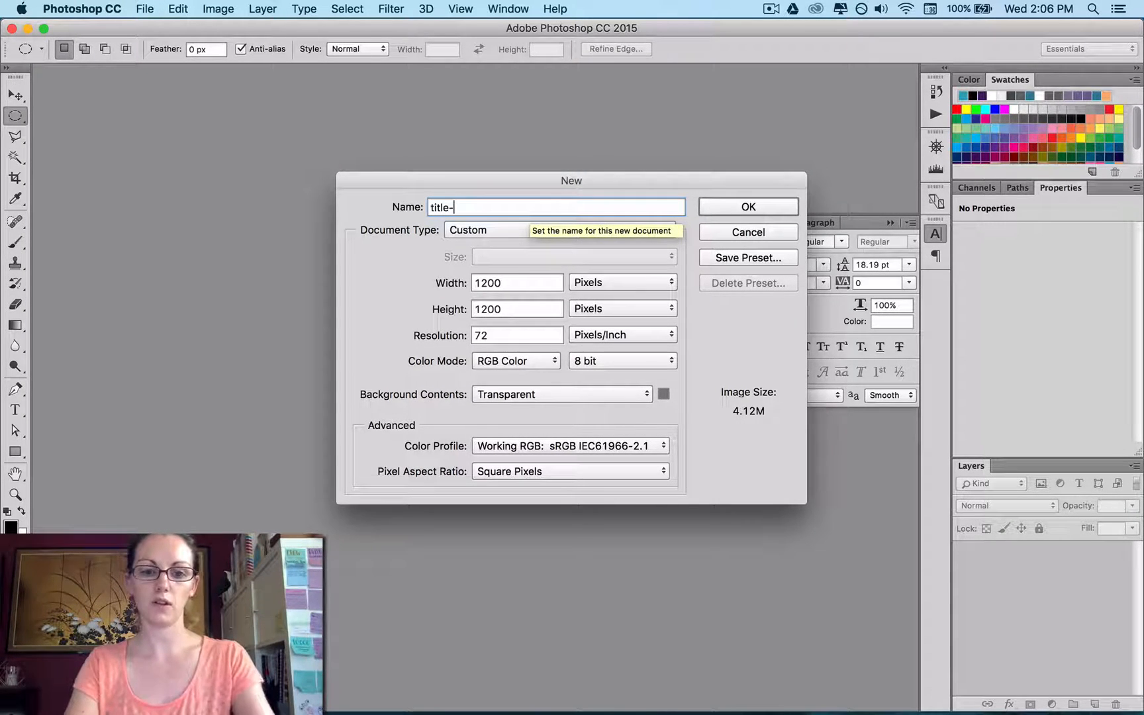
{"action": "type", "text": "graphic"}
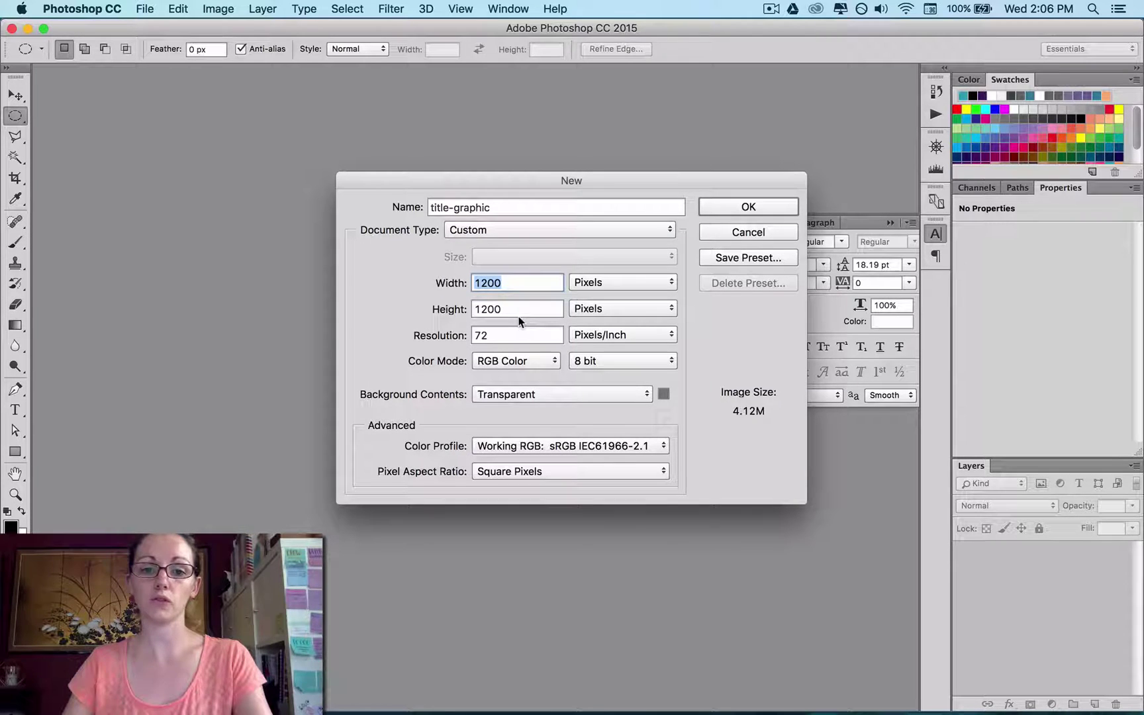
{"action": "mouse_move", "coordinate": [492, 366]}
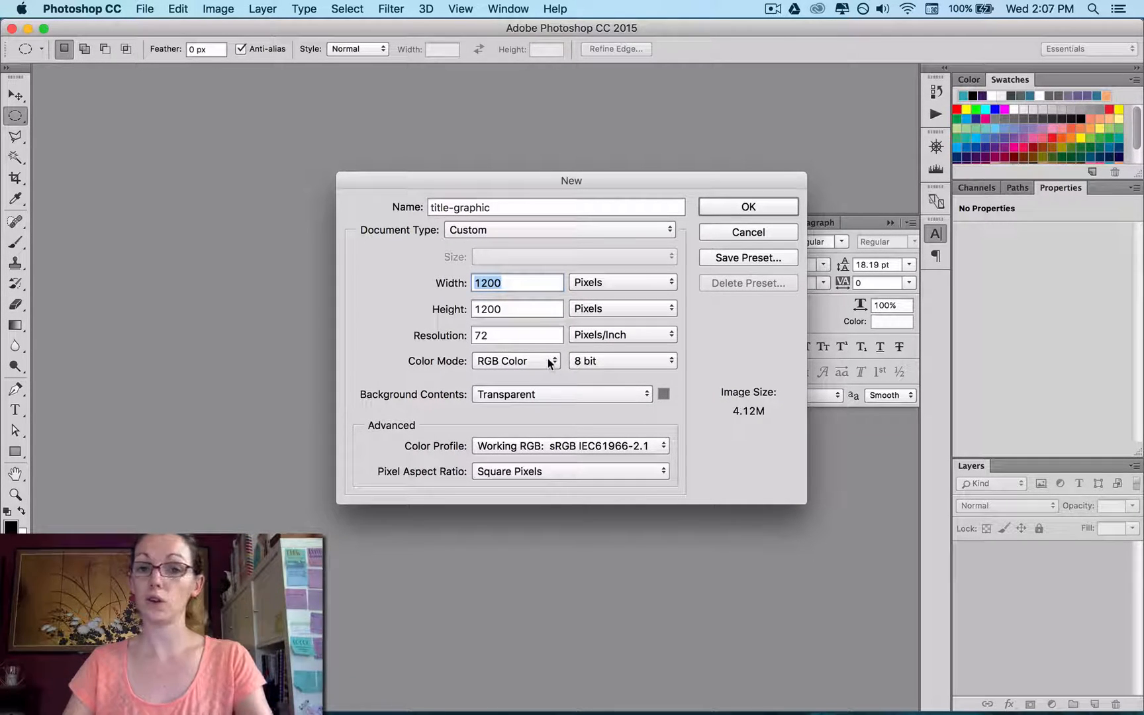
Keep the new document's colour mode as RGB
{"action": "left_click", "coordinate": [517, 360]}
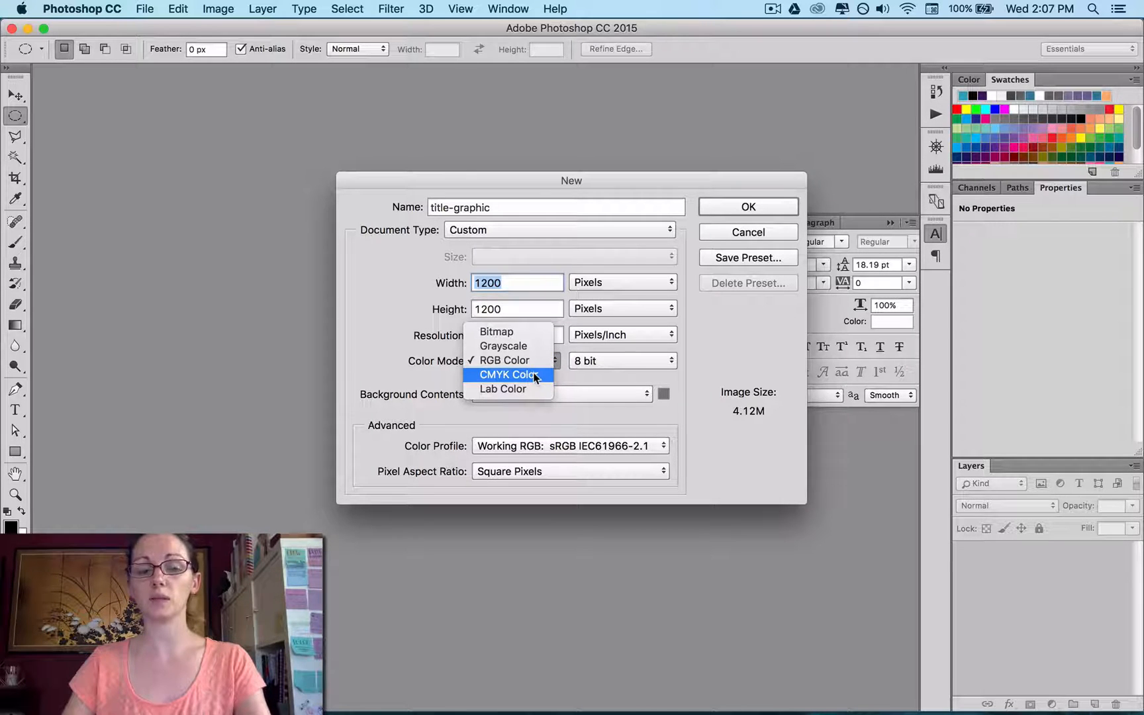
{"action": "left_click", "coordinate": [504, 360]}
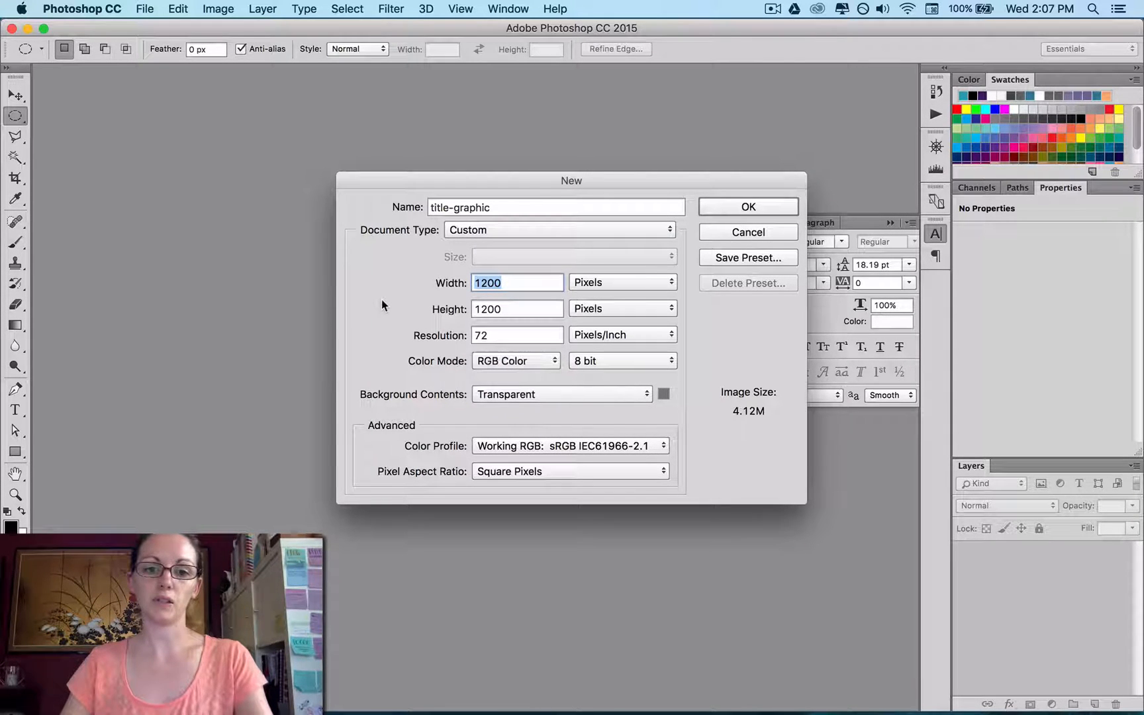
{"action": "mouse_move", "coordinate": [545, 458]}
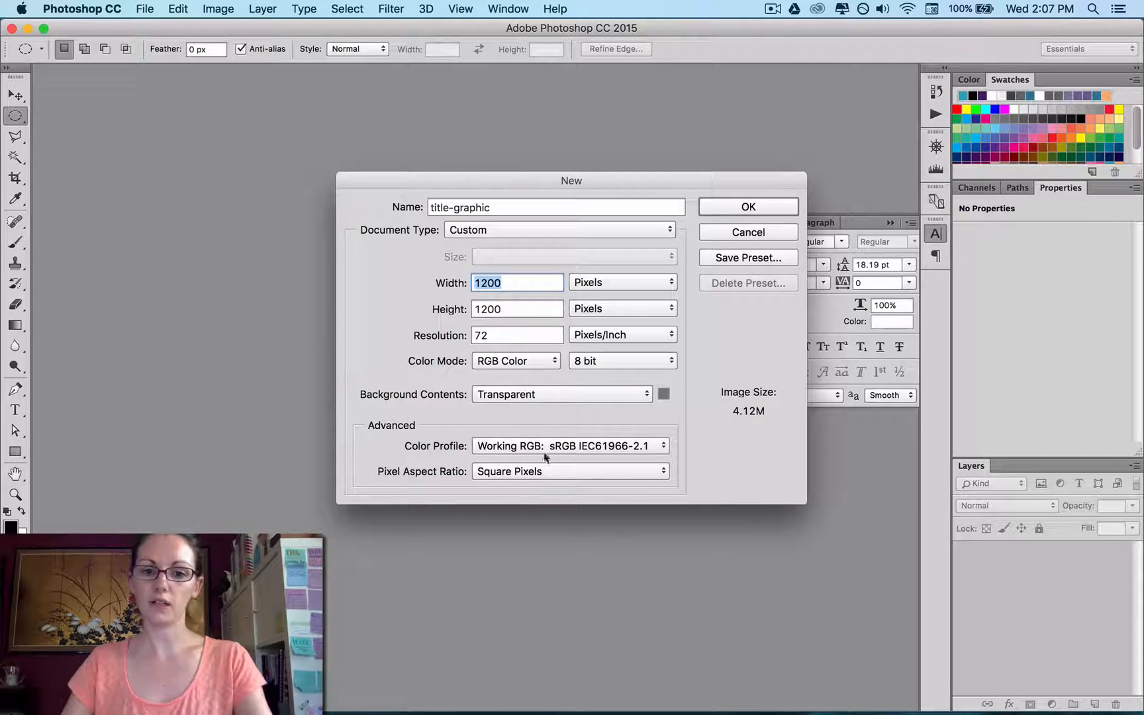
{"action": "mouse_move", "coordinate": [642, 258]}
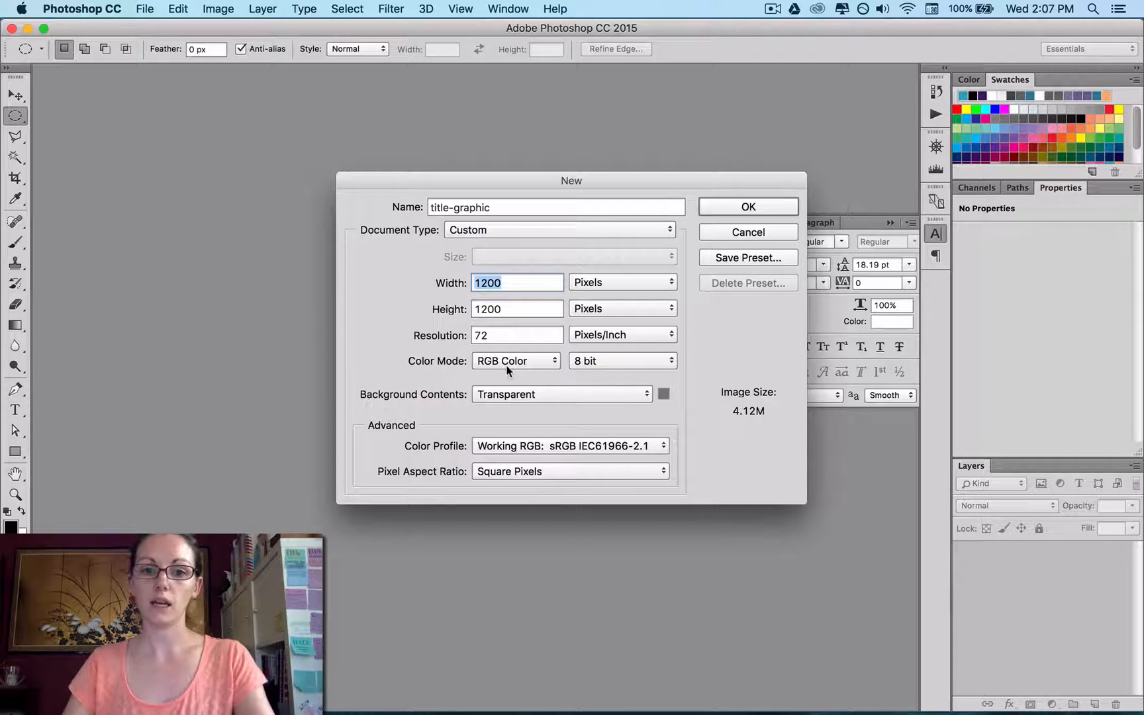
{"action": "mouse_move", "coordinate": [497, 231]}
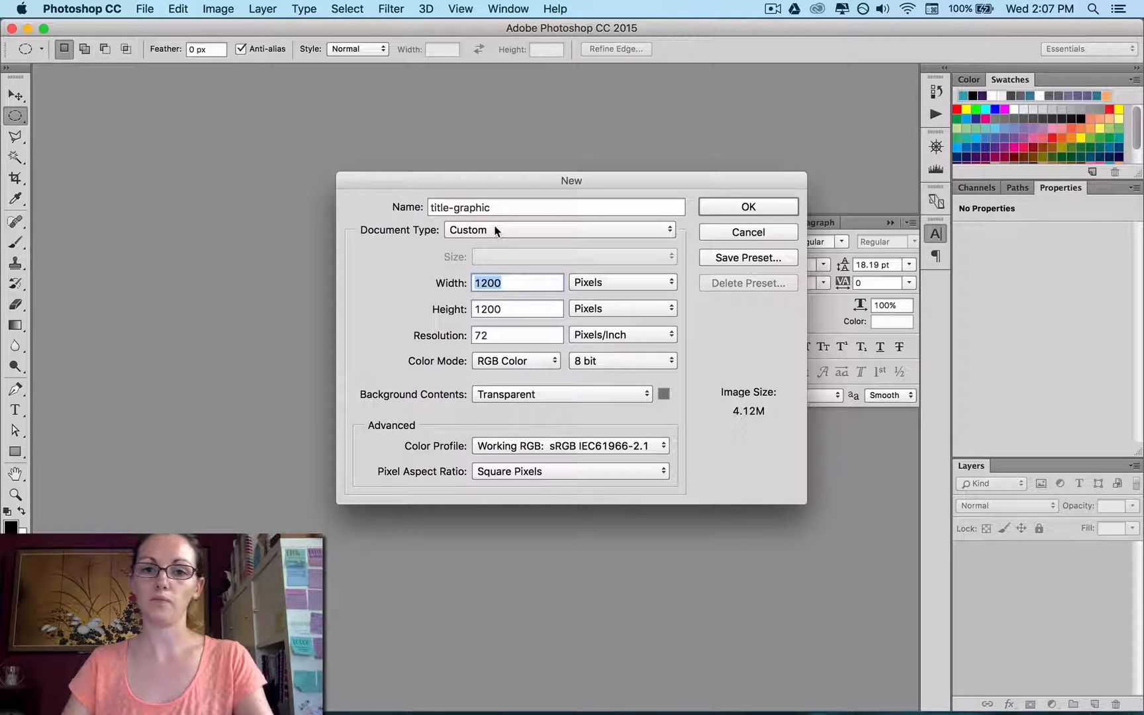
Try the Document Type presets, then settle on Custom at 72 pixels/inch
{"action": "left_click", "coordinate": [560, 230]}
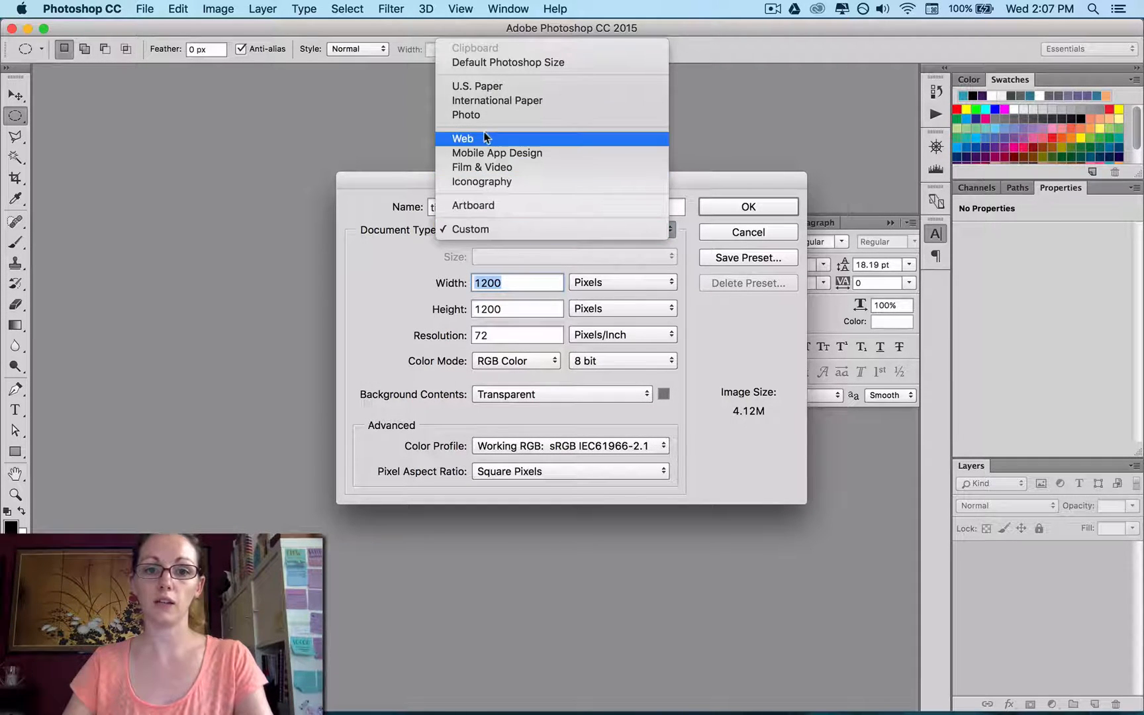
{"action": "left_click", "coordinate": [497, 99]}
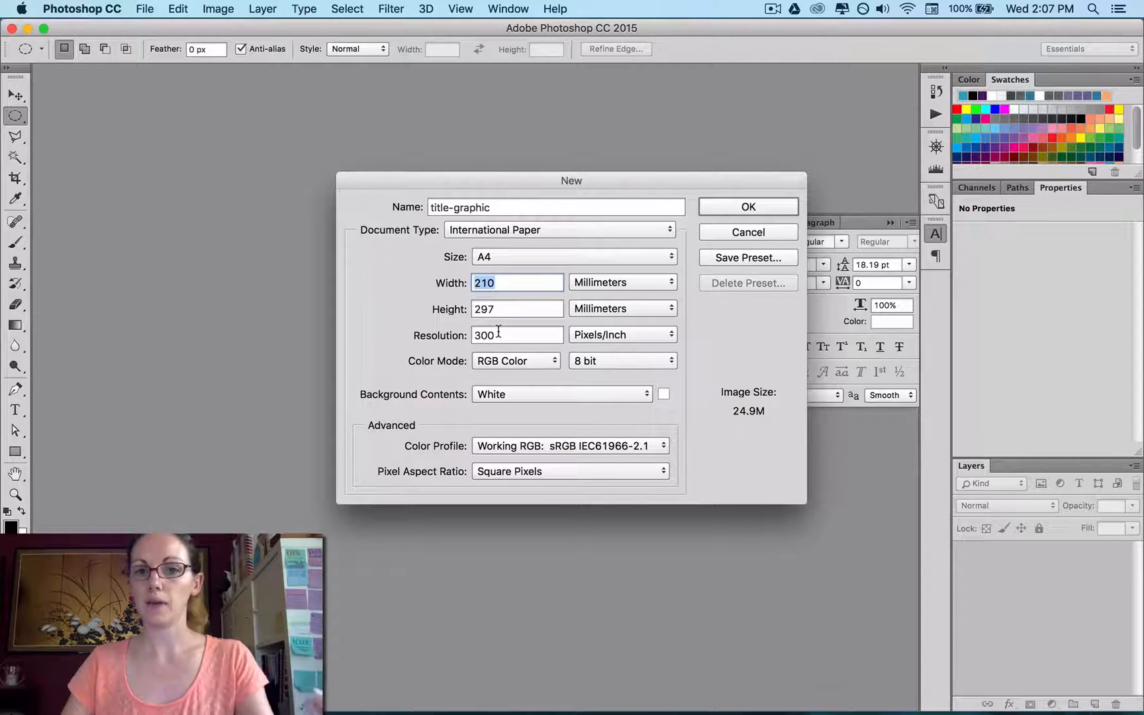
{"action": "mouse_move", "coordinate": [517, 230]}
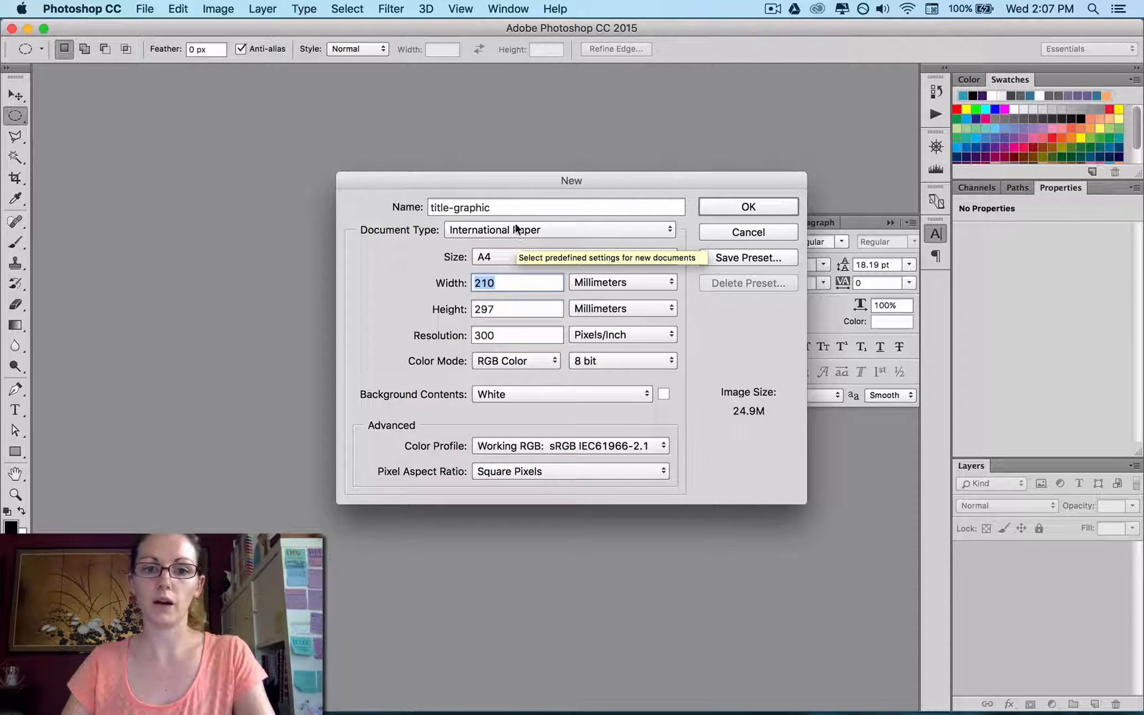
{"action": "left_click", "coordinate": [562, 229]}
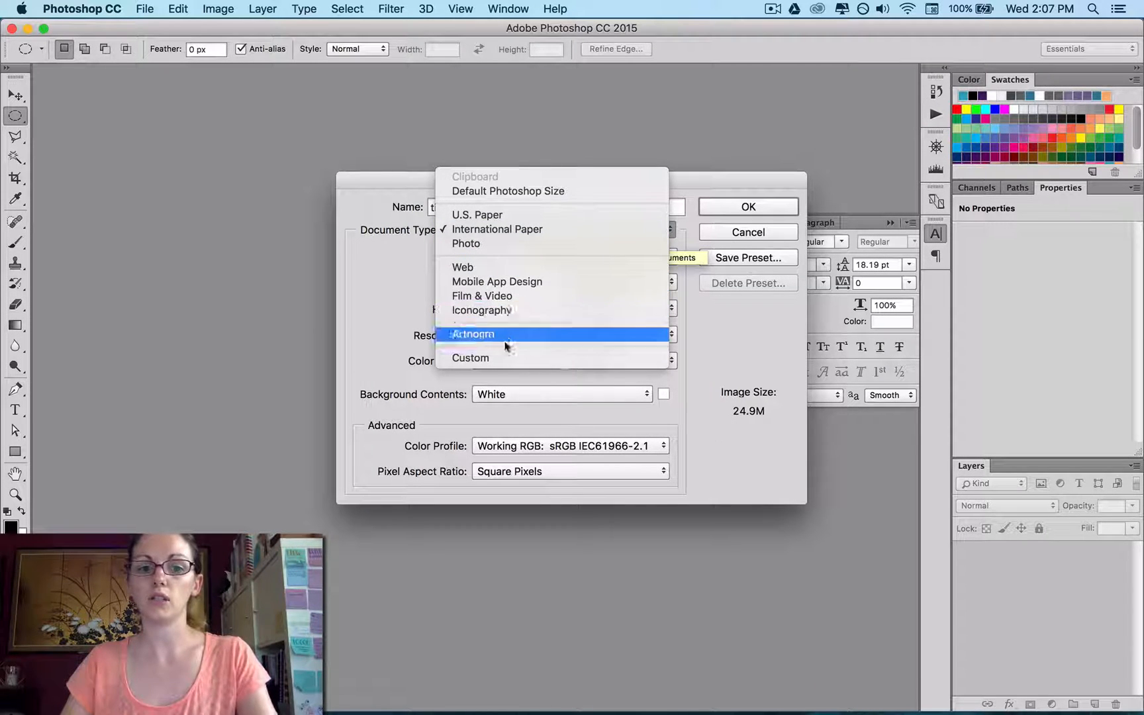
{"action": "left_click", "coordinate": [470, 358]}
{"action": "type", "text": "1200"}
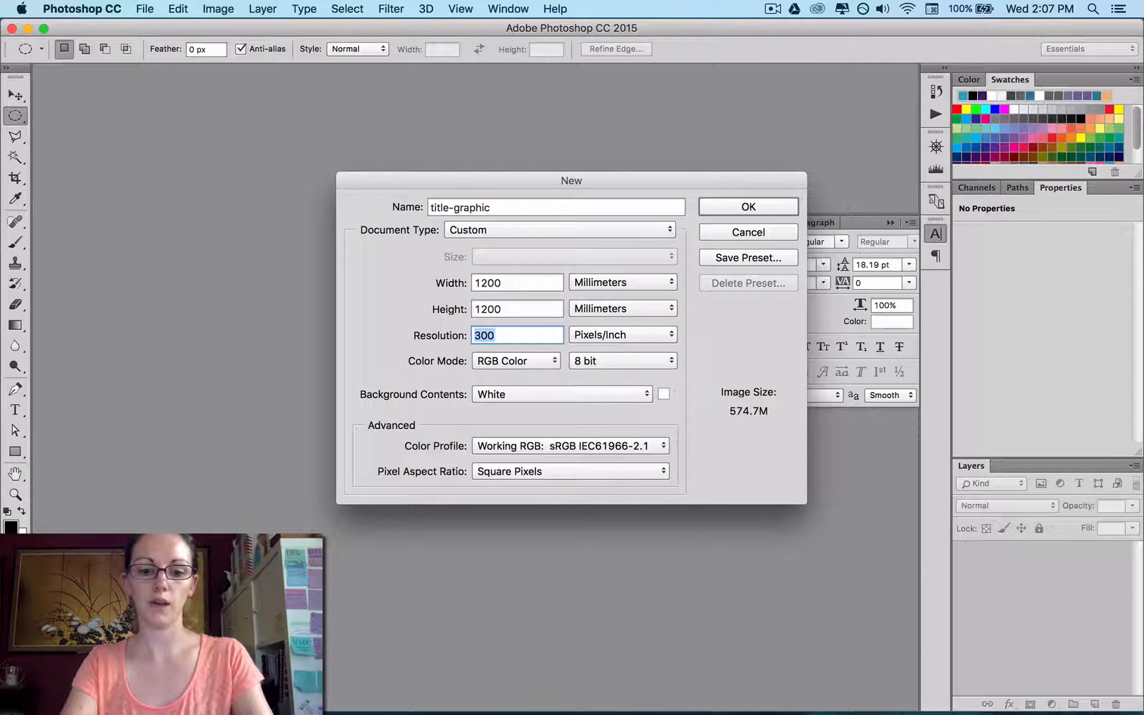
{"action": "type", "text": "72"}
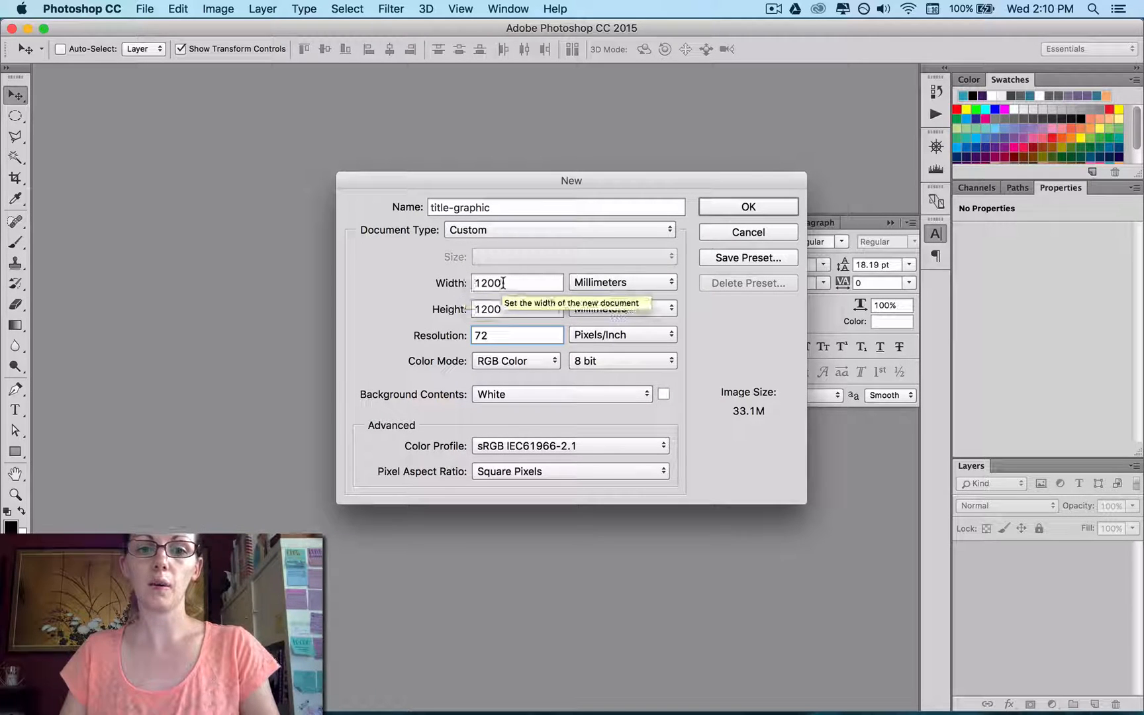
{"action": "mouse_move", "coordinate": [621, 282]}
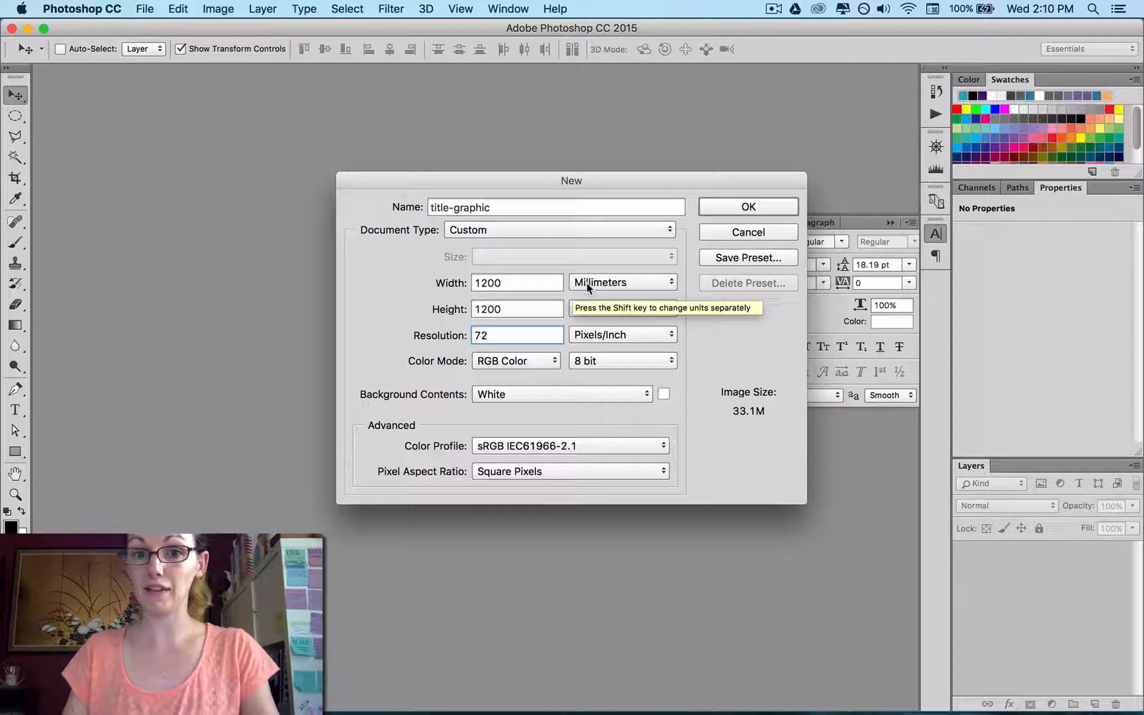
Set the width and height units back to Pixels for 1200 × 1200
{"action": "left_click", "coordinate": [621, 282]}
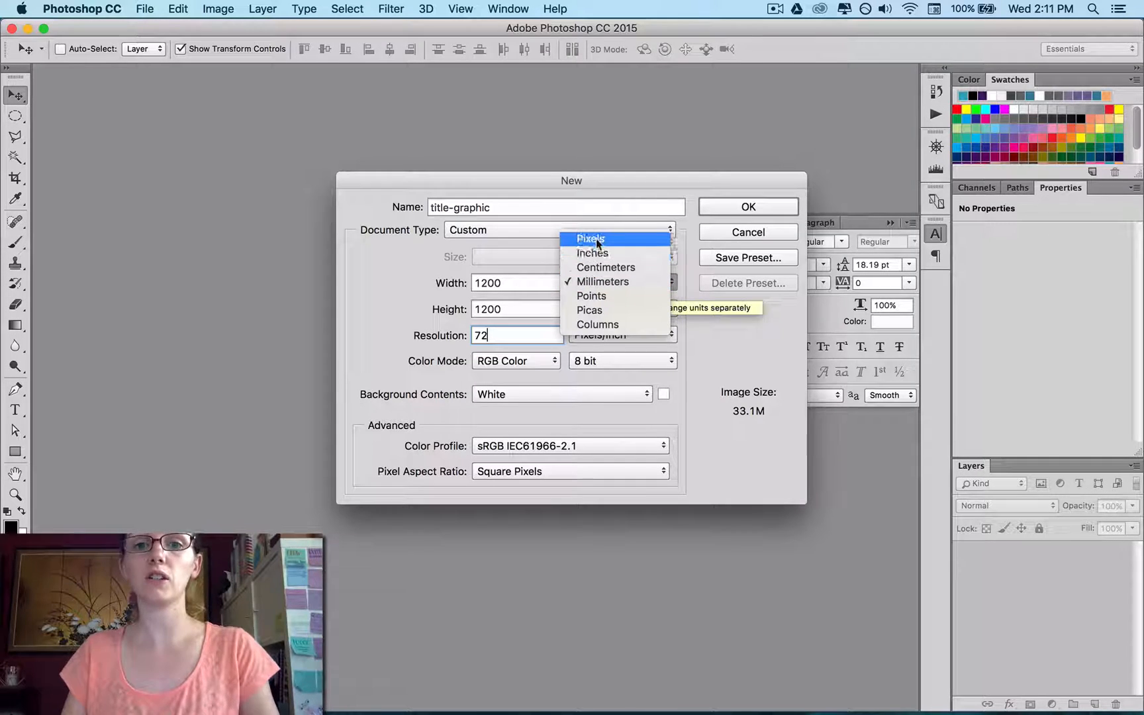
{"action": "left_click", "coordinate": [589, 239]}
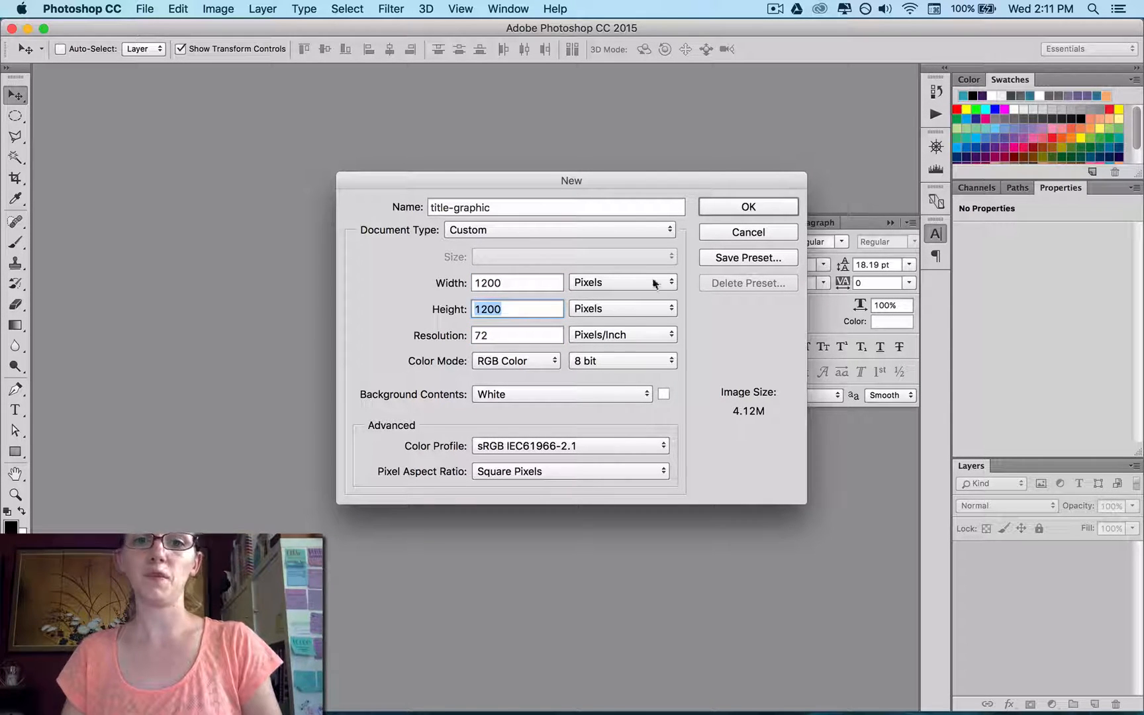
{"action": "mouse_move", "coordinate": [653, 331]}
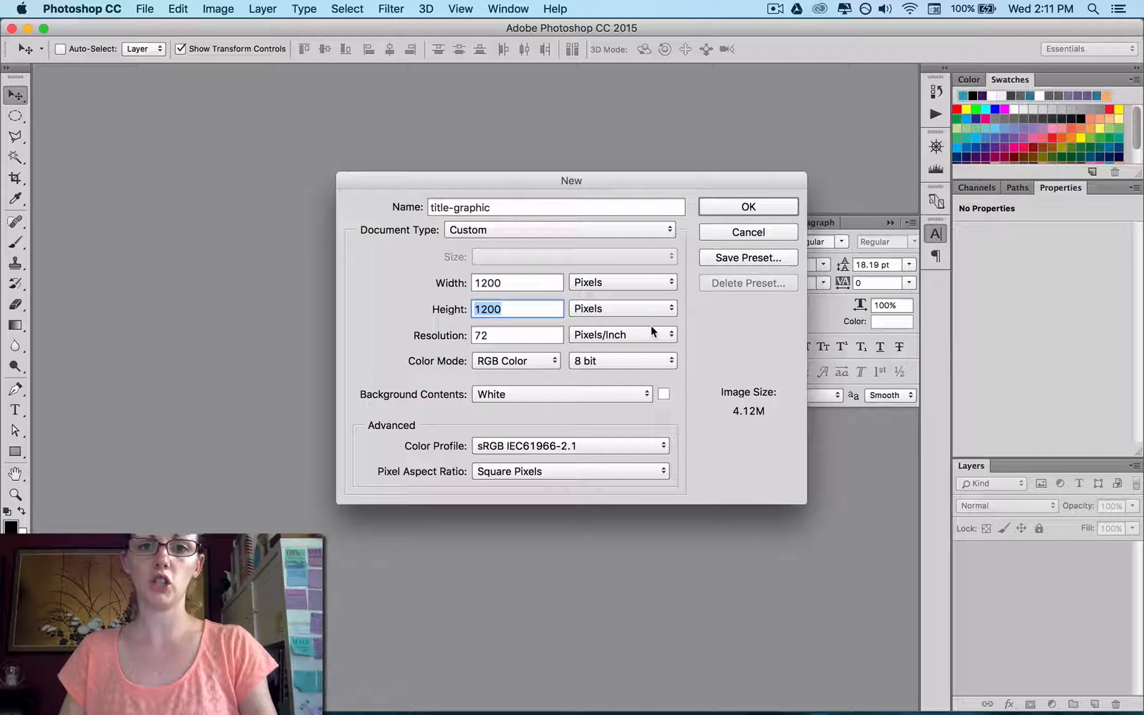
{"action": "mouse_move", "coordinate": [689, 267]}
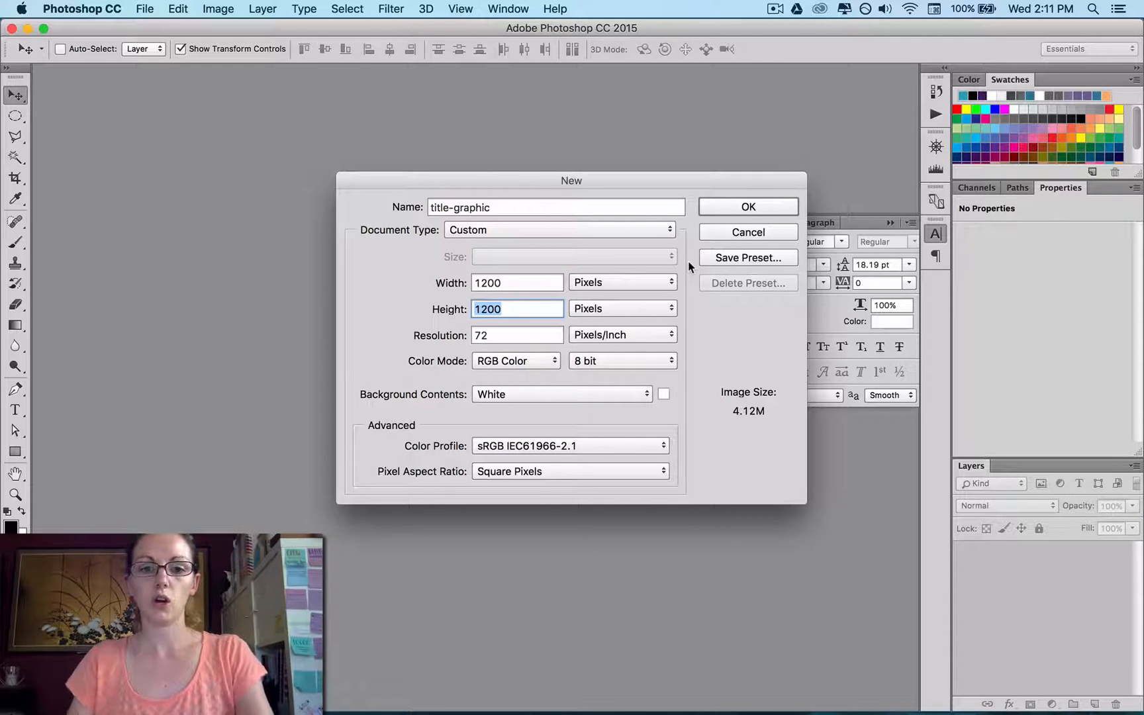
{"action": "mouse_move", "coordinate": [746, 207]}
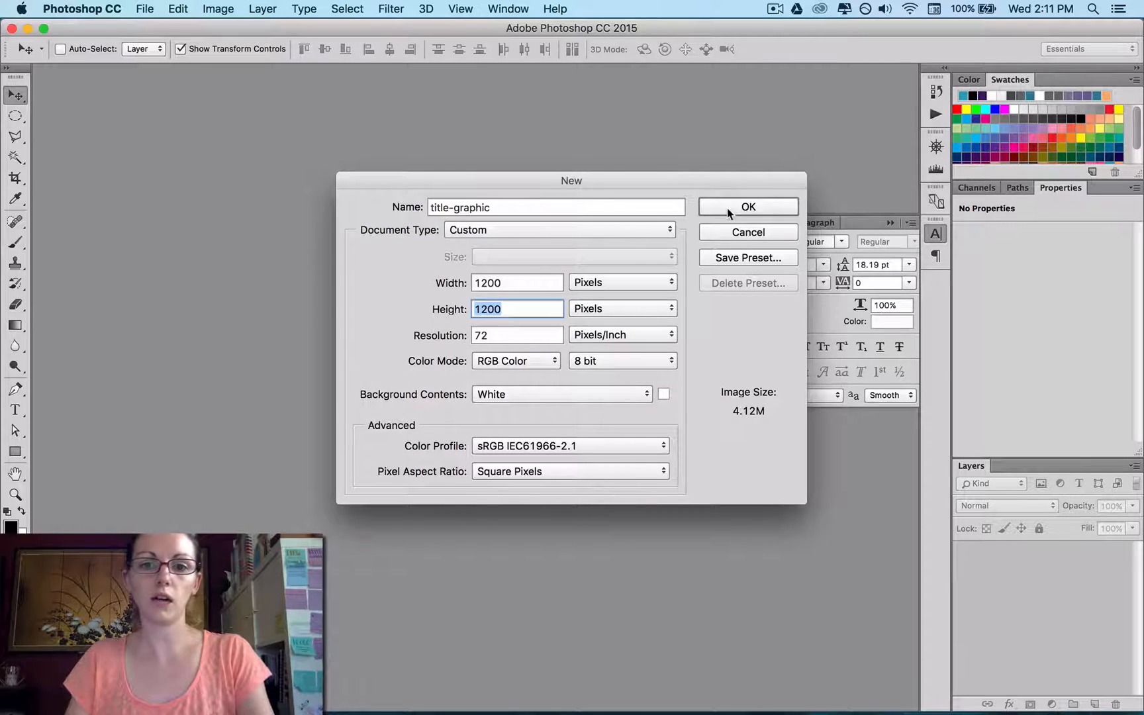
Create the 1200×1200 white title-graphic canvas
{"action": "left_click", "coordinate": [748, 207]}
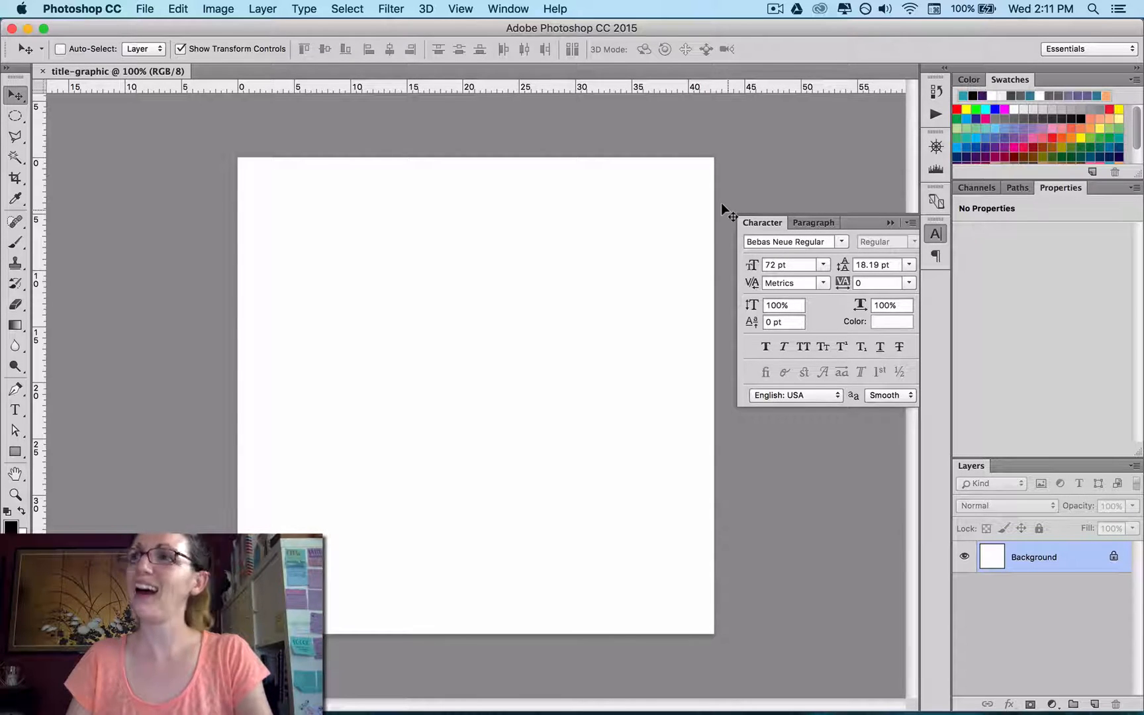
{"action": "mouse_move", "coordinate": [436, 199]}
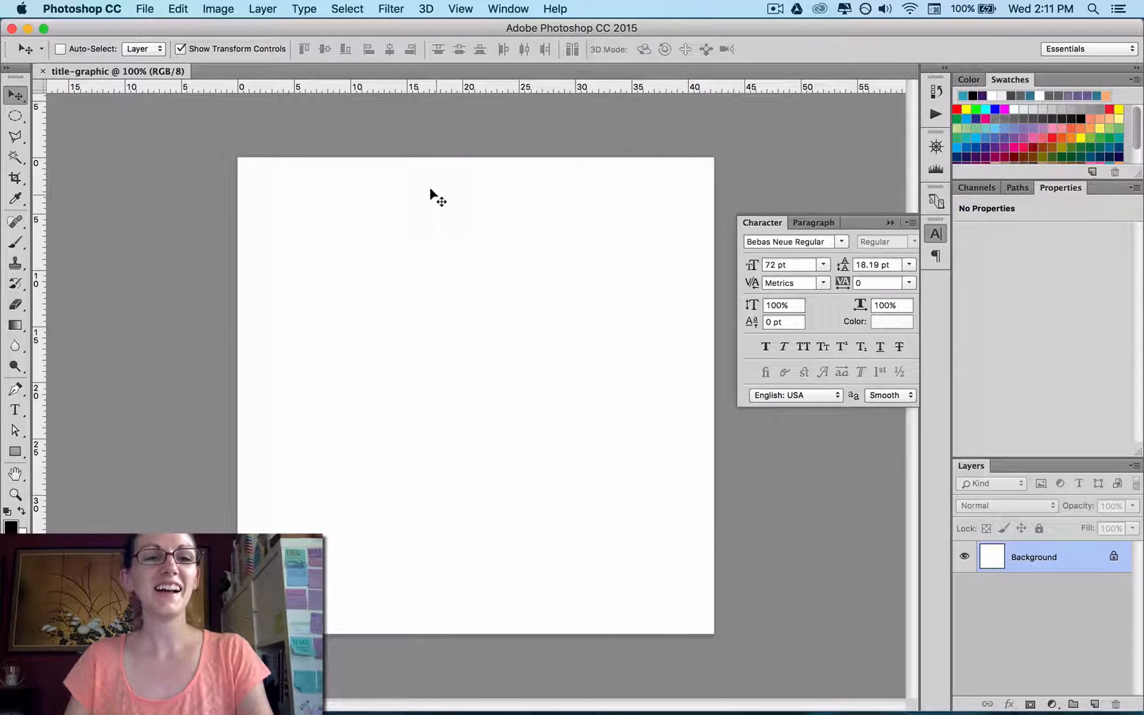
{"action": "mouse_move", "coordinate": [266, 120]}
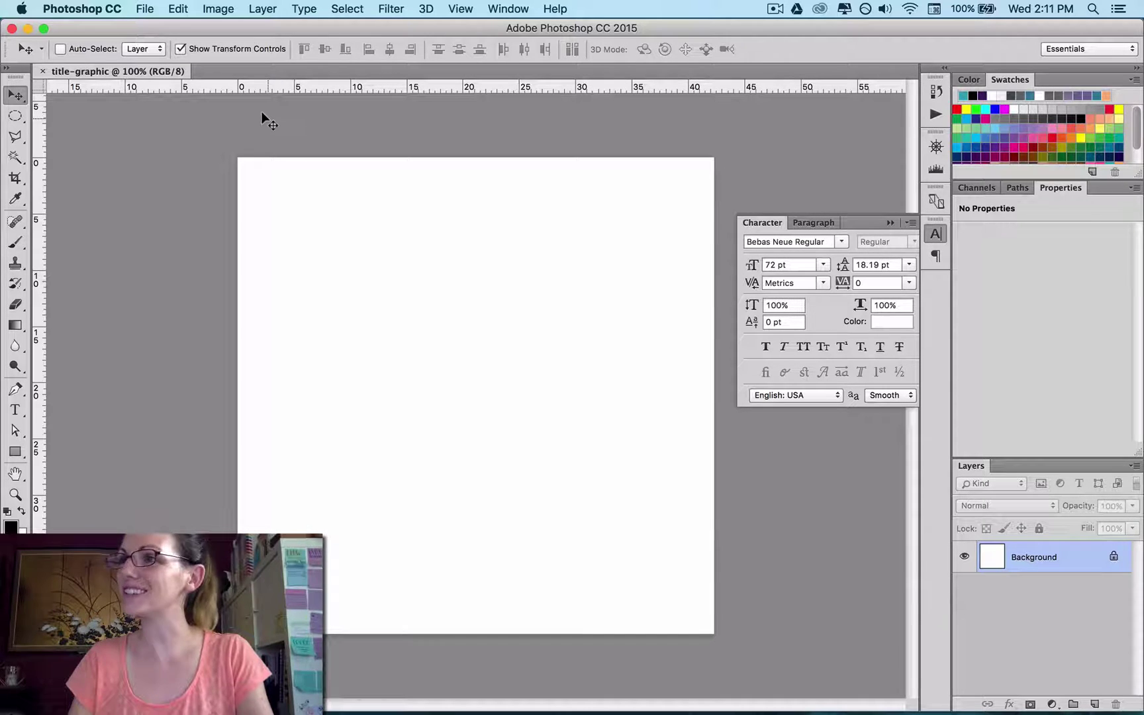
{"action": "mouse_move", "coordinate": [222, 116]}
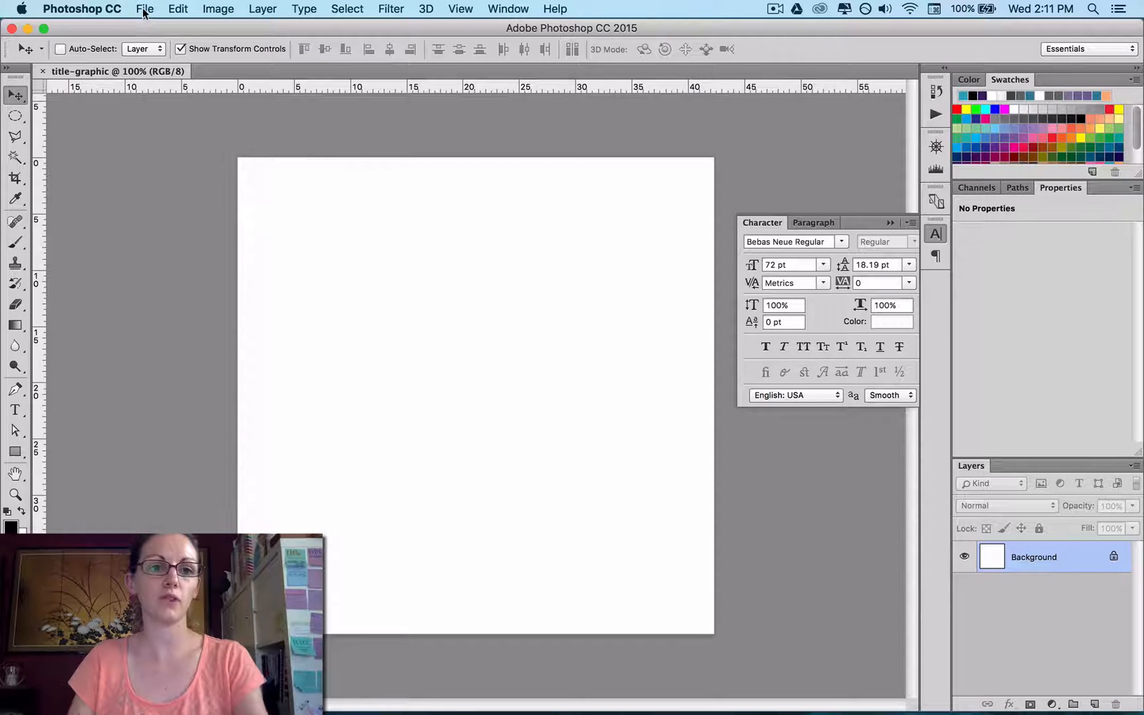
Place office-620823_1920.jpg from Downloads as an embedded layer on the canvas
{"action": "left_click", "coordinate": [145, 9]}
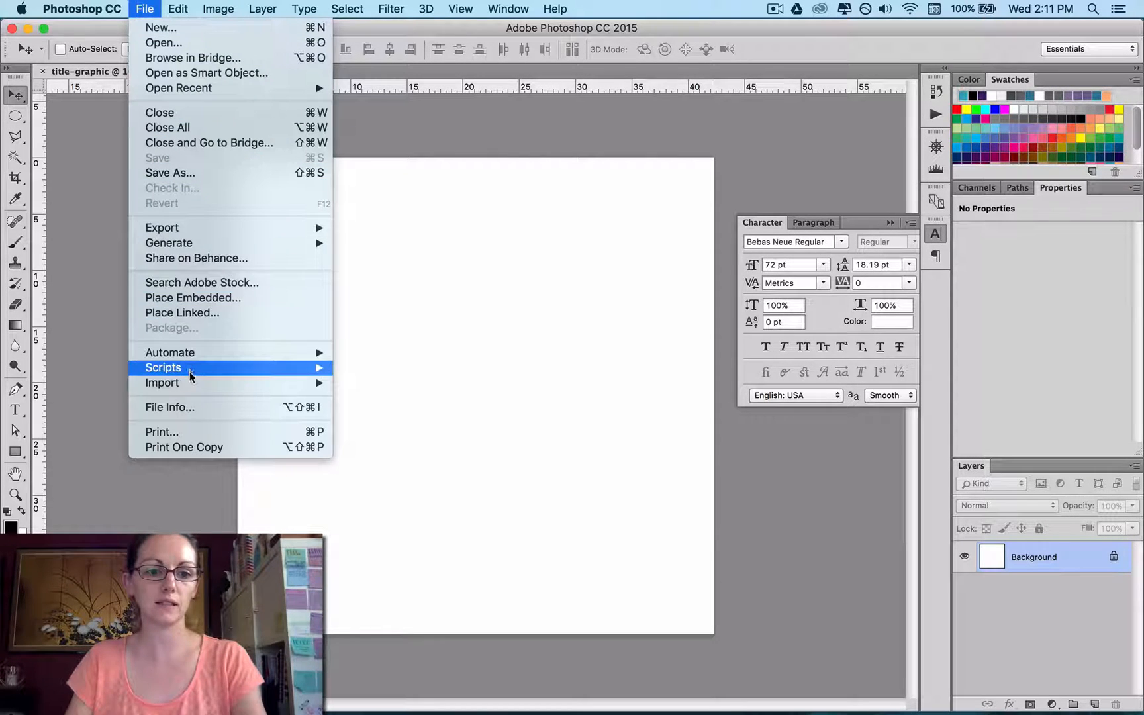
{"action": "mouse_move", "coordinate": [192, 298]}
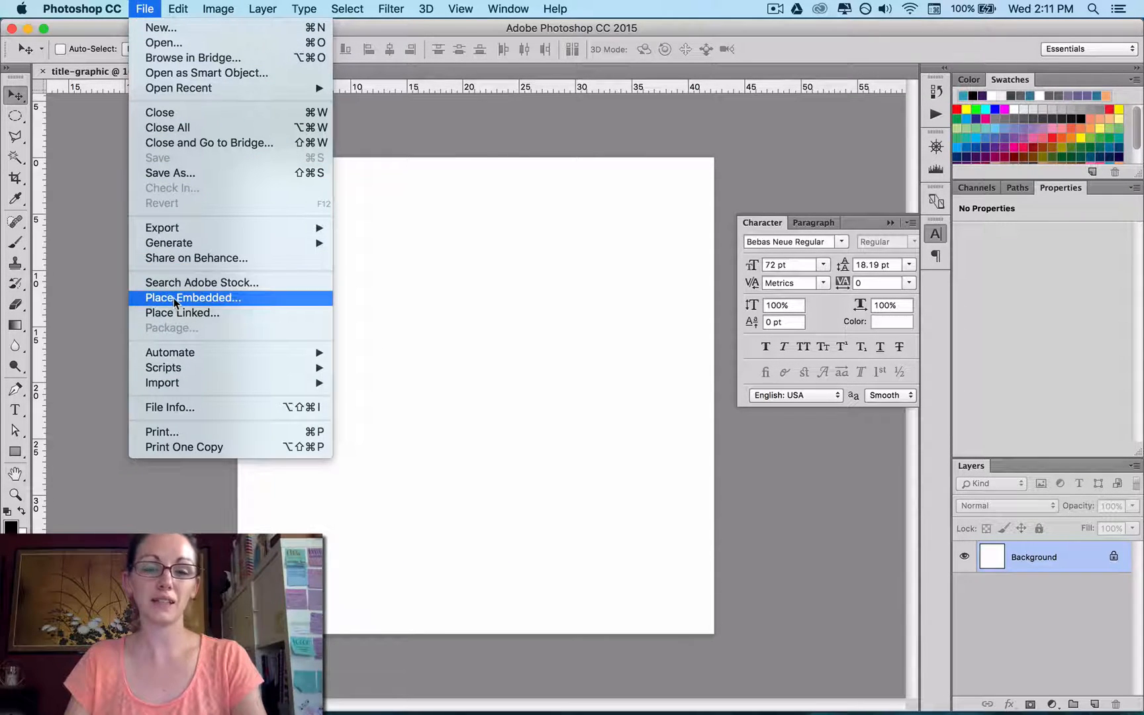
{"action": "left_click", "coordinate": [192, 298]}
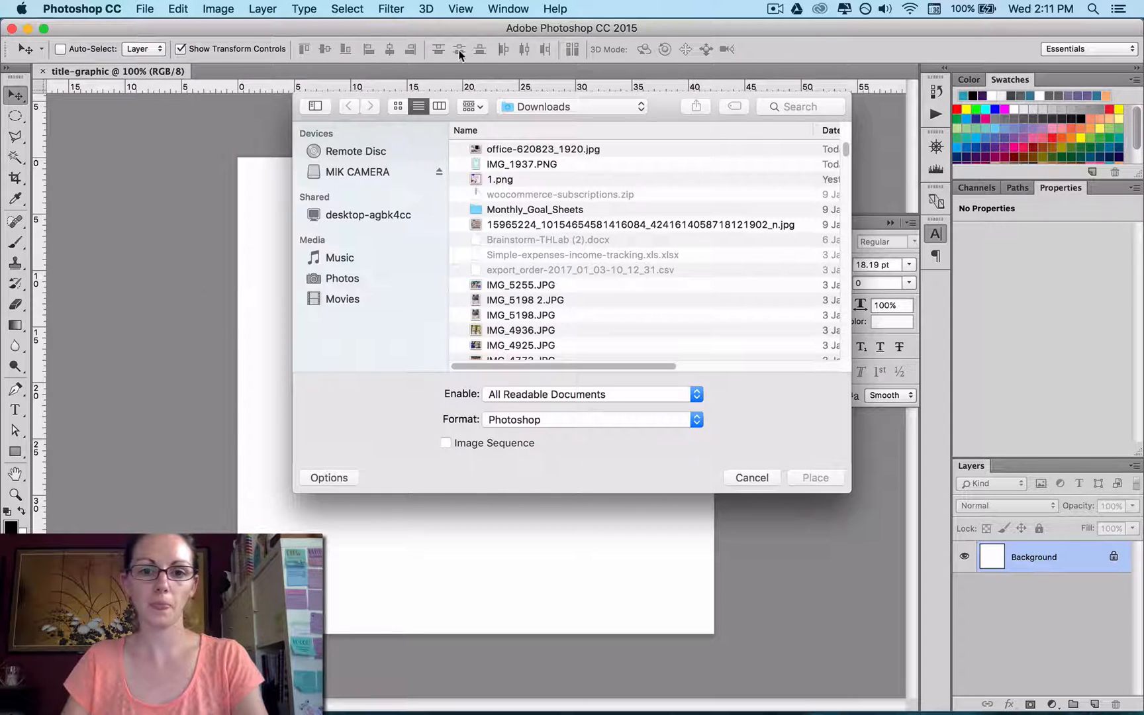
{"action": "mouse_move", "coordinate": [528, 151]}
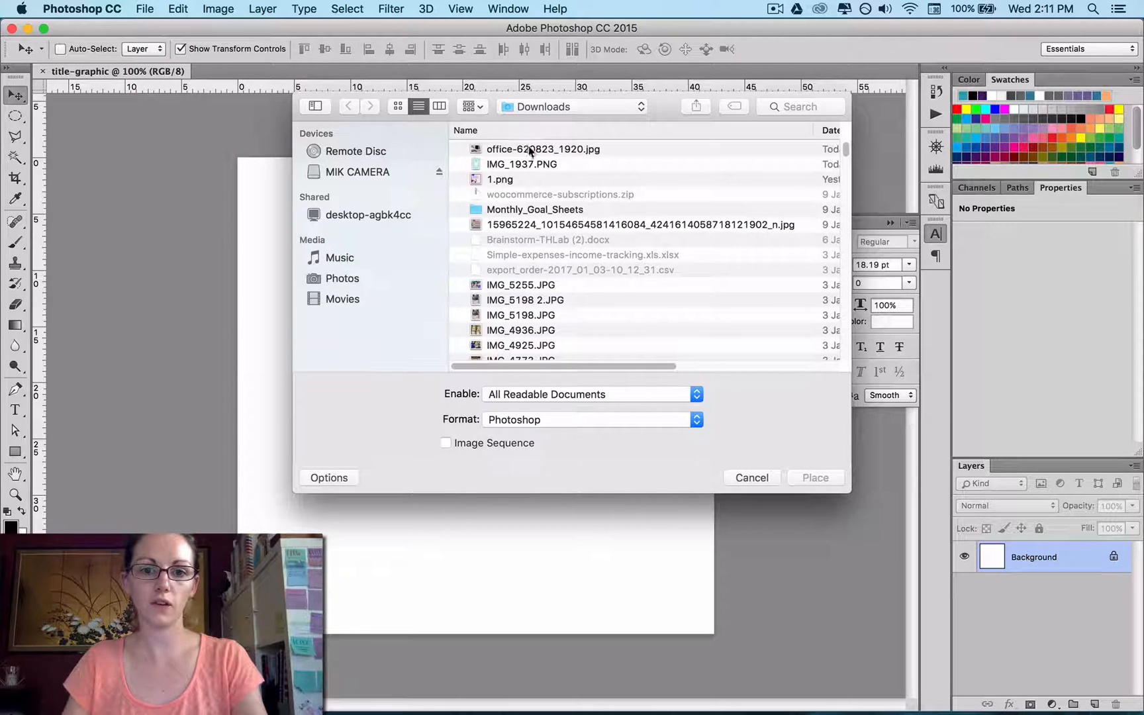
{"action": "left_click", "coordinate": [542, 149]}
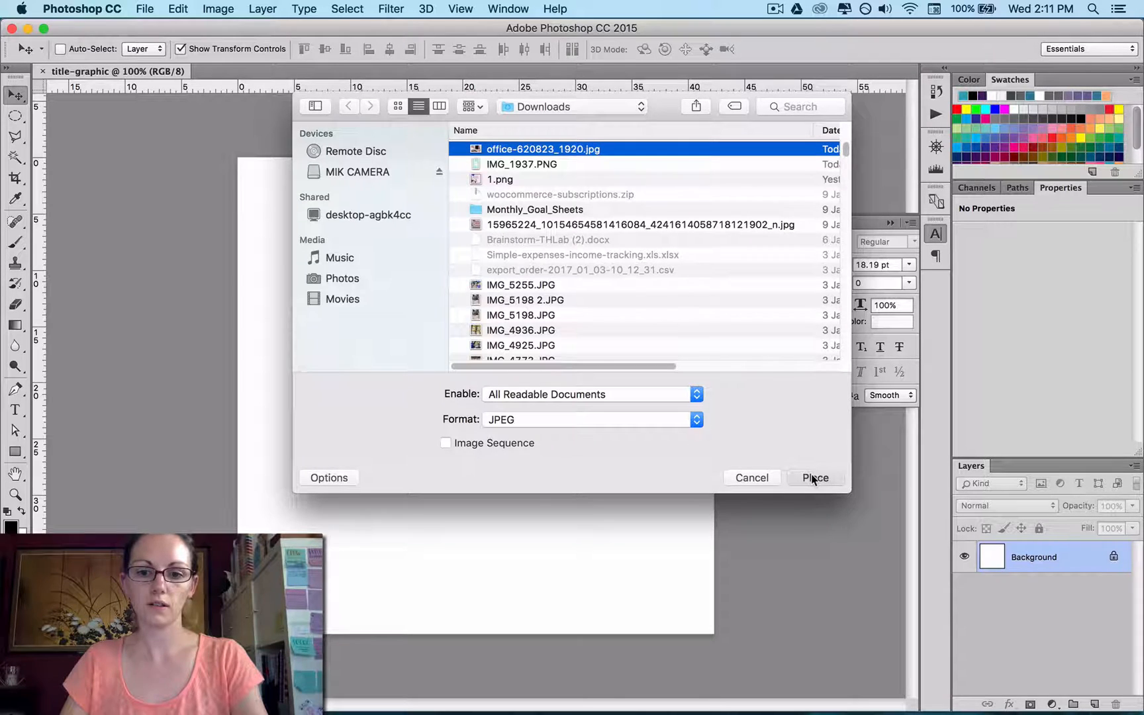
{"action": "left_click", "coordinate": [814, 477]}
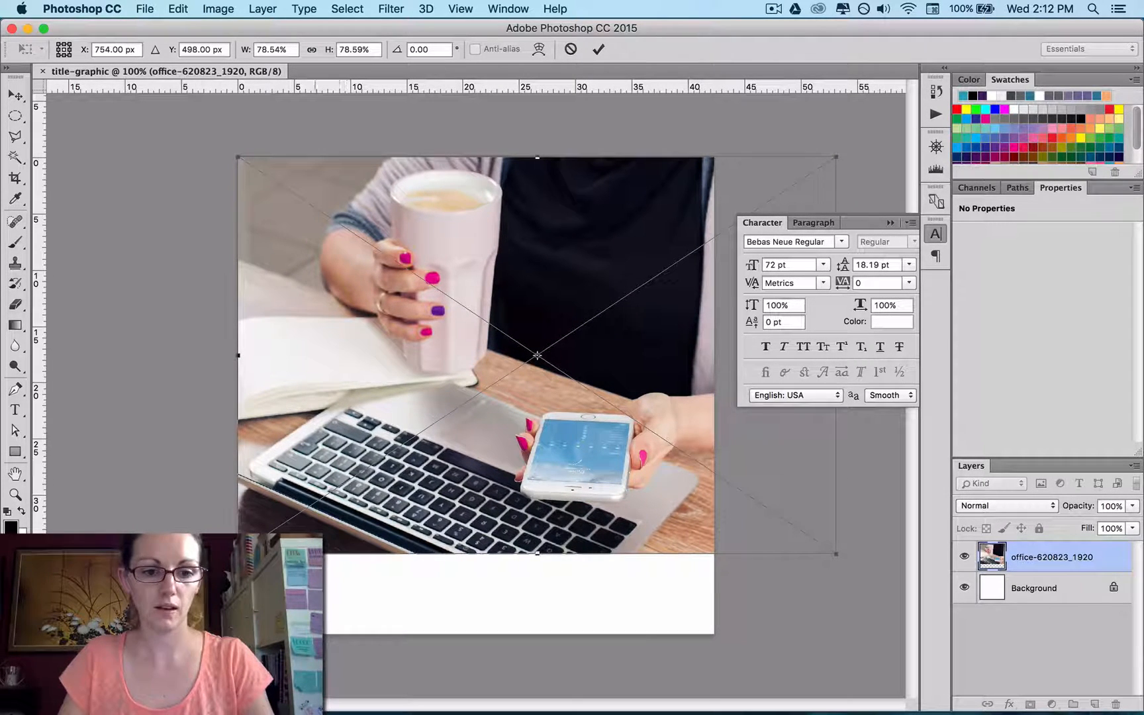
Scale the desk photo with Free Transform so it fills the square canvas and commit
{"action": "left_click_drag", "start_coordinate": [239, 159], "coordinate": [219, 159]}
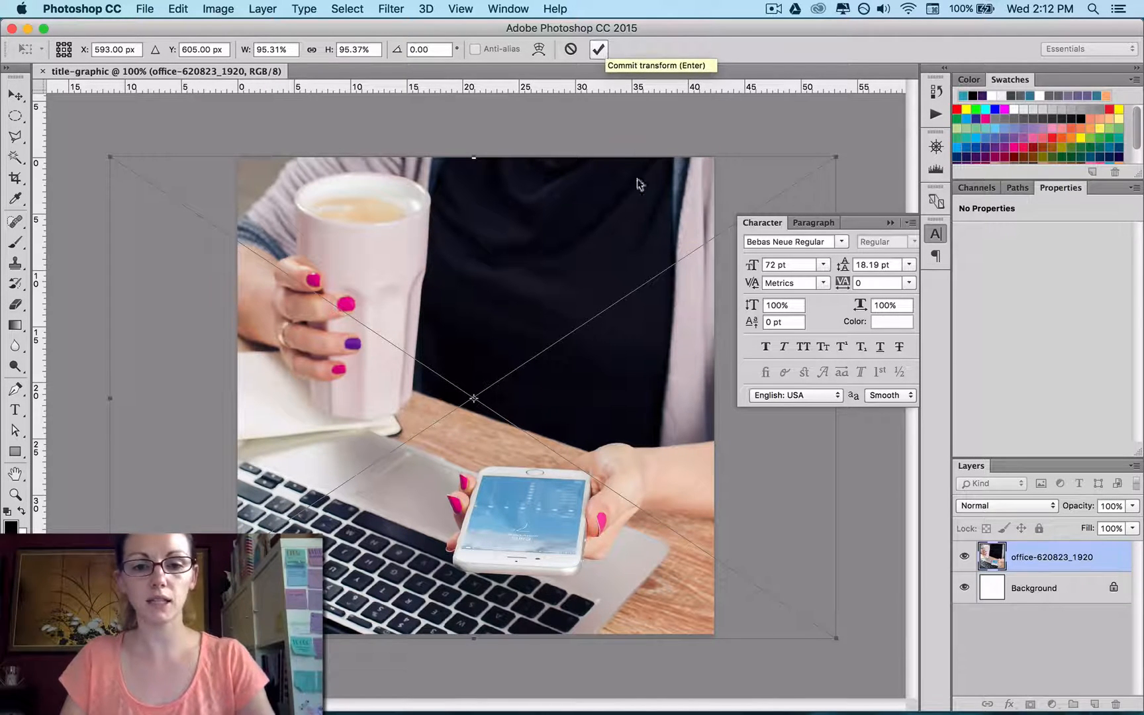
{"action": "left_click", "coordinate": [598, 49]}
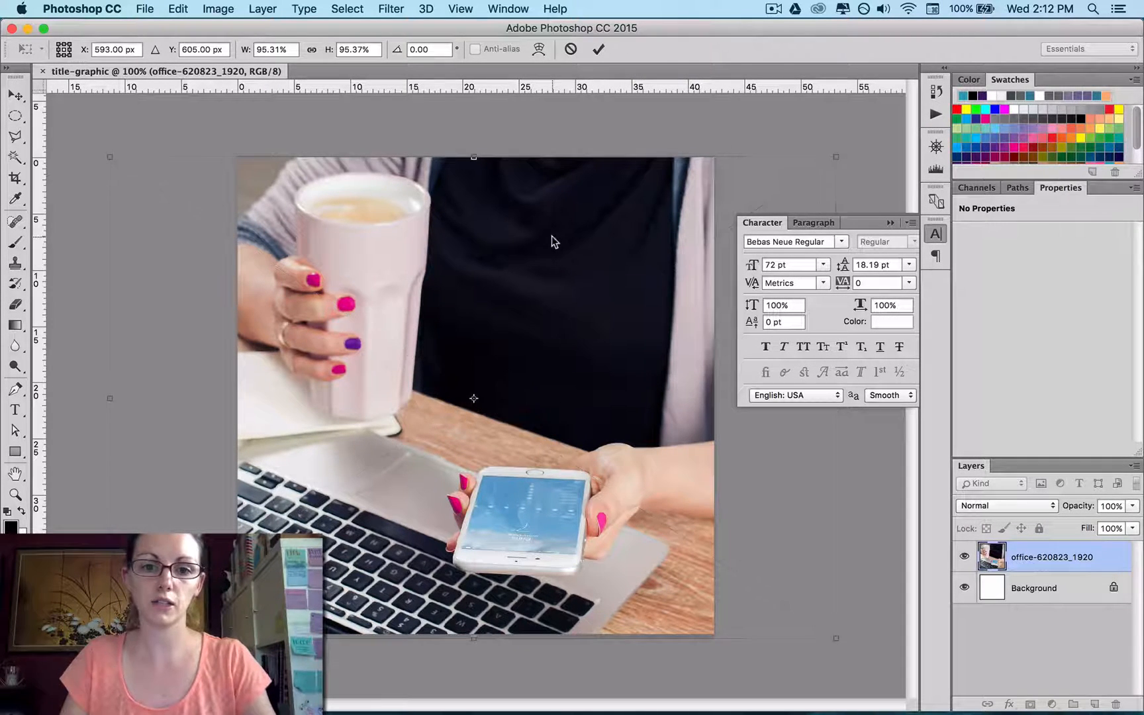
{"action": "left_click", "coordinate": [16, 94]}
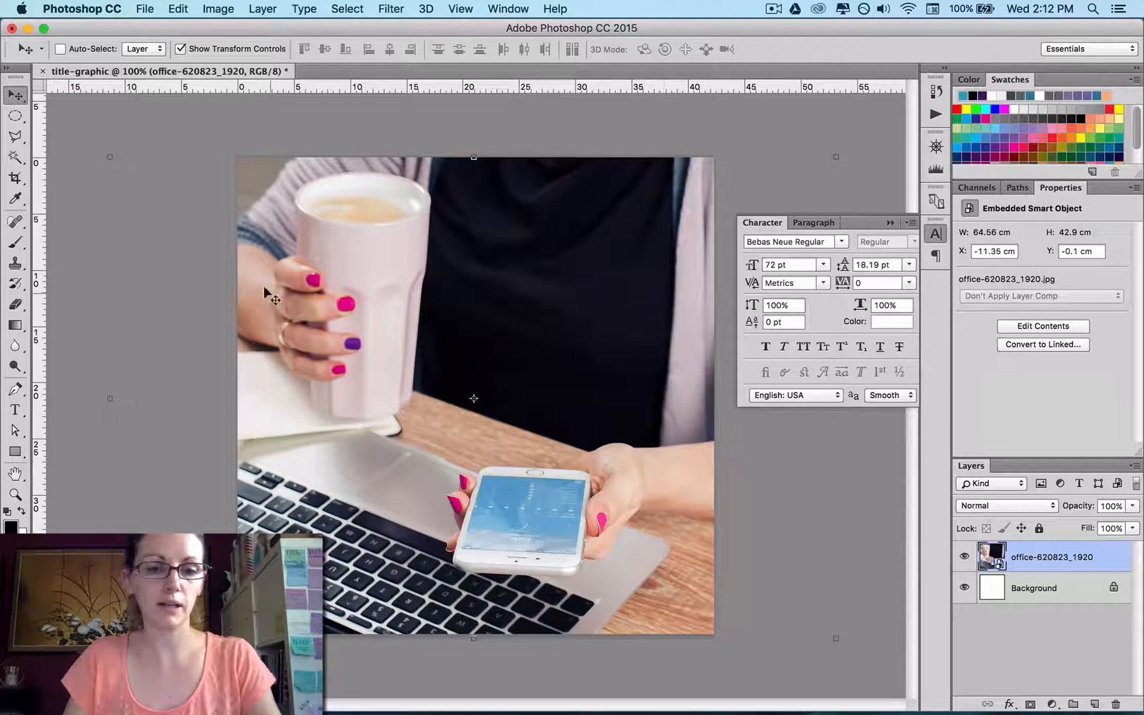
{"action": "mouse_move", "coordinate": [58, 167]}
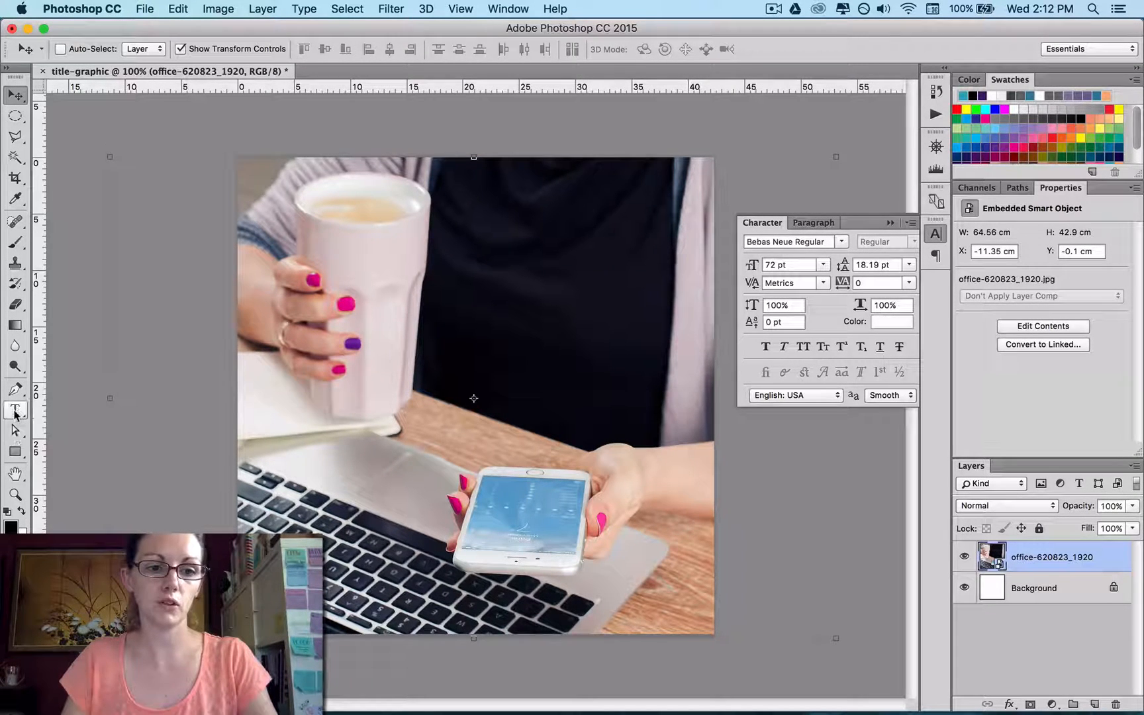
Add a large white 'BLOG TITLE GOES HERE' text layer over the photo
{"action": "left_click", "coordinate": [16, 411]}
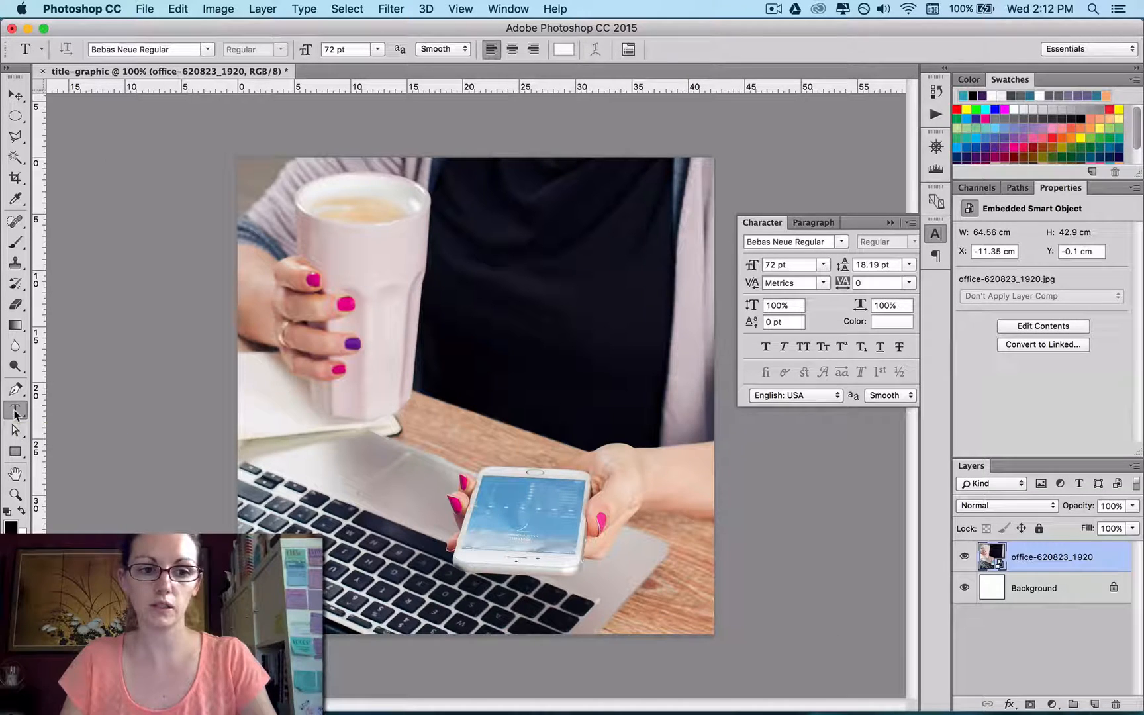
{"action": "mouse_move", "coordinate": [474, 256]}
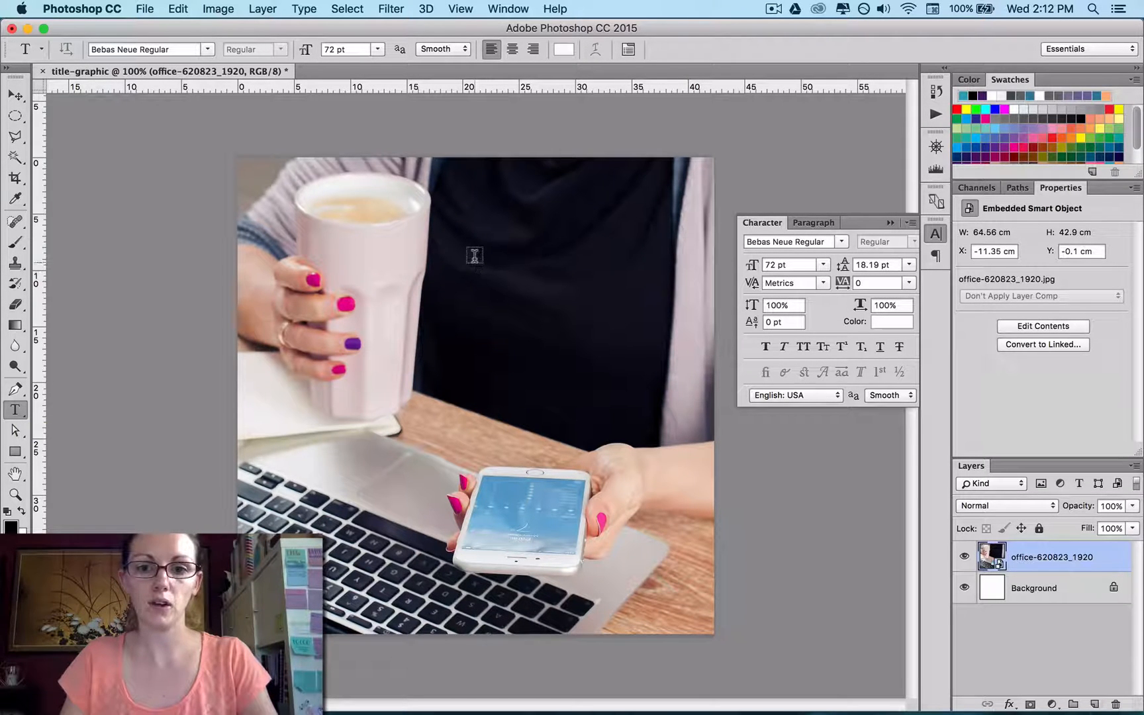
{"action": "left_click", "coordinate": [475, 255]}
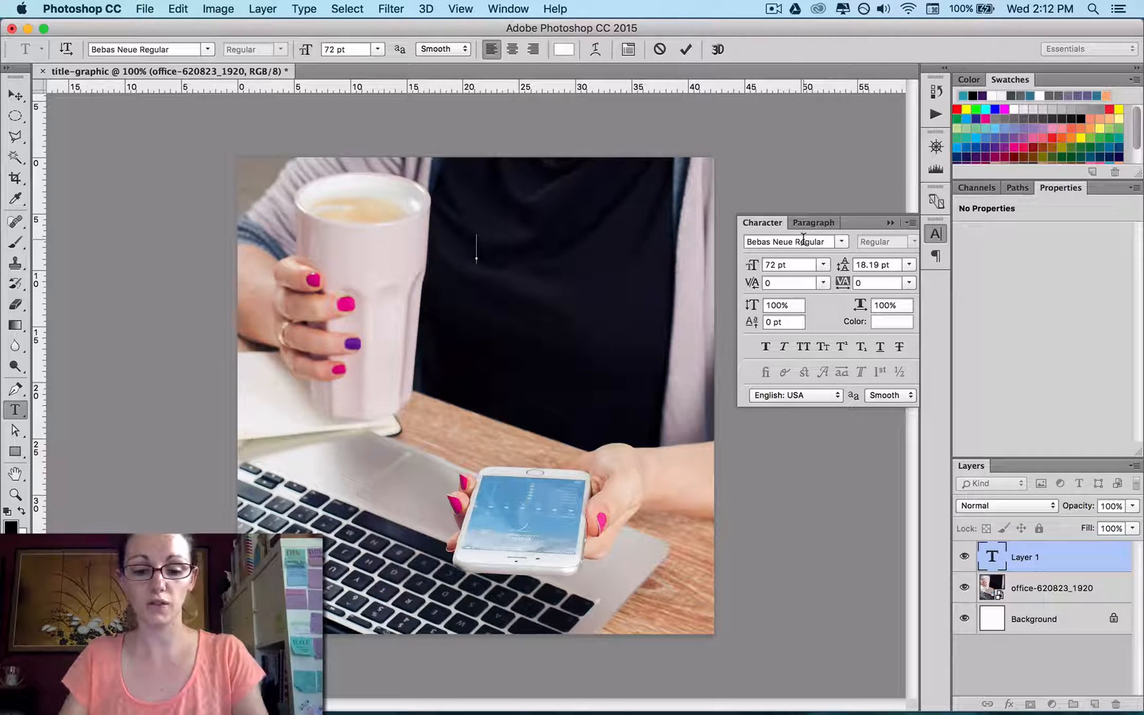
{"action": "type", "text": "BLOG TITLE GOES H"}
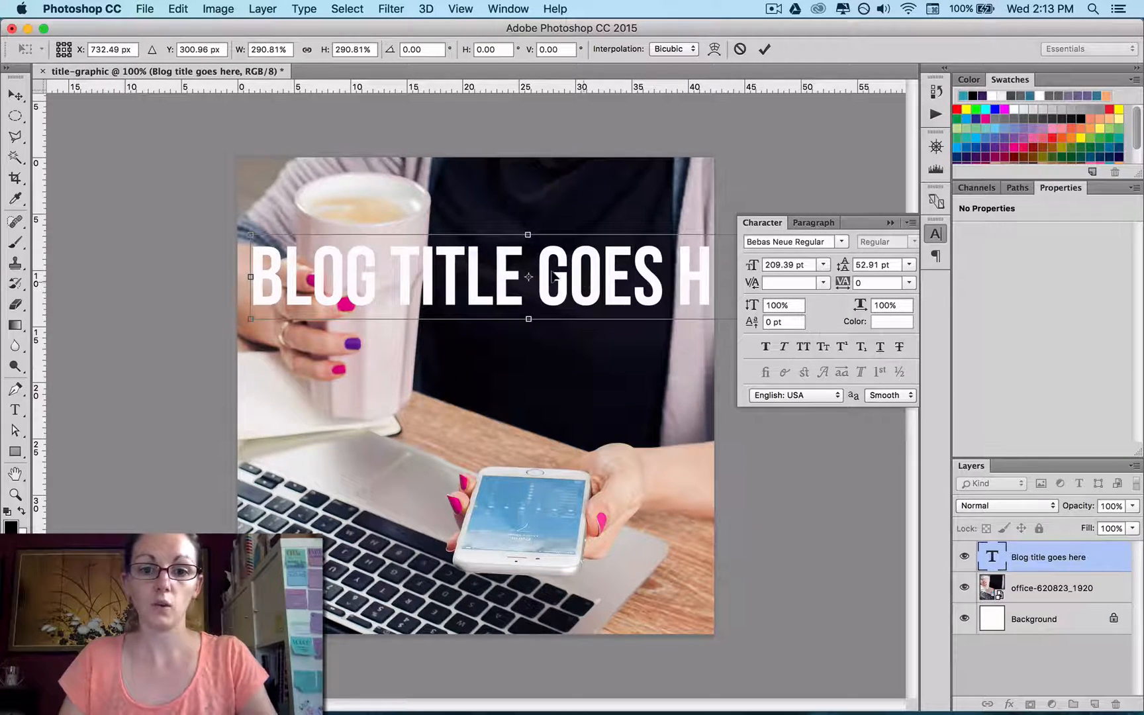
{"action": "left_click", "coordinate": [16, 95]}
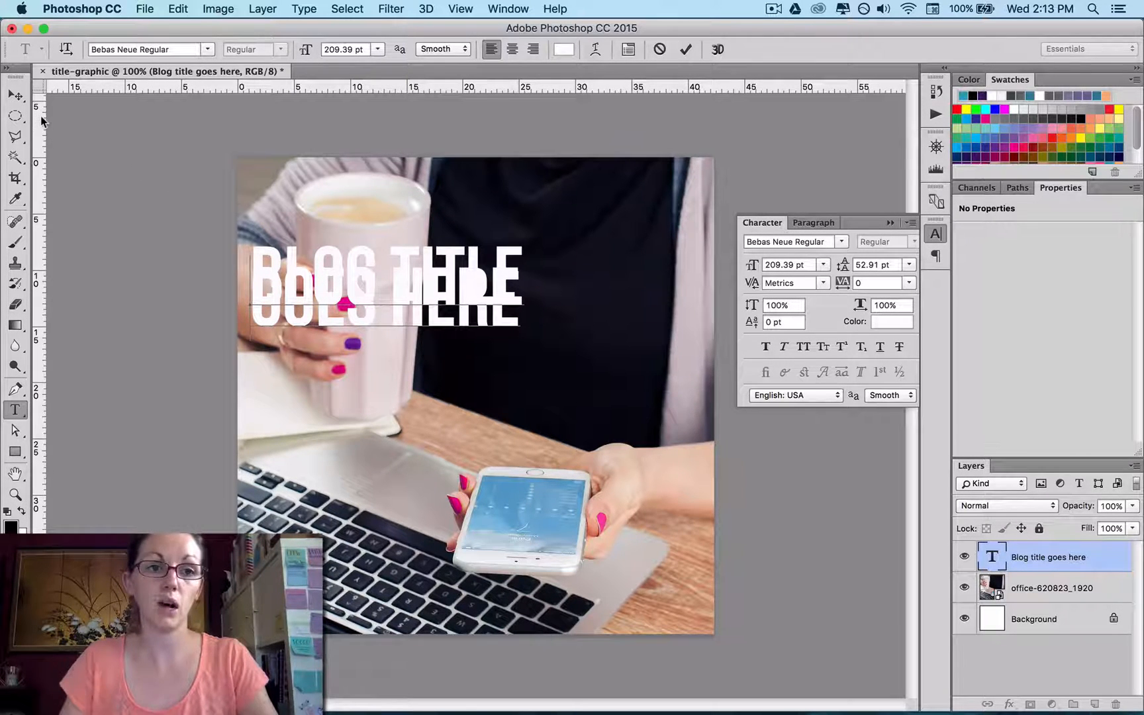
Set the title's leading to 185 pt so the two lines no longer overlap
{"action": "left_click", "coordinate": [15, 94]}
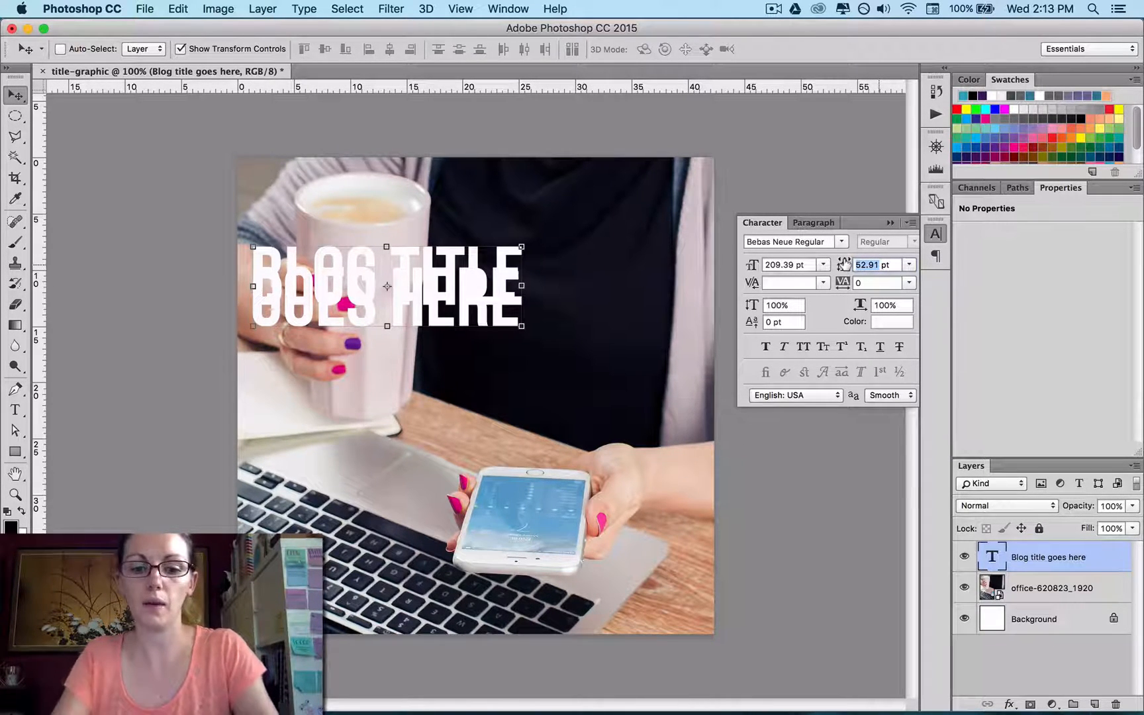
{"action": "type", "text": "185"}
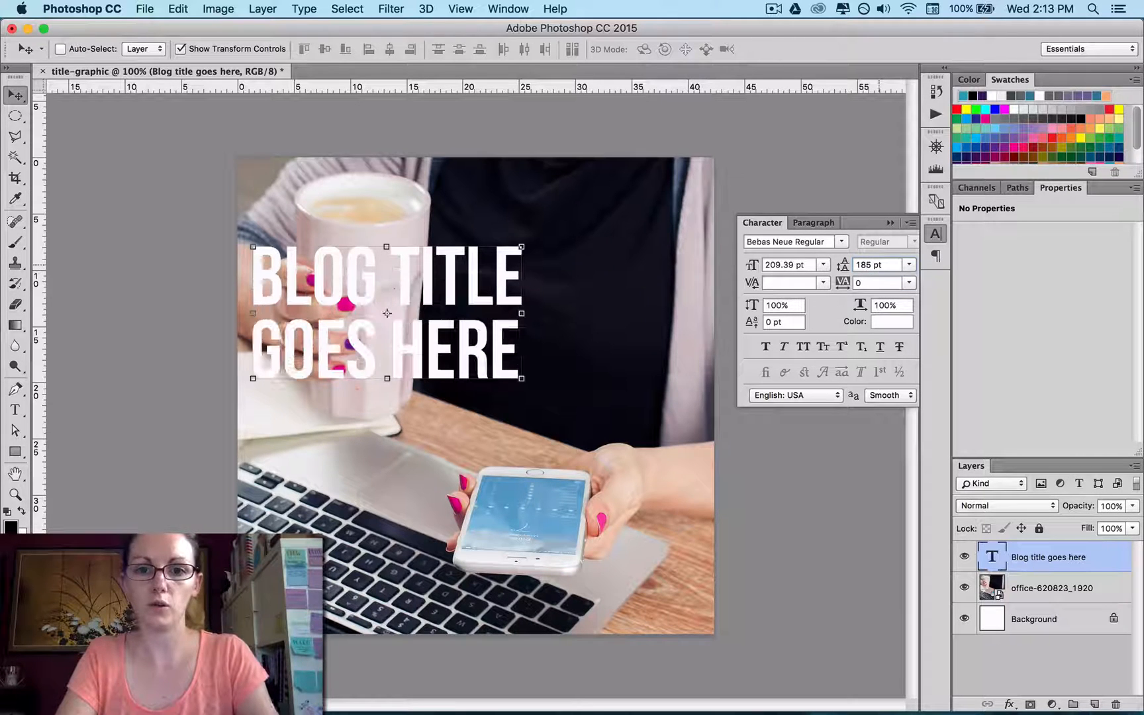
{"action": "mouse_move", "coordinate": [842, 263]}
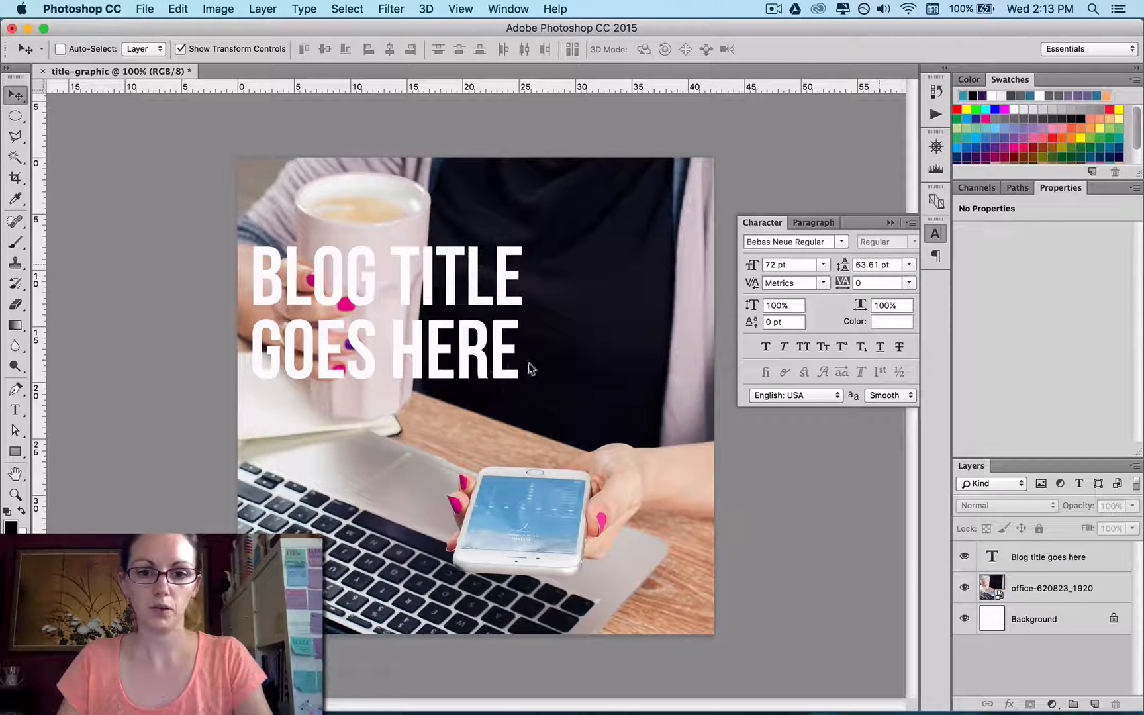
Dismiss the no-layer warning and select the title layer to move it to the photo's top
{"action": "left_click", "coordinate": [528, 368]}
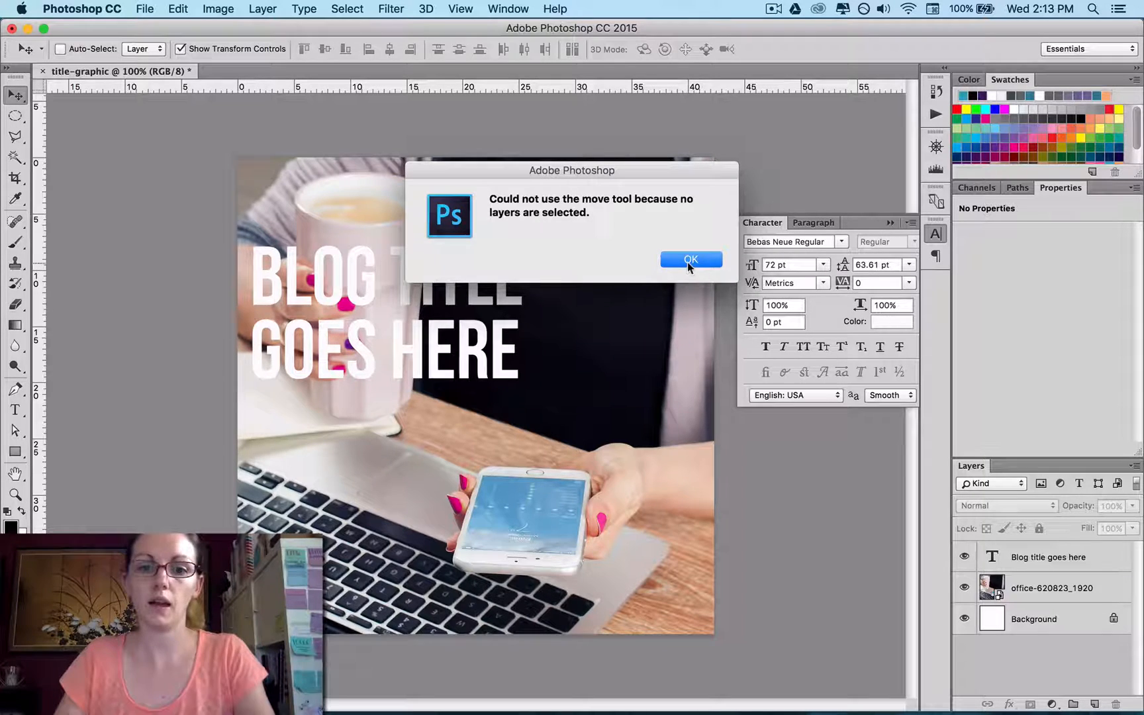
{"action": "left_click", "coordinate": [690, 259]}
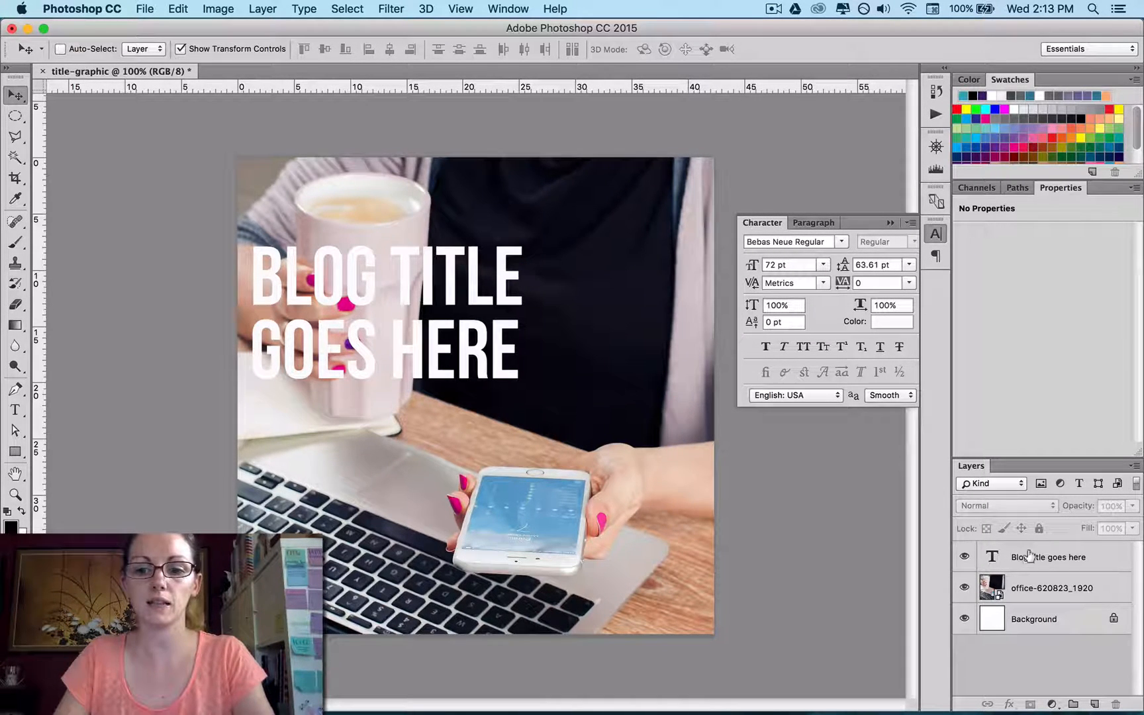
{"action": "left_click", "coordinate": [1049, 556]}
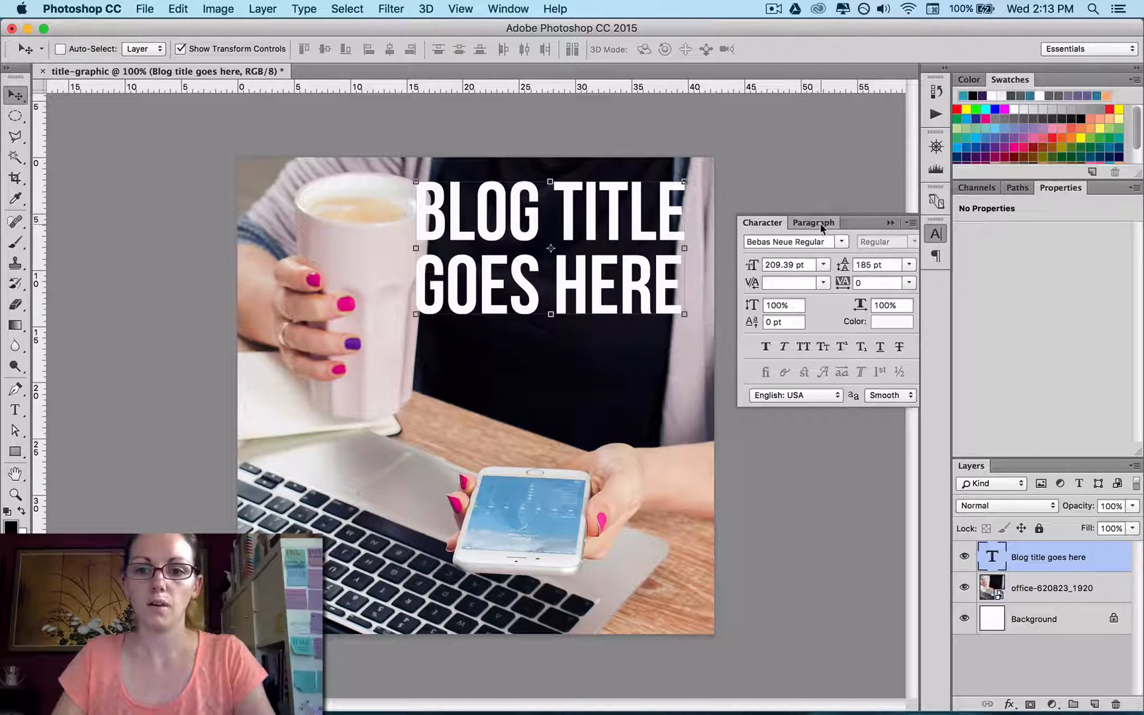
Right-align the title and reflow it into three lines: BLOG, TITLE, GOES HERE
{"action": "left_click", "coordinate": [813, 222]}
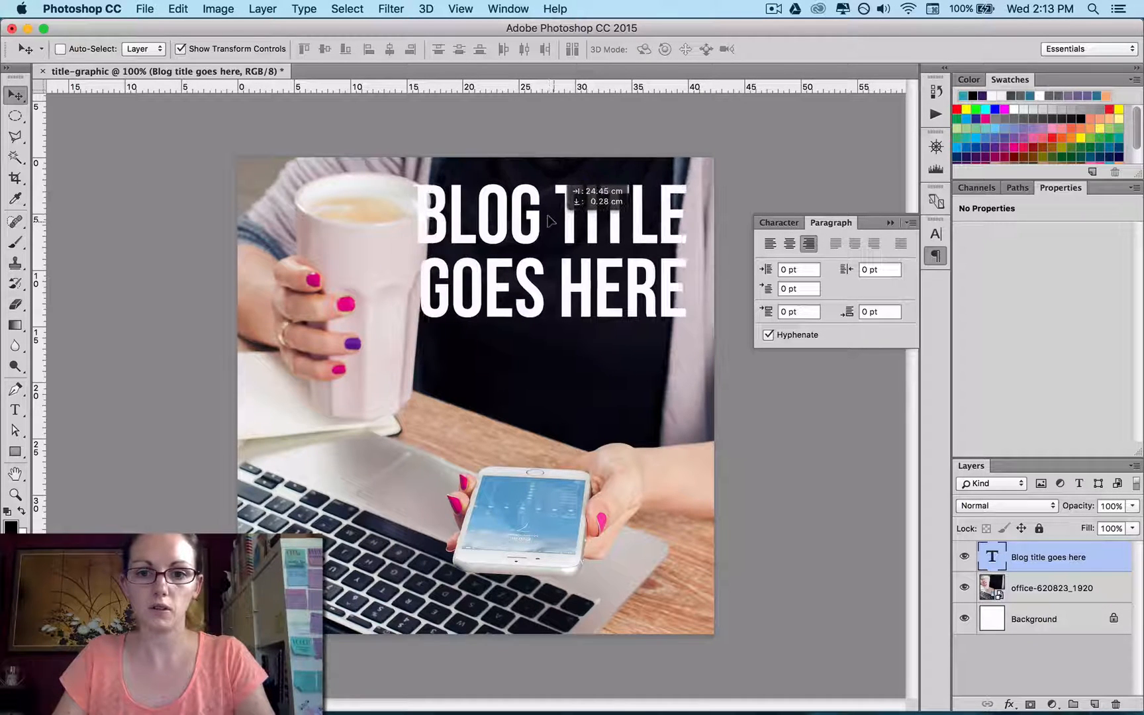
{"action": "left_click", "coordinate": [551, 251]}
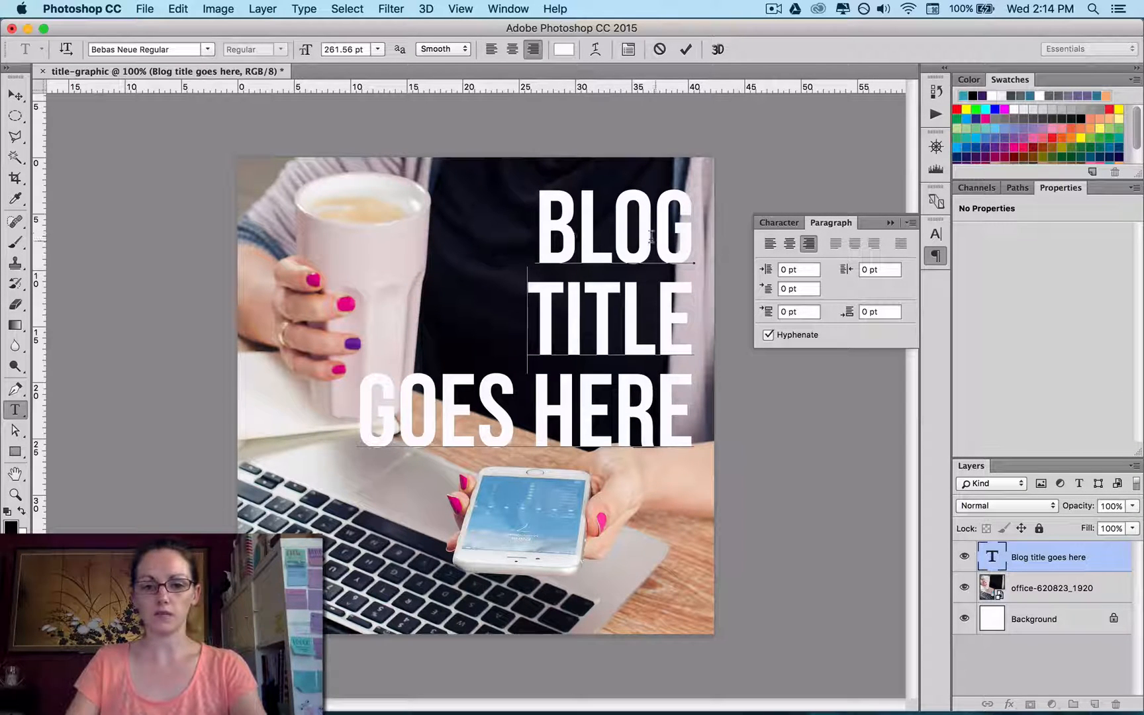
{"action": "left_click", "coordinate": [15, 95]}
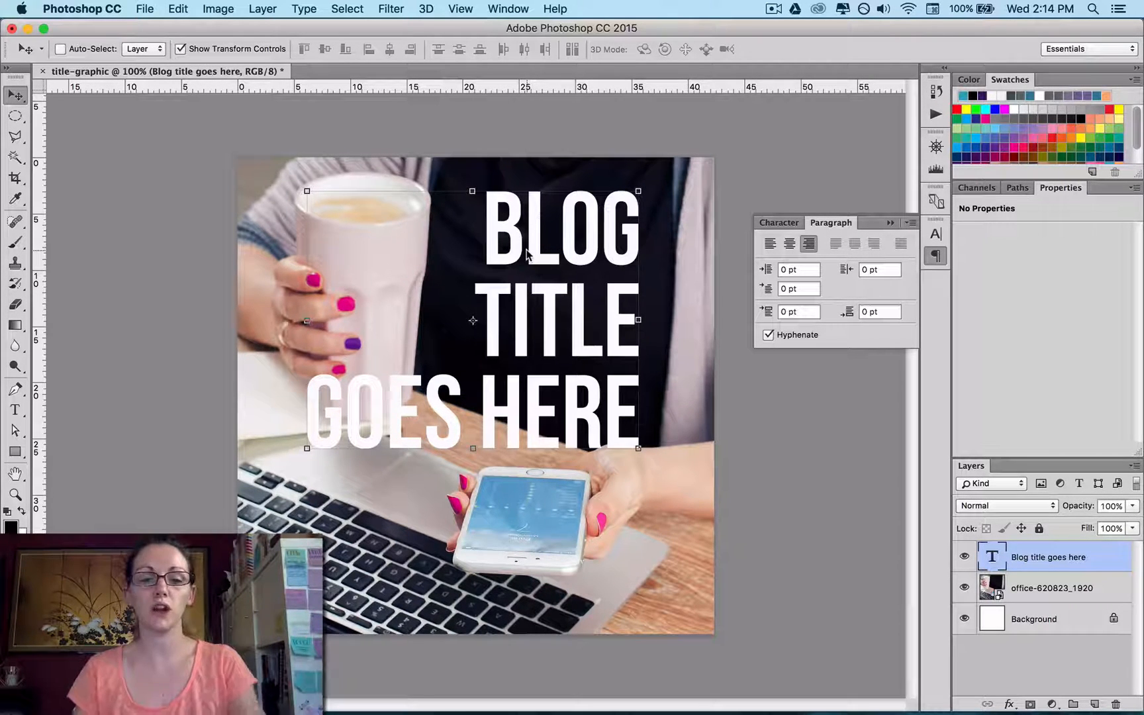
{"action": "mouse_move", "coordinate": [605, 295]}
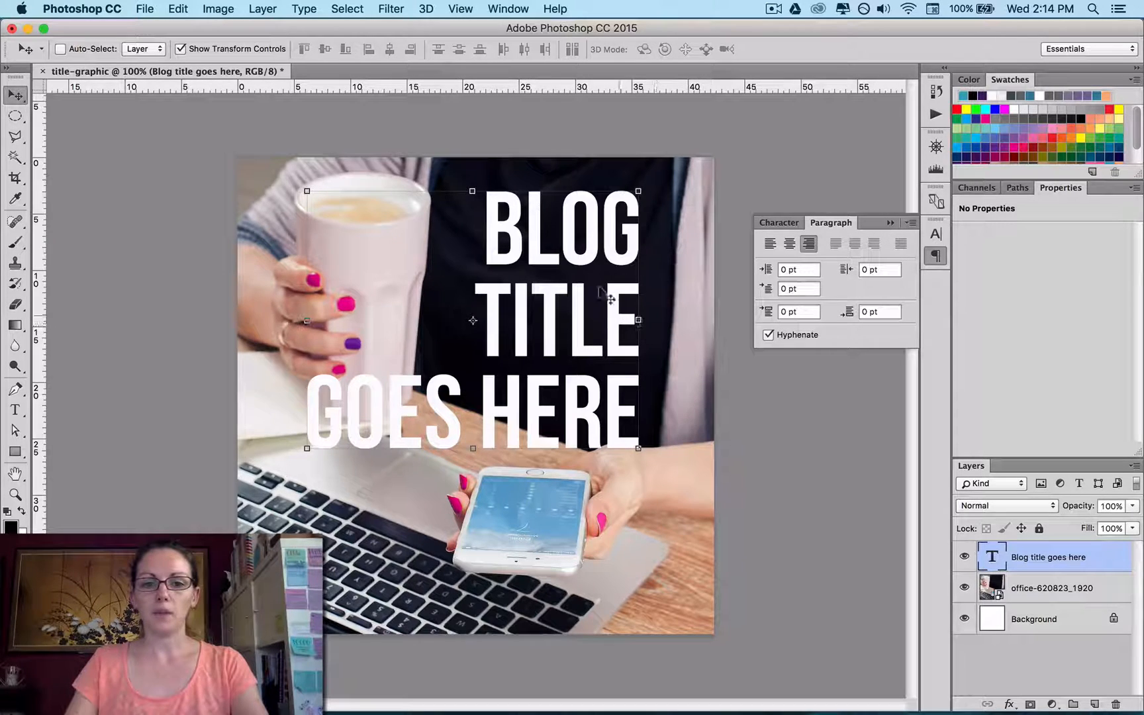
{"action": "mouse_move", "coordinate": [533, 222]}
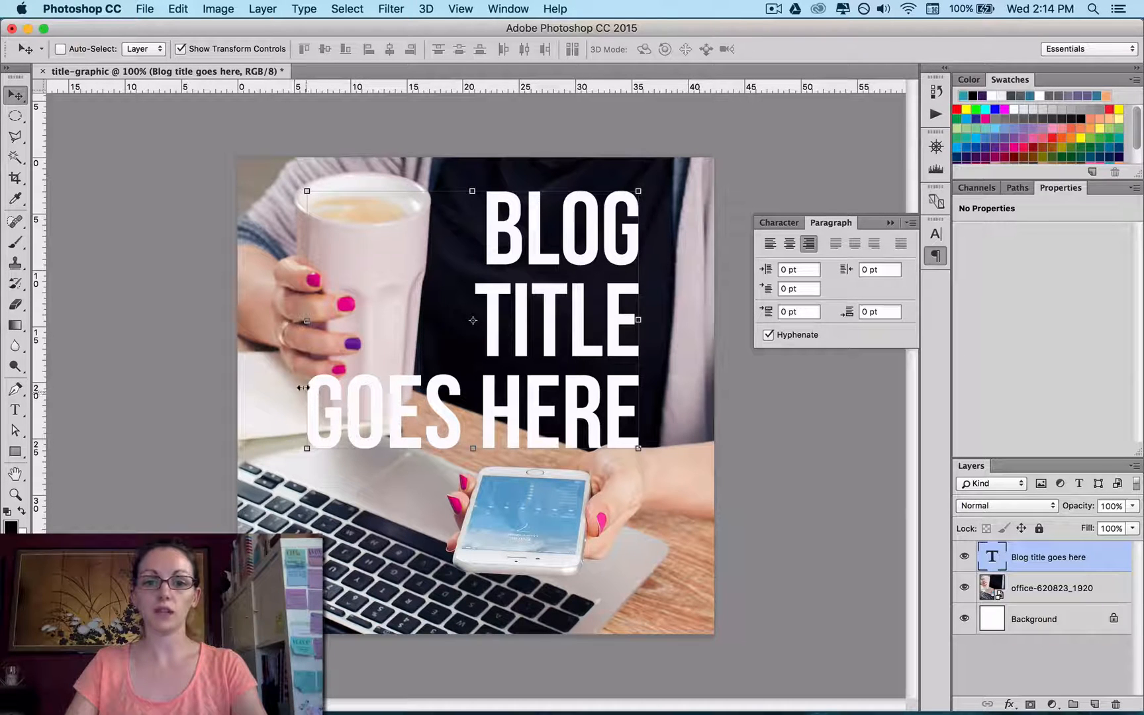
Nudge the title layer slightly left, in from the photo's right edge
{"action": "left_click", "coordinate": [1051, 588]}
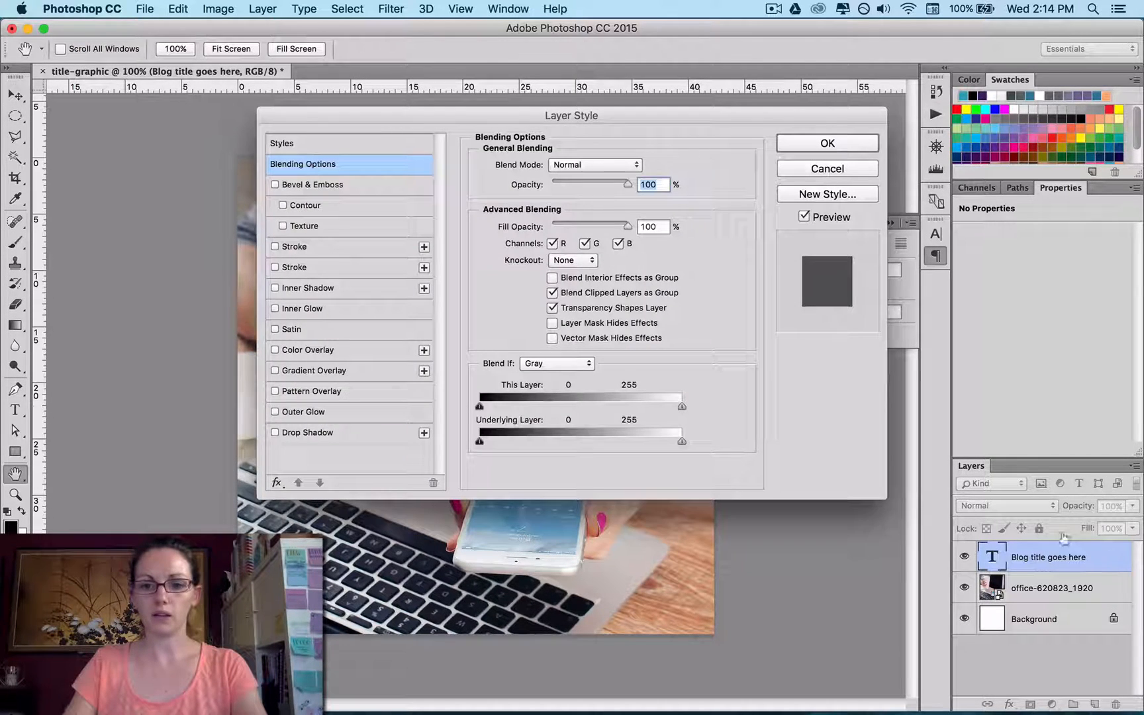
{"action": "mouse_move", "coordinate": [312, 117]}
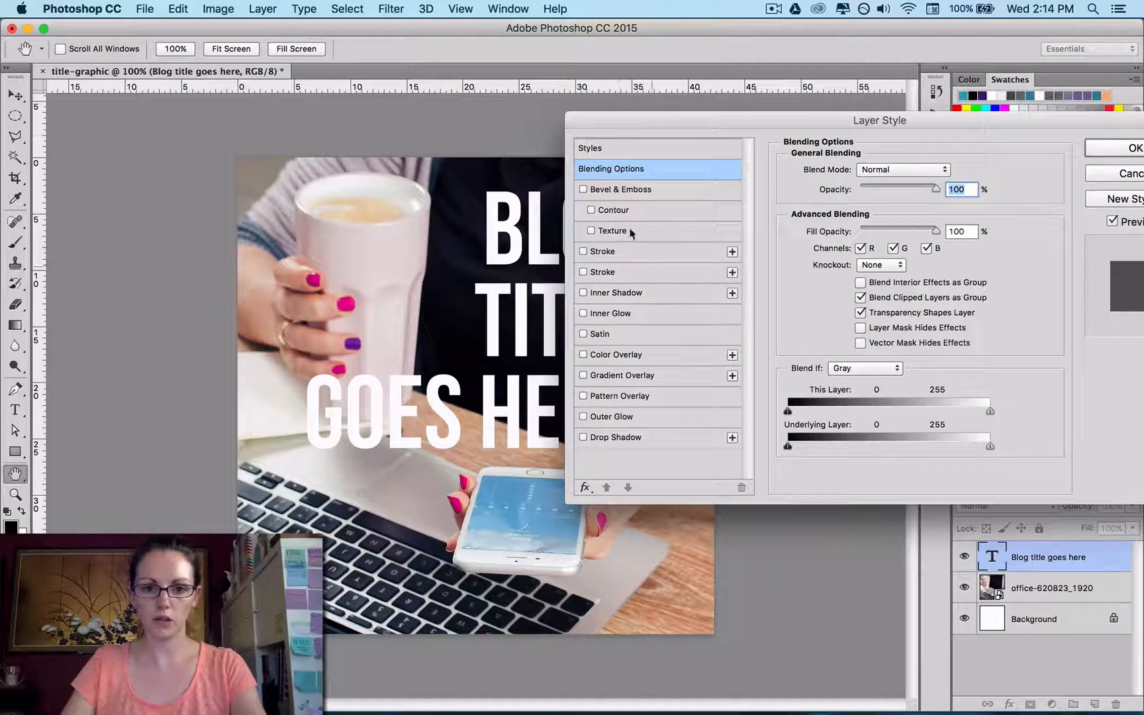
Give the title a drop shadow with Normal blend mode and bring up its colour chooser
{"action": "left_click", "coordinate": [582, 437]}
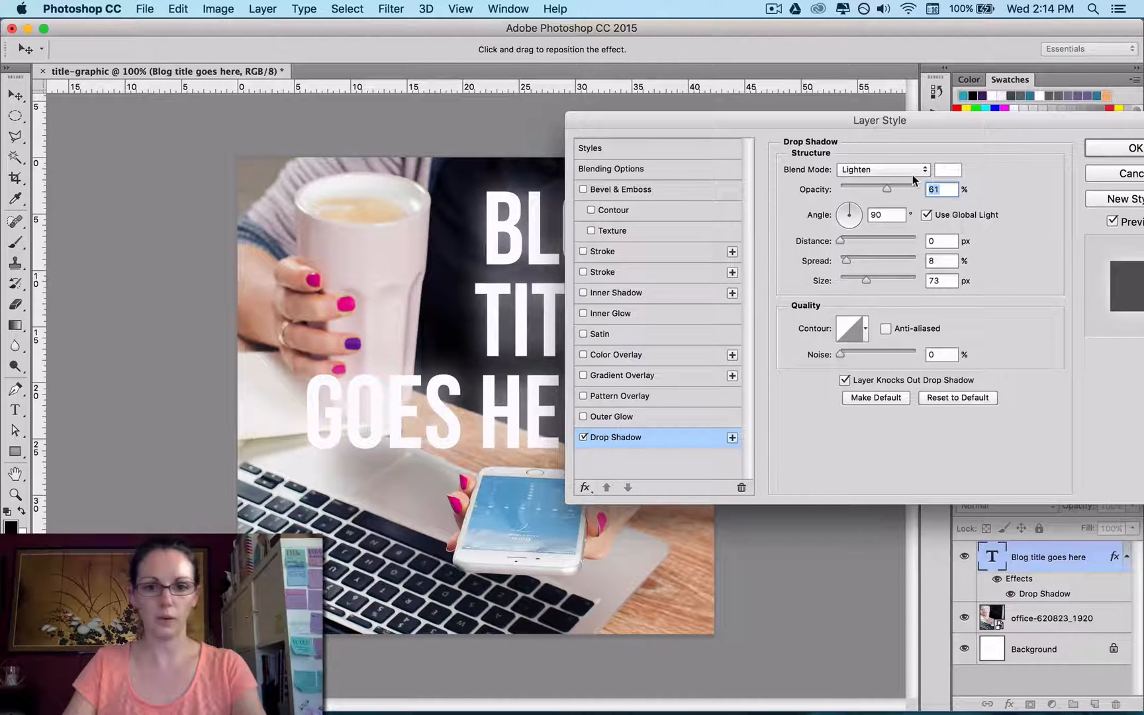
{"action": "left_click", "coordinate": [883, 170]}
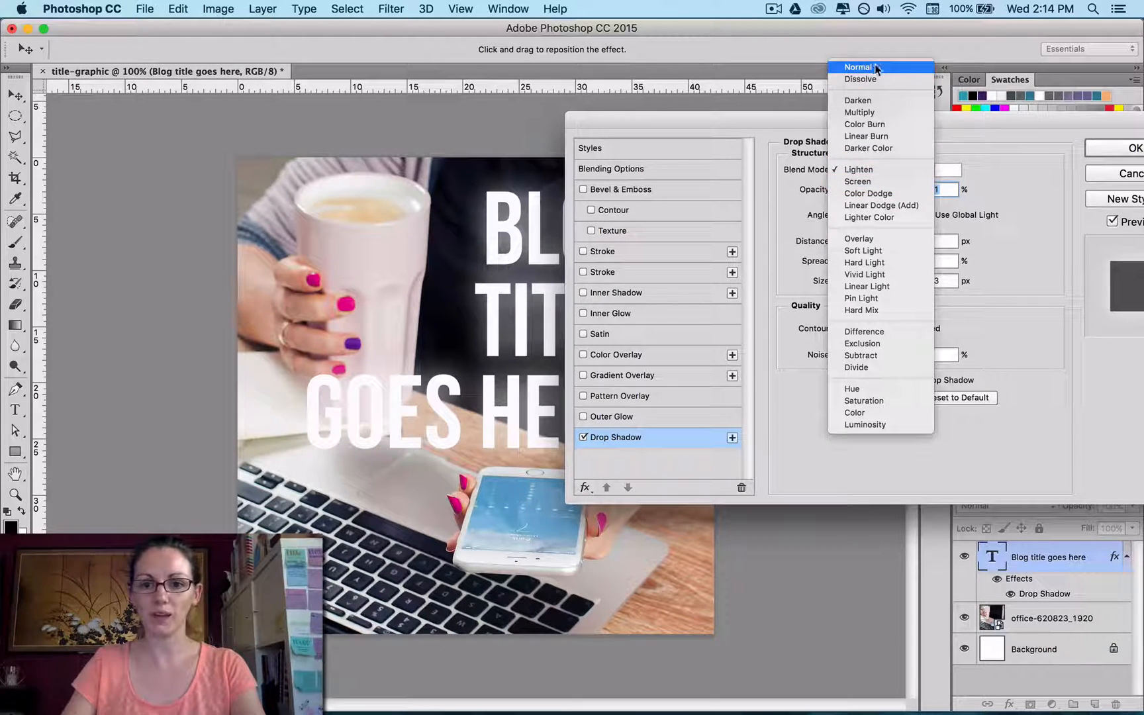
{"action": "left_click", "coordinate": [858, 66]}
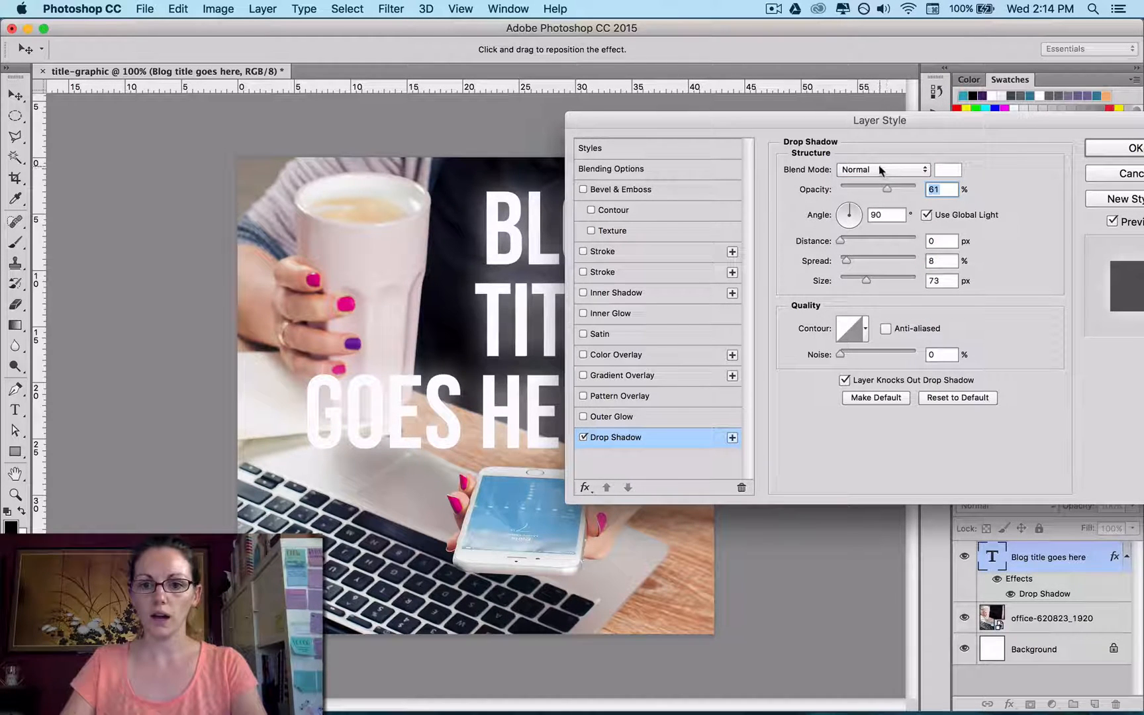
{"action": "left_click", "coordinate": [947, 169]}
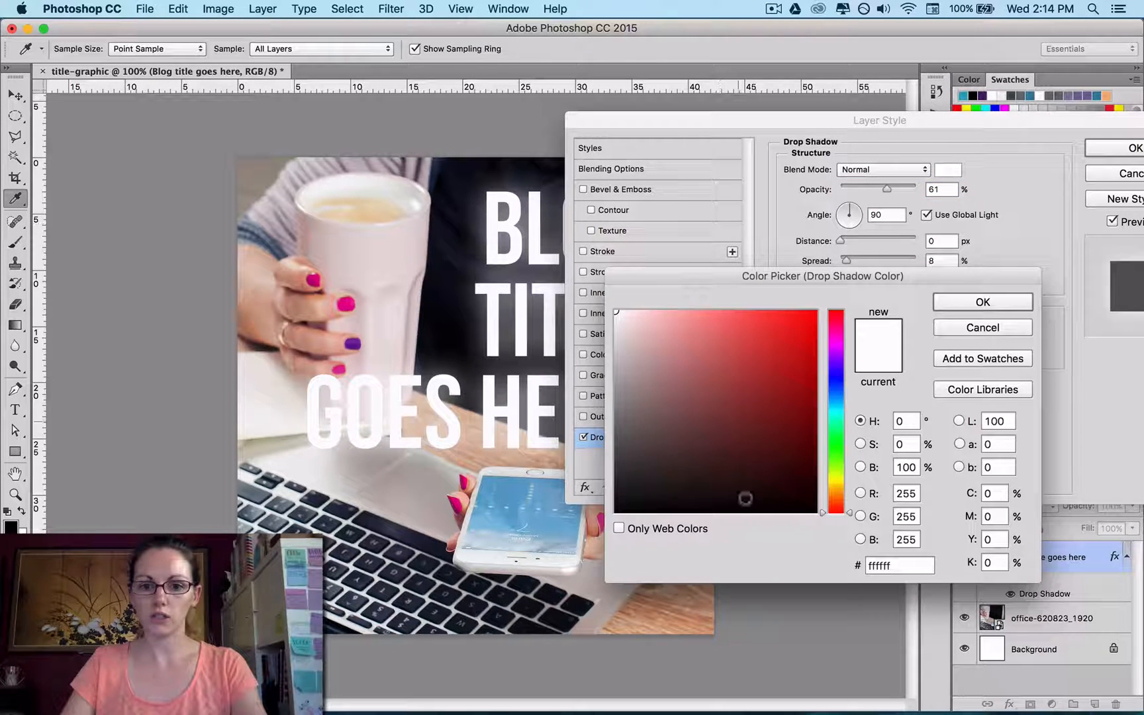
Make the shadow black at 39% opacity, distance 10, spread 7, size 6, and confirm
{"action": "left_click", "coordinate": [982, 302]}
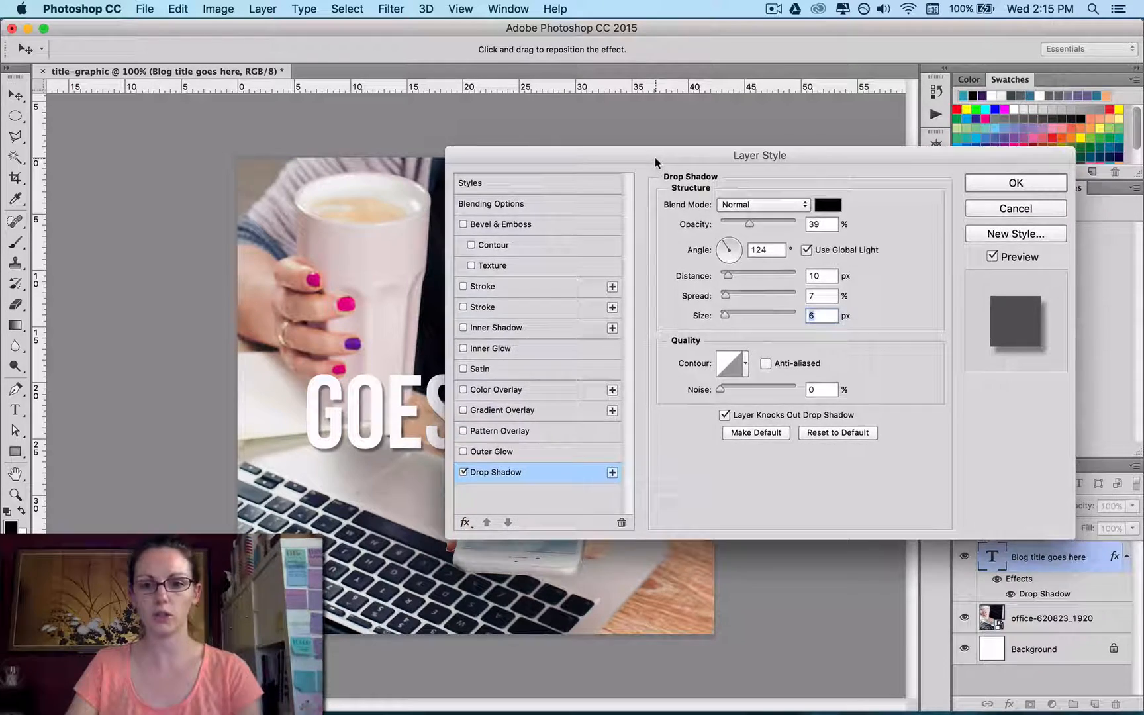
{"action": "left_click", "coordinate": [1014, 183]}
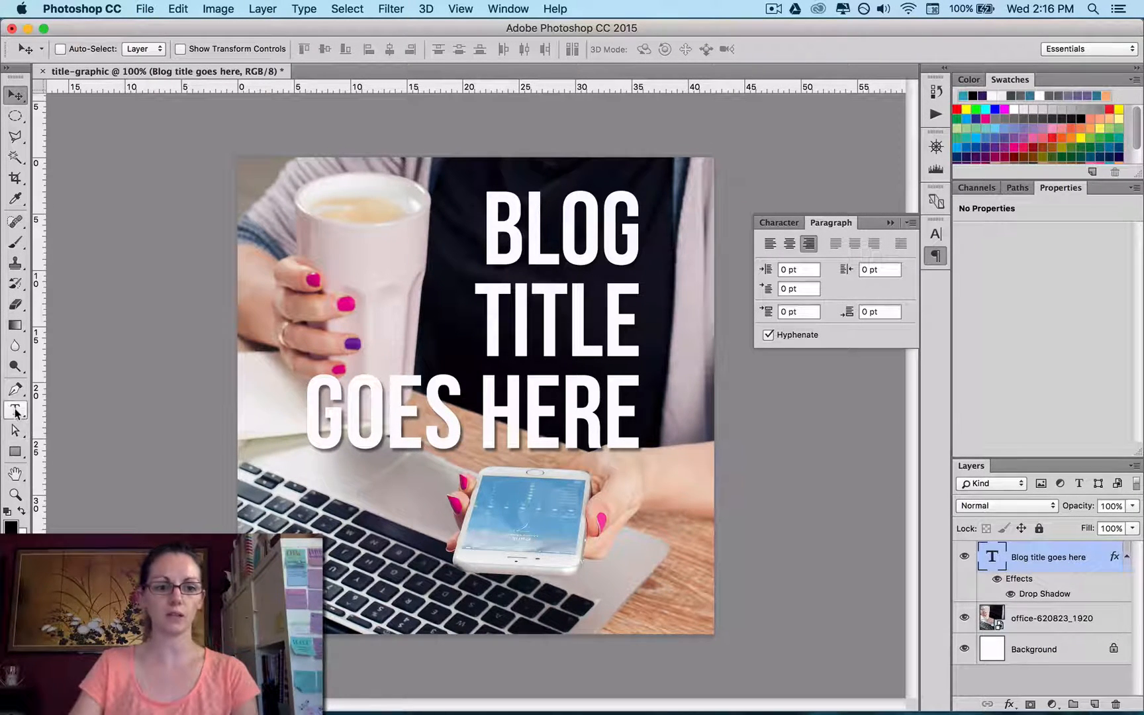
Add a white 'the makers' co' text layer near the bottom of the photo
{"action": "left_click", "coordinate": [16, 410]}
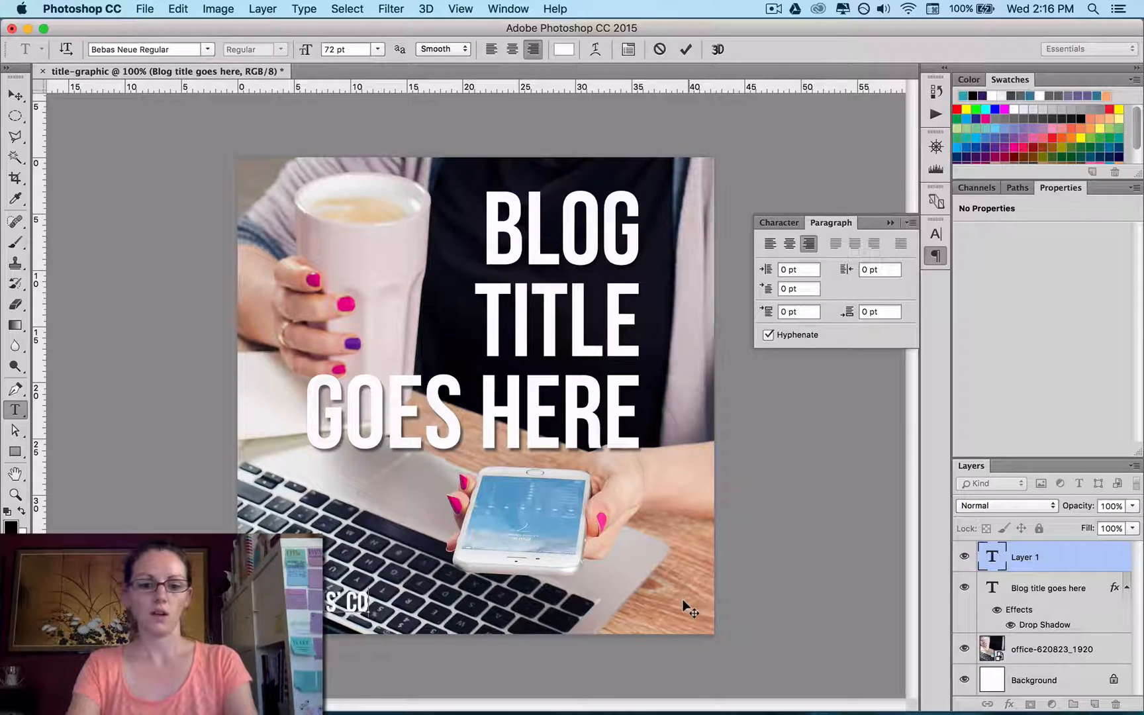
{"action": "left_click", "coordinate": [16, 95]}
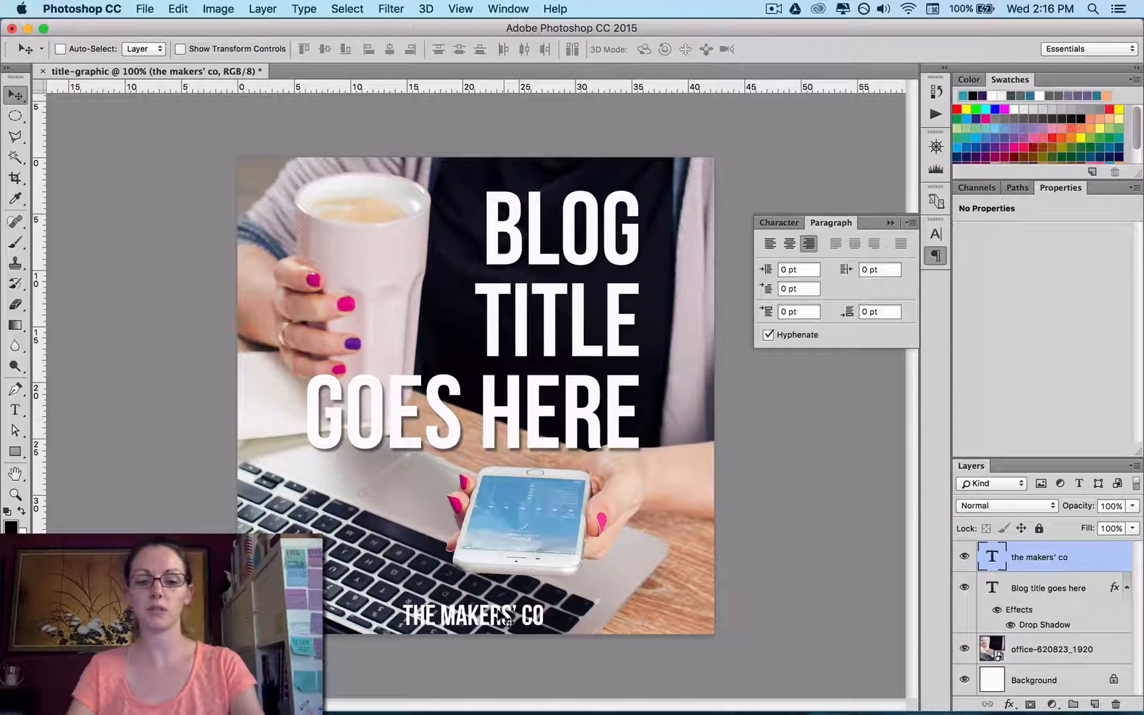
{"action": "mouse_move", "coordinate": [825, 467]}
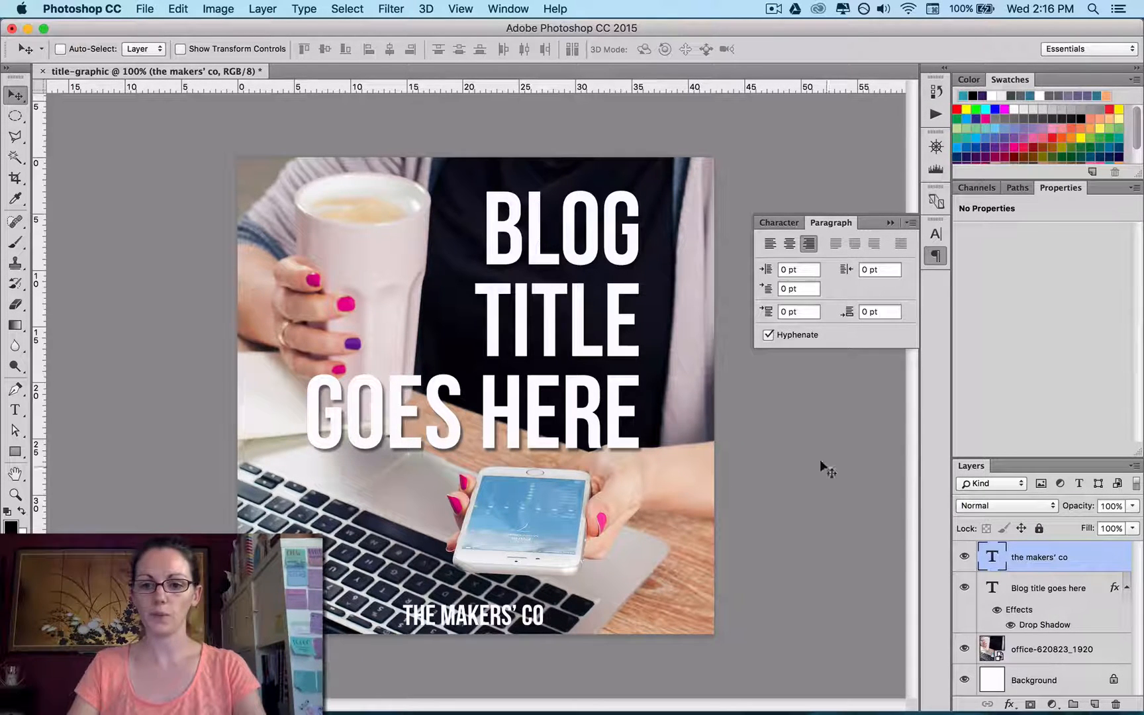
{"action": "left_click", "coordinate": [761, 222]}
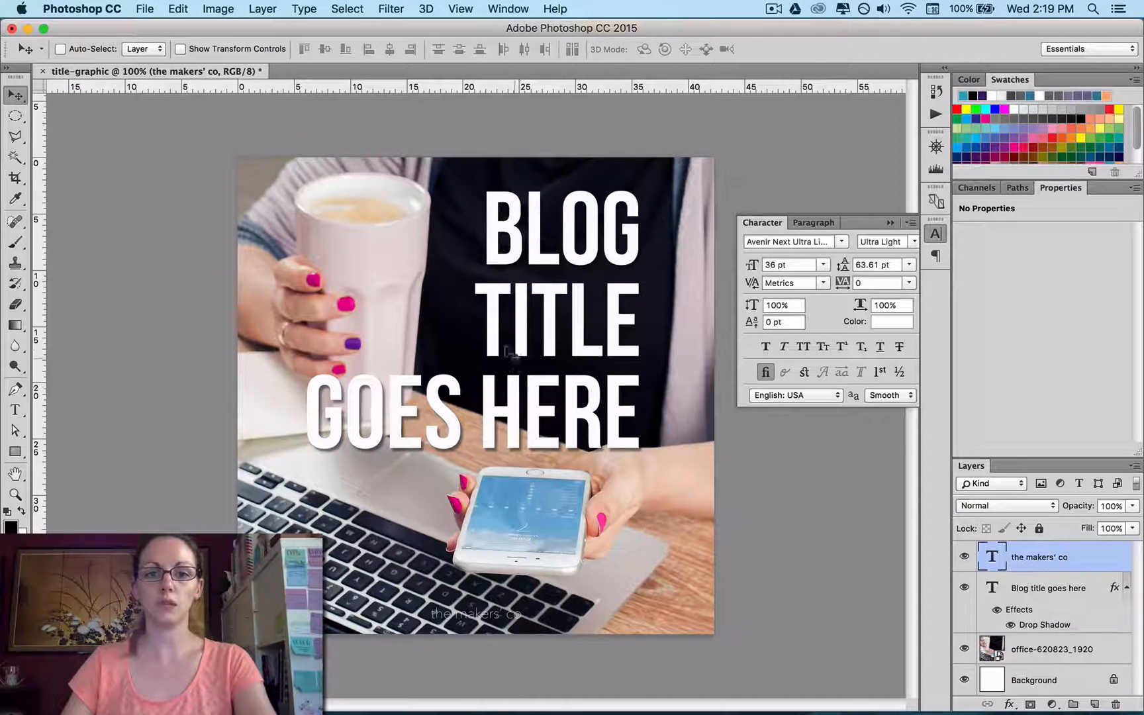
{"action": "mouse_move", "coordinate": [415, 311]}
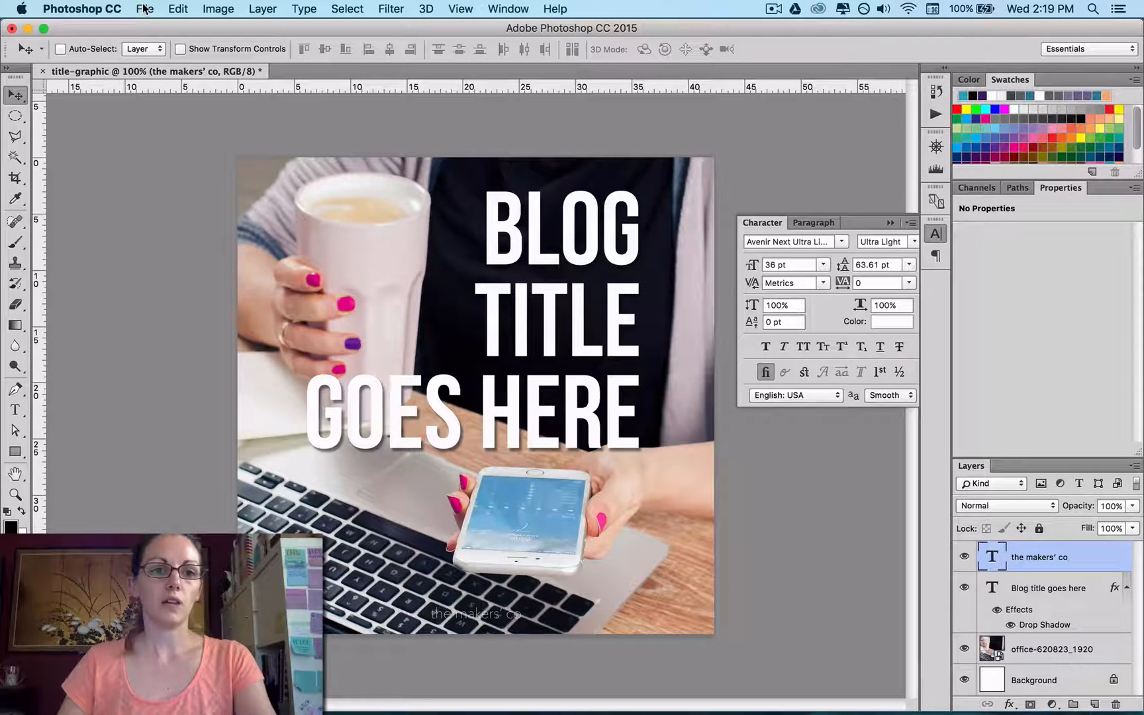
Set the brand text to Avenir Next Ultra Light 36 pt and go to the File menu
{"action": "left_click", "coordinate": [143, 9]}
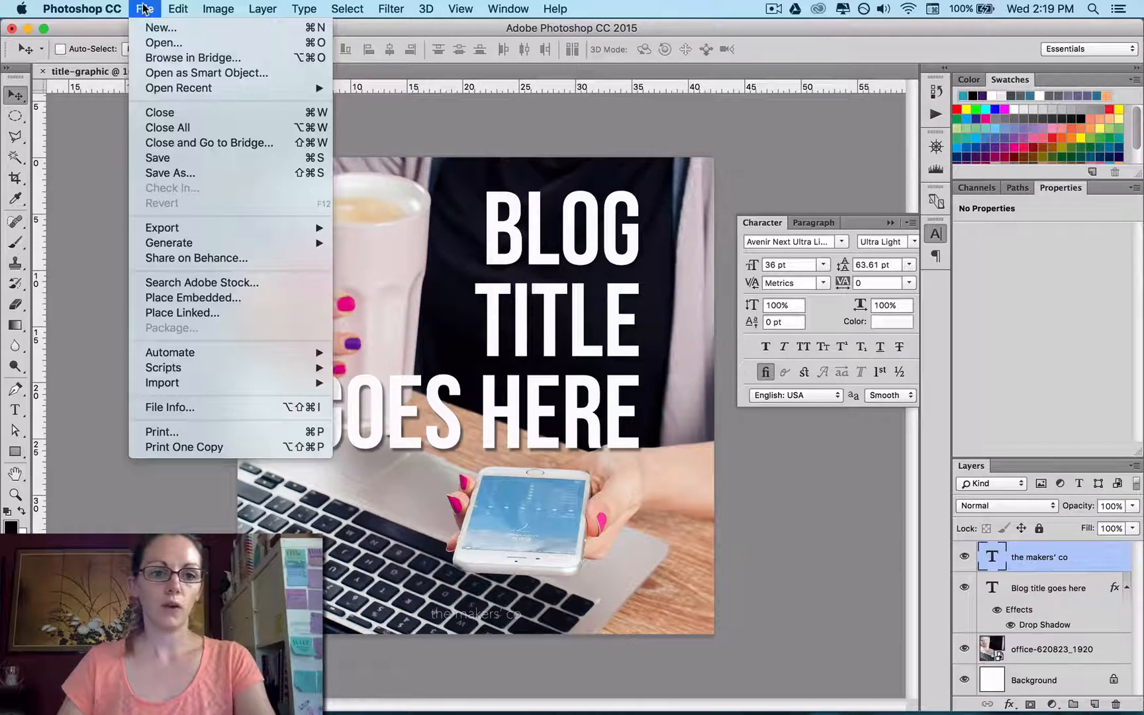
{"action": "mouse_move", "coordinate": [161, 228]}
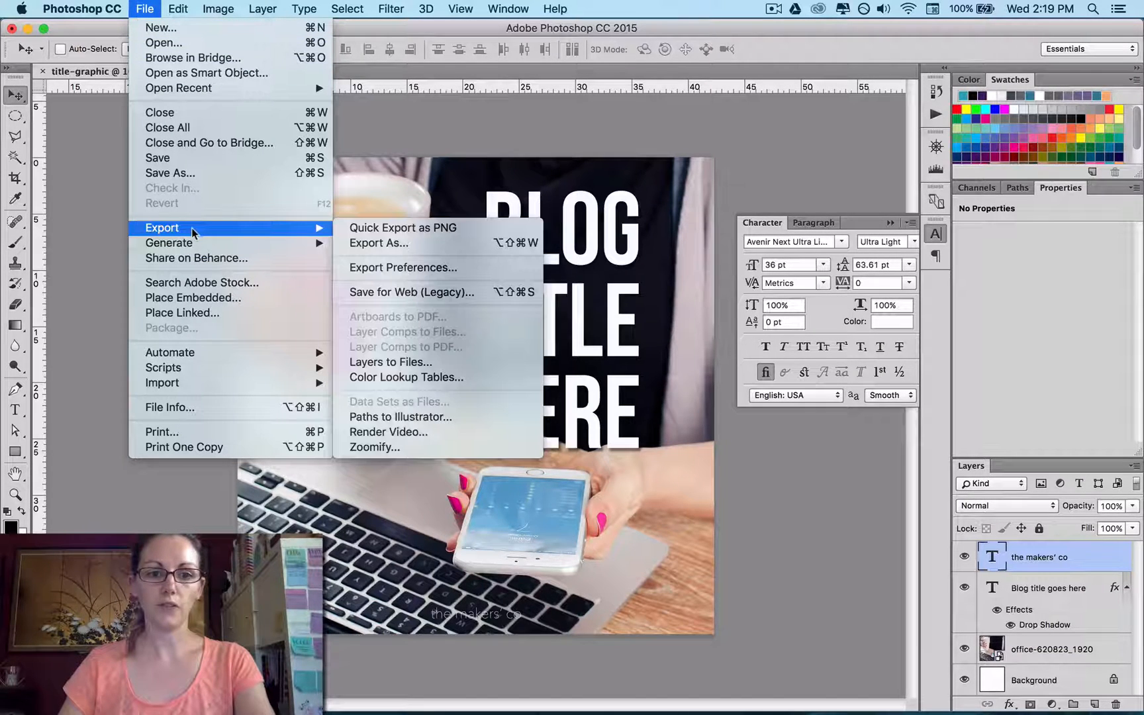
{"action": "mouse_move", "coordinate": [314, 235]}
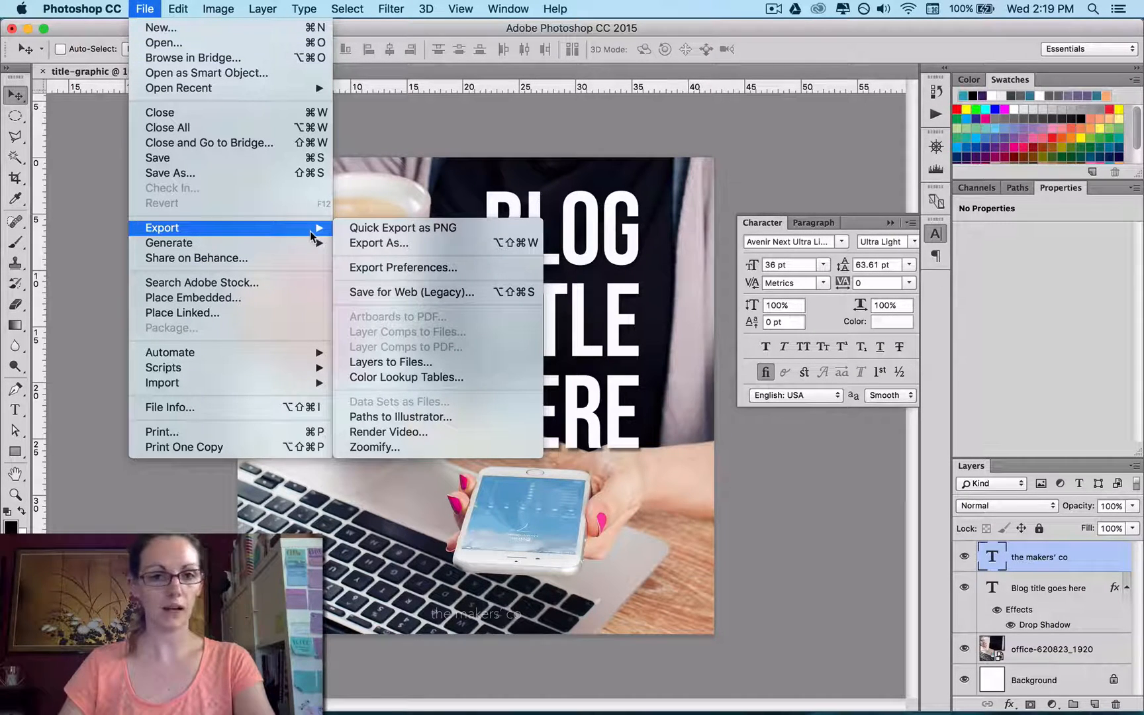
{"action": "mouse_move", "coordinate": [412, 292]}
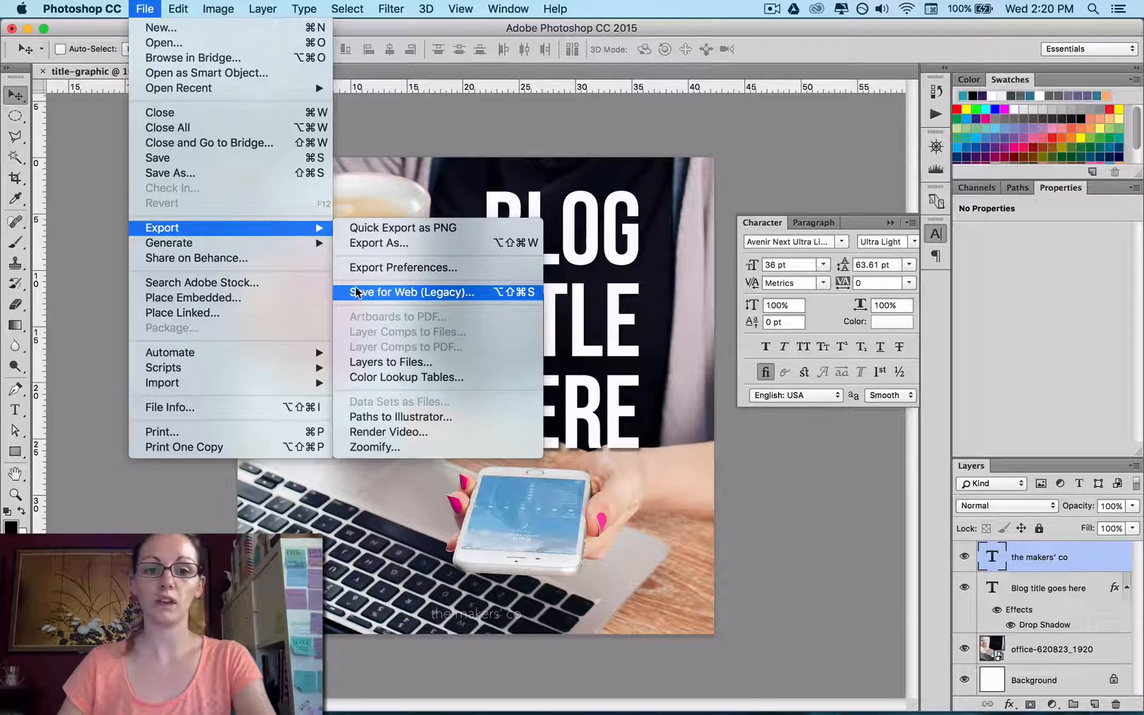
Start Save for Web with JPEG High, quality 60, at 1200×1200
{"action": "left_click", "coordinate": [412, 291]}
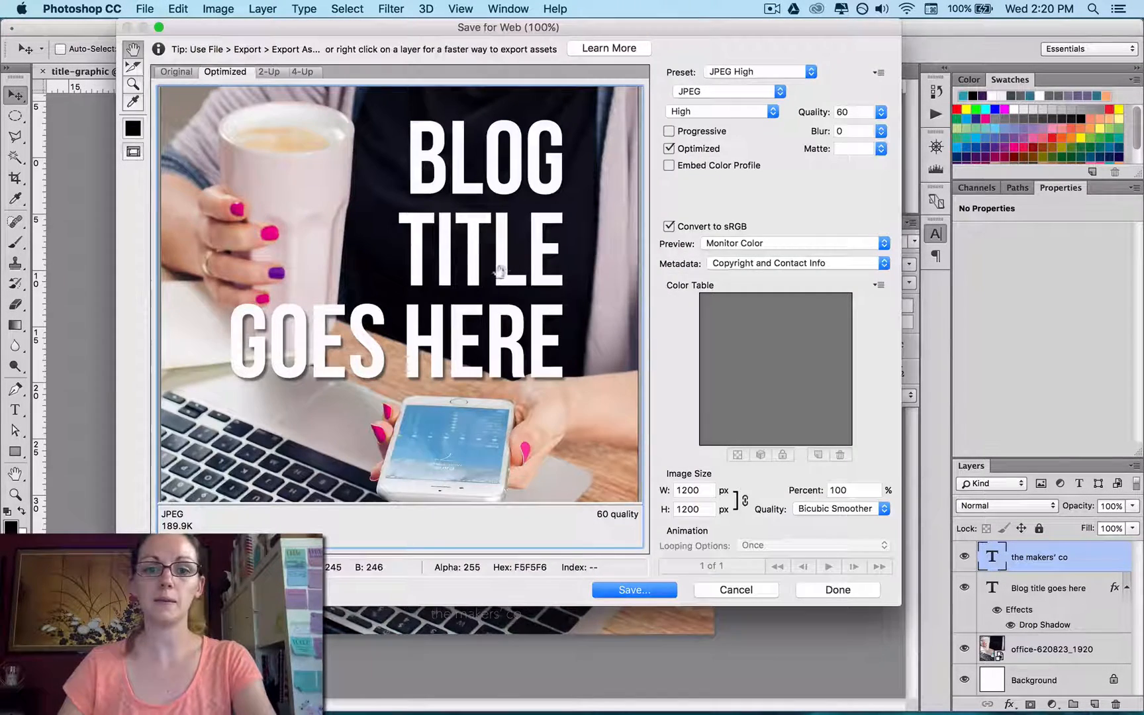
{"action": "mouse_move", "coordinate": [675, 91]}
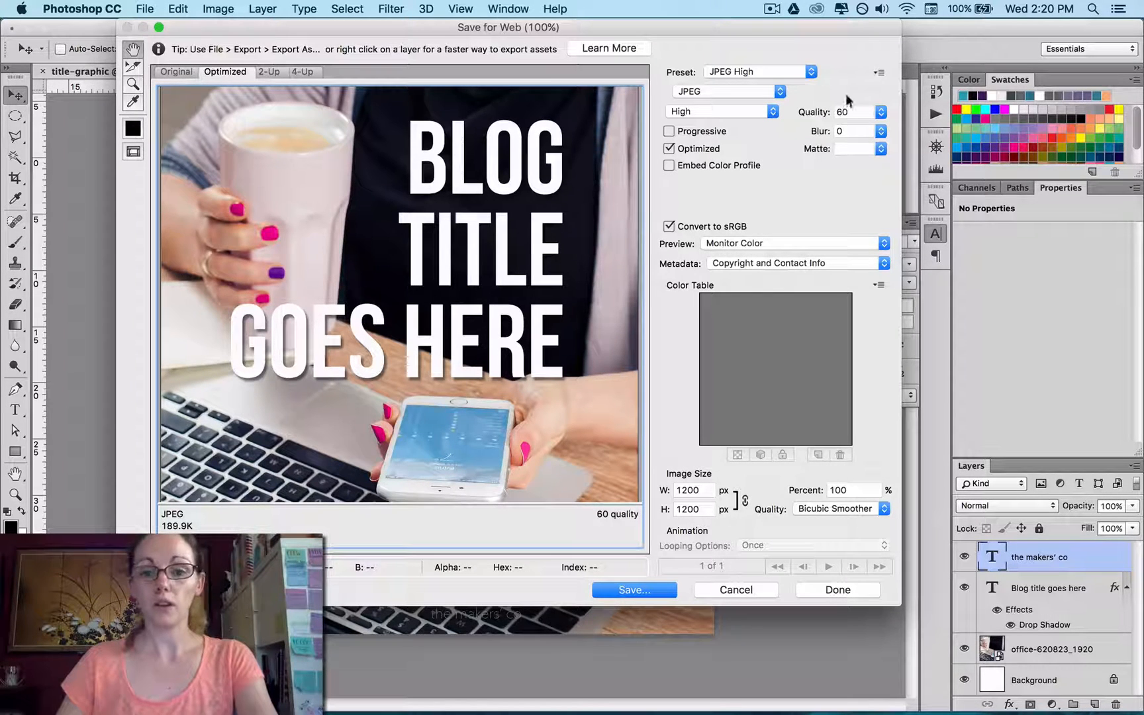
{"action": "mouse_move", "coordinate": [849, 111]}
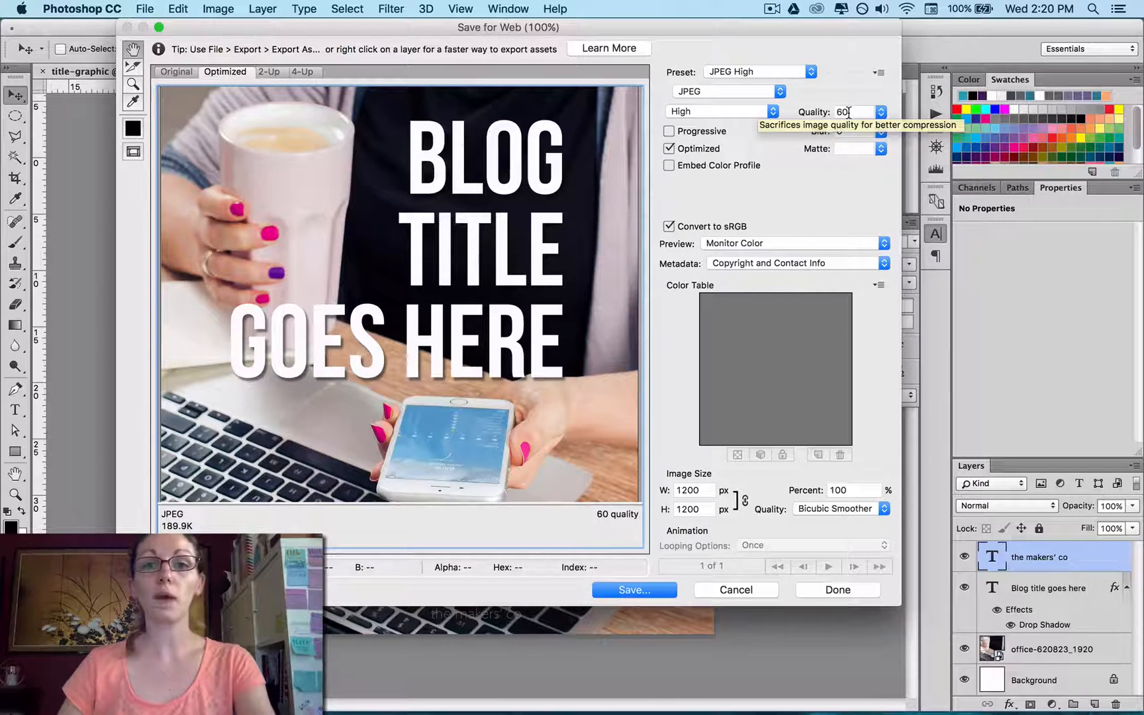
{"action": "mouse_move", "coordinate": [227, 511]}
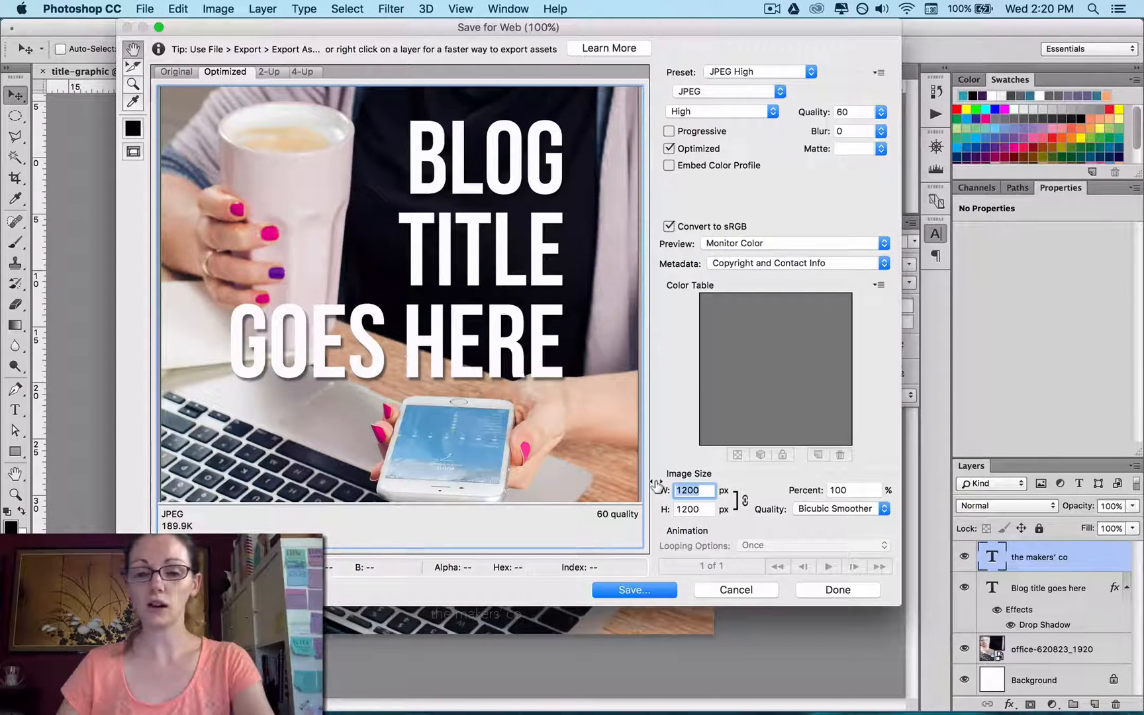
{"action": "mouse_move", "coordinate": [691, 489]}
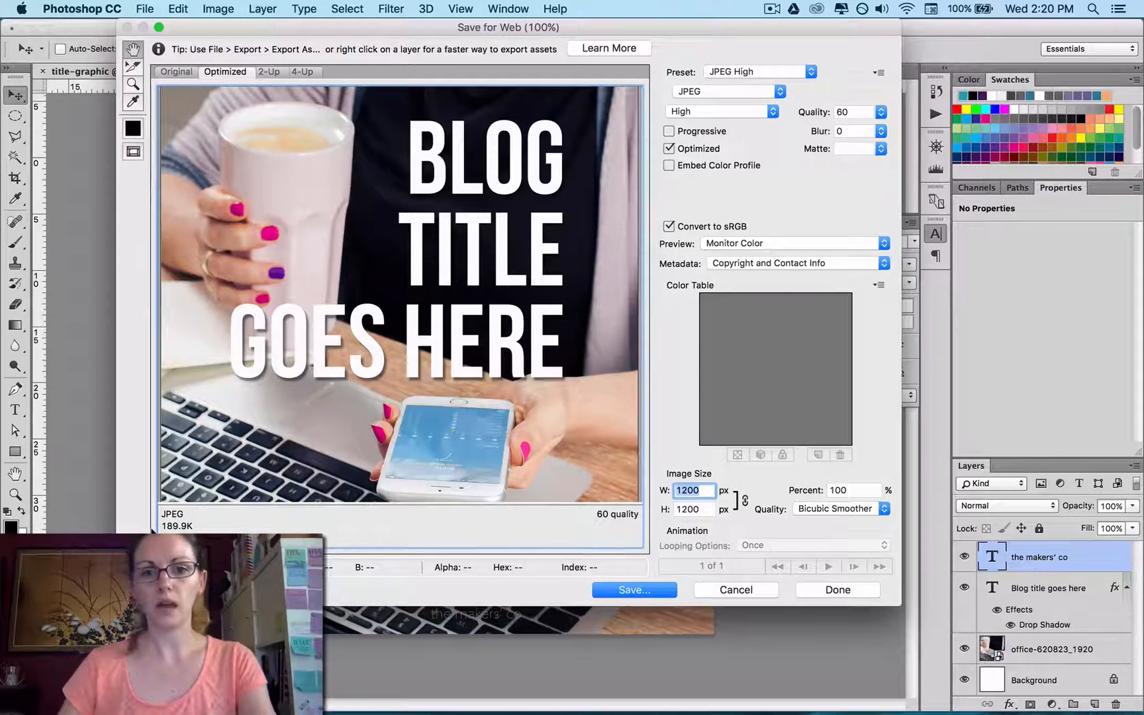
{"action": "mouse_move", "coordinate": [169, 424]}
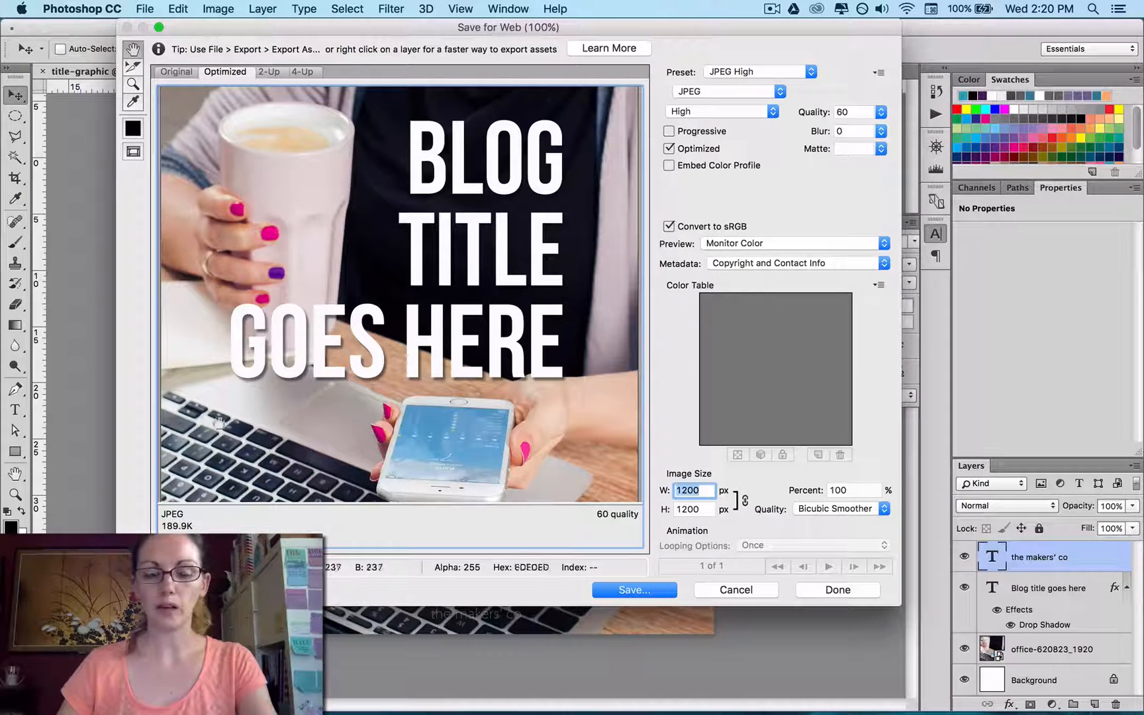
{"action": "mouse_move", "coordinate": [632, 589]}
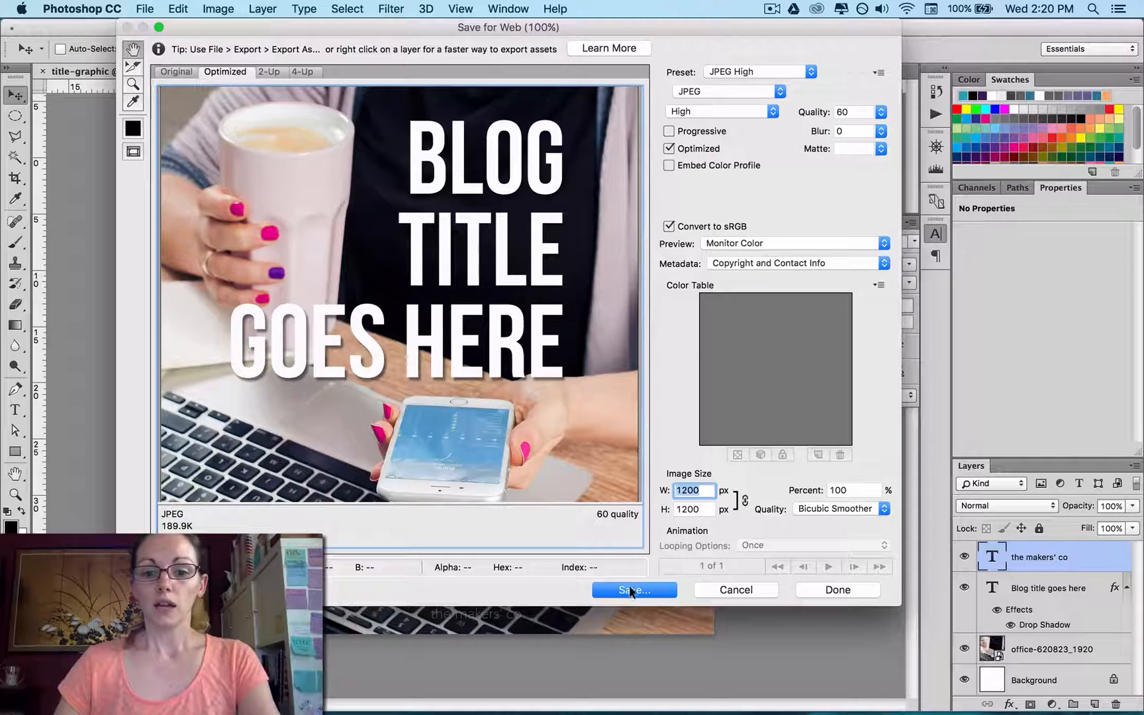
Proceed to save the optimized JPEG as title-graphic.jpg in the Videos folder
{"action": "left_click", "coordinate": [631, 590]}
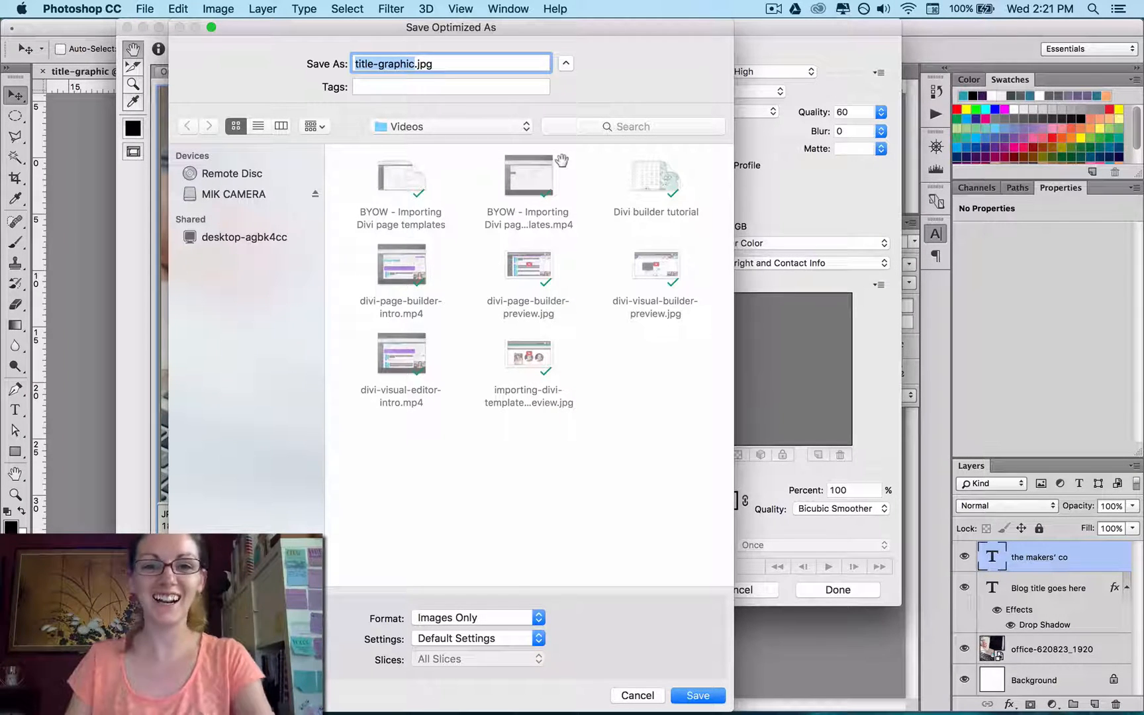
{"action": "mouse_move", "coordinate": [663, 384]}
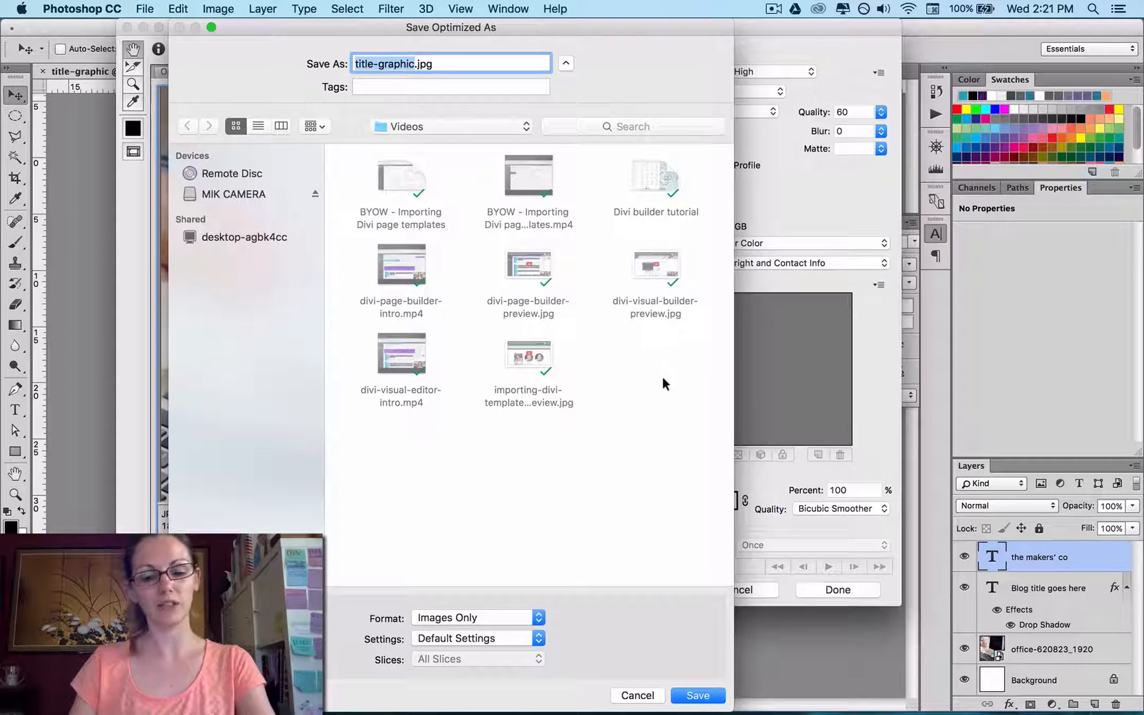
{"action": "mouse_move", "coordinate": [678, 518]}
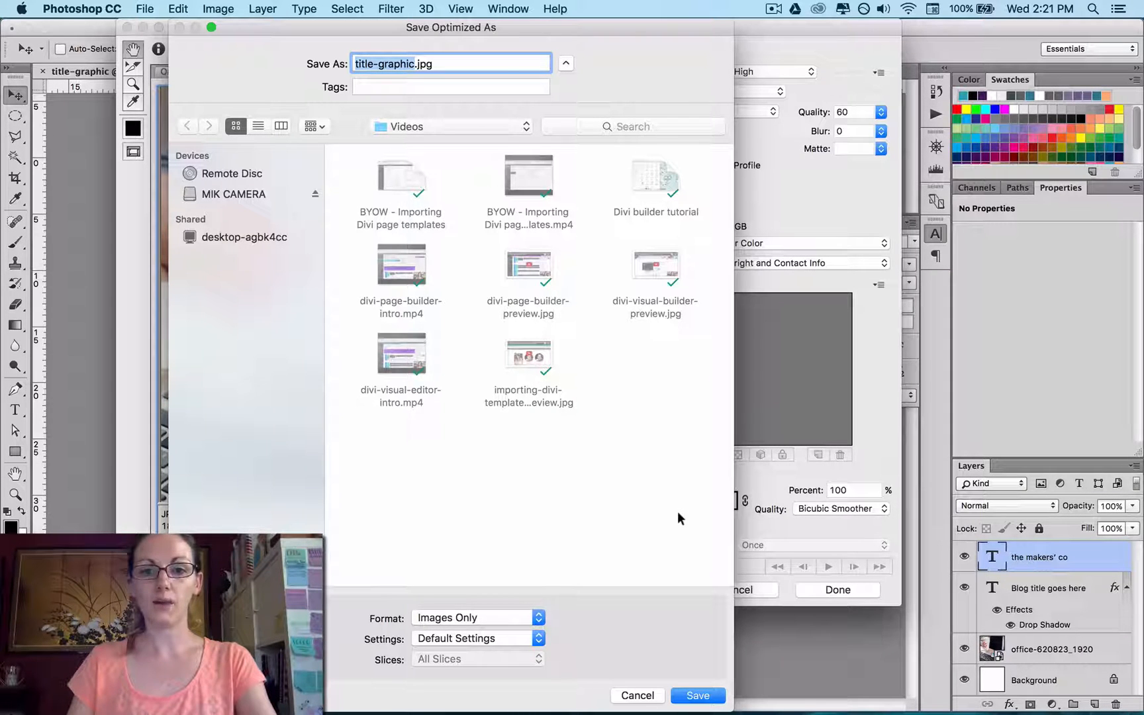
{"action": "mouse_move", "coordinate": [689, 528]}
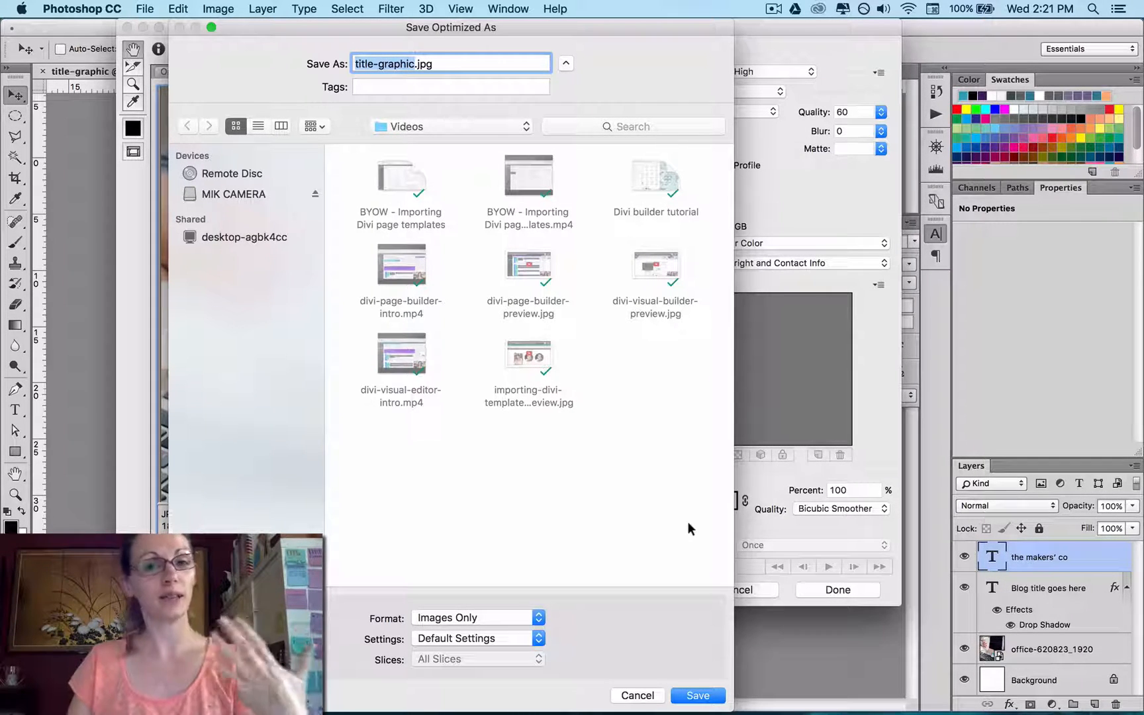